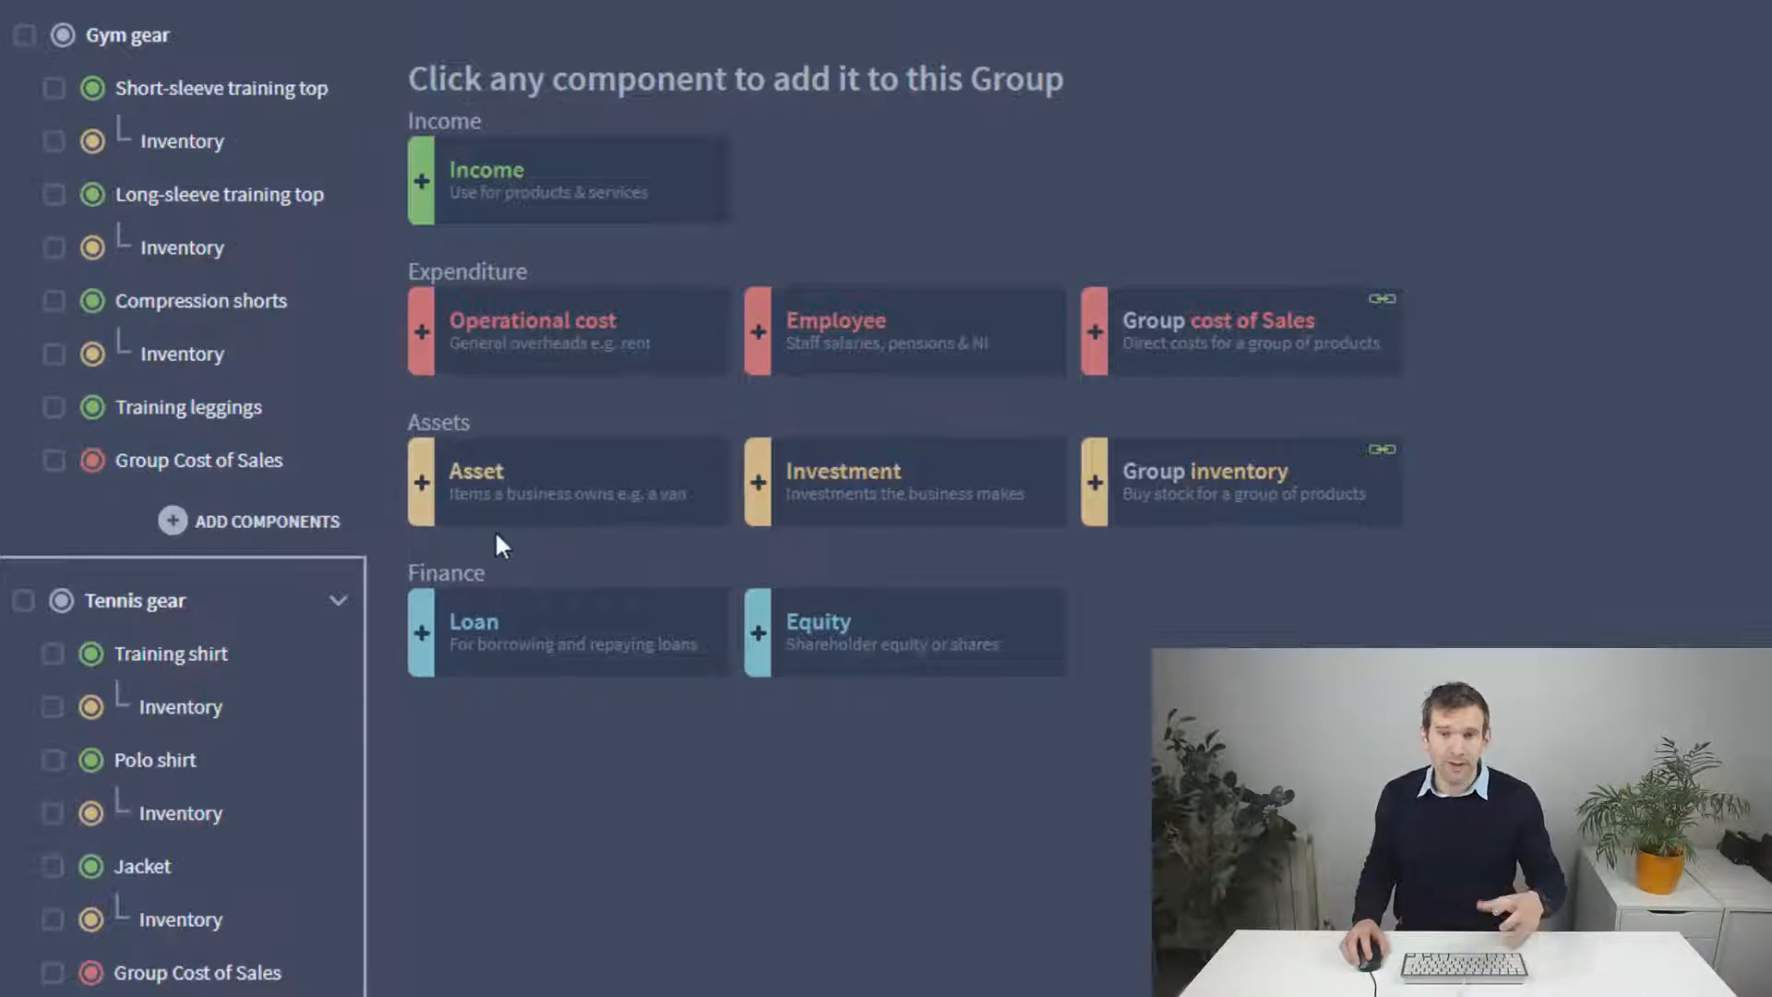
mouse_move(415, 410)
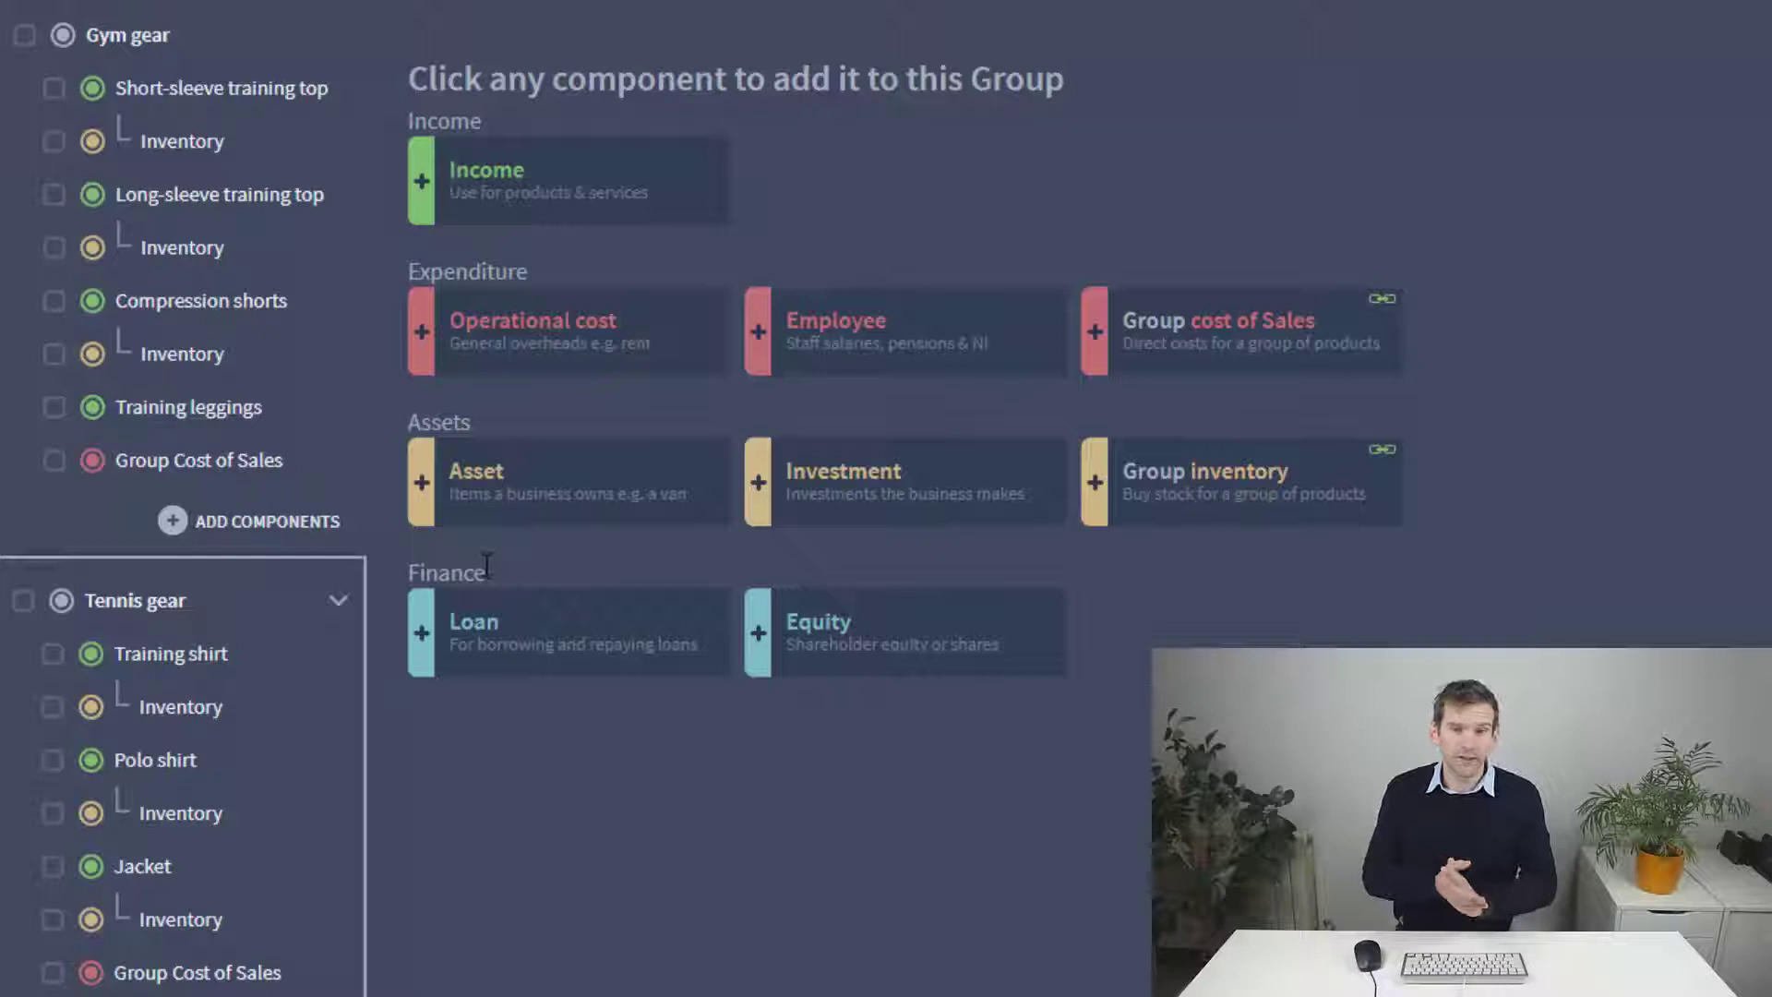
mouse_move(483, 553)
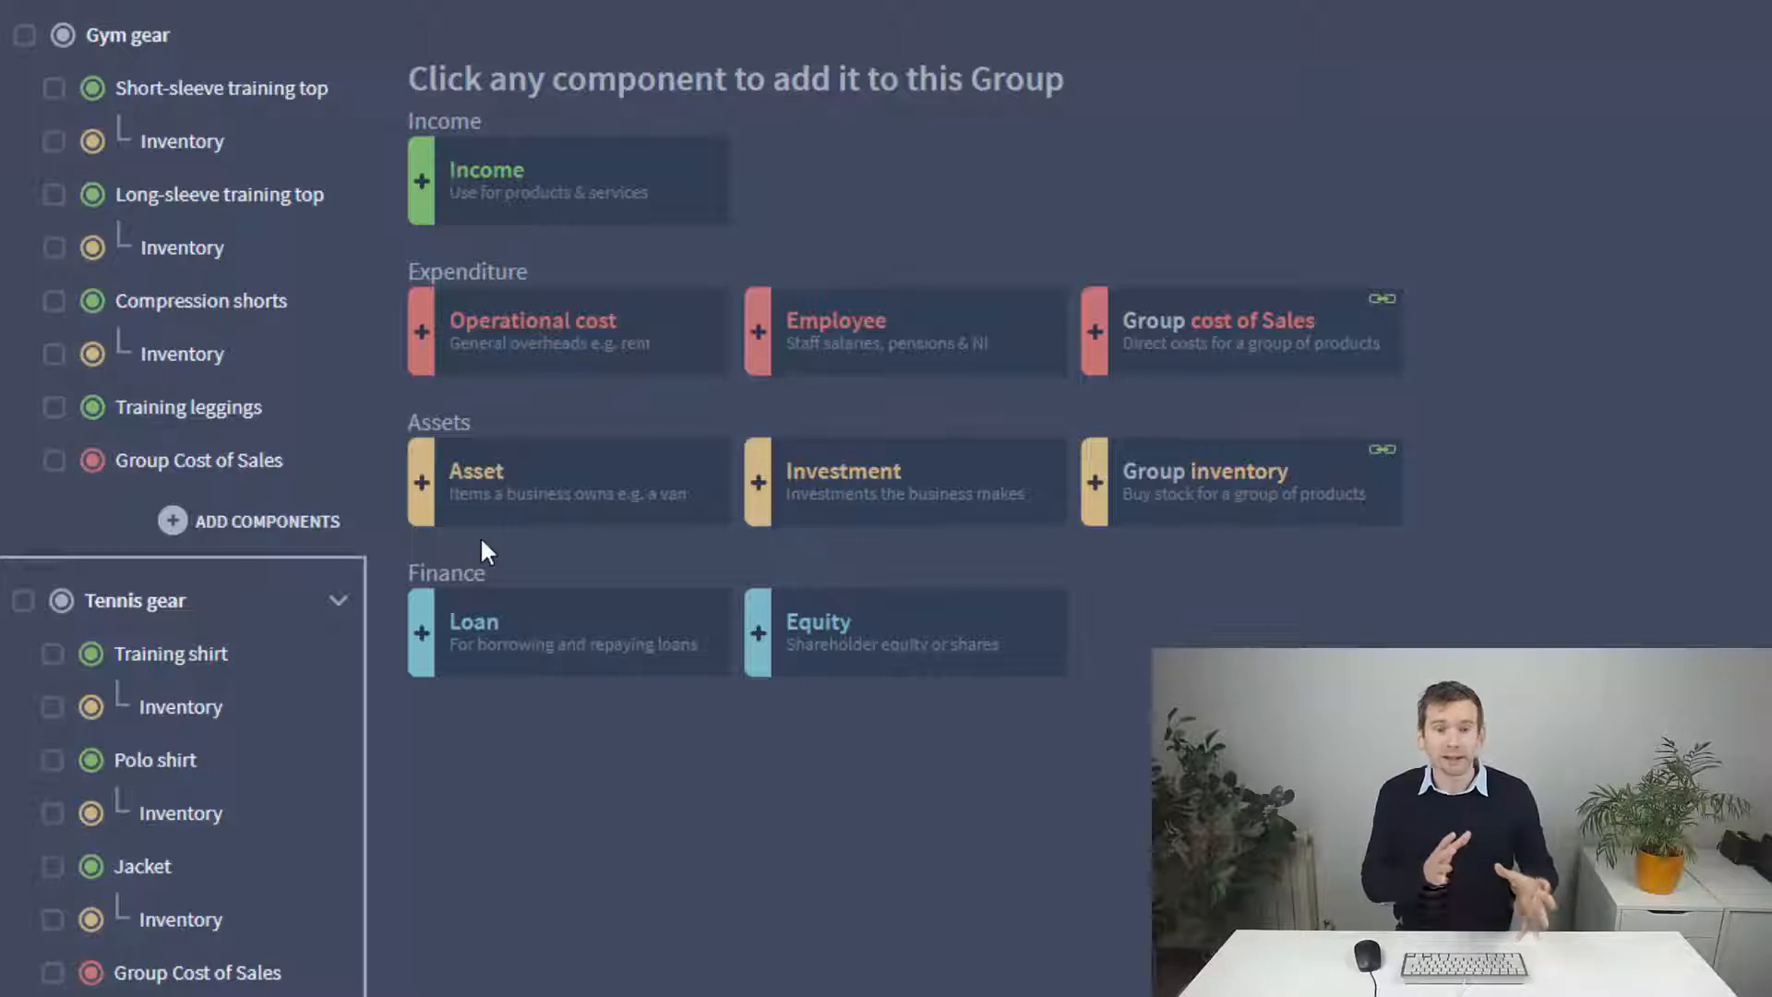
mouse_move(985, 683)
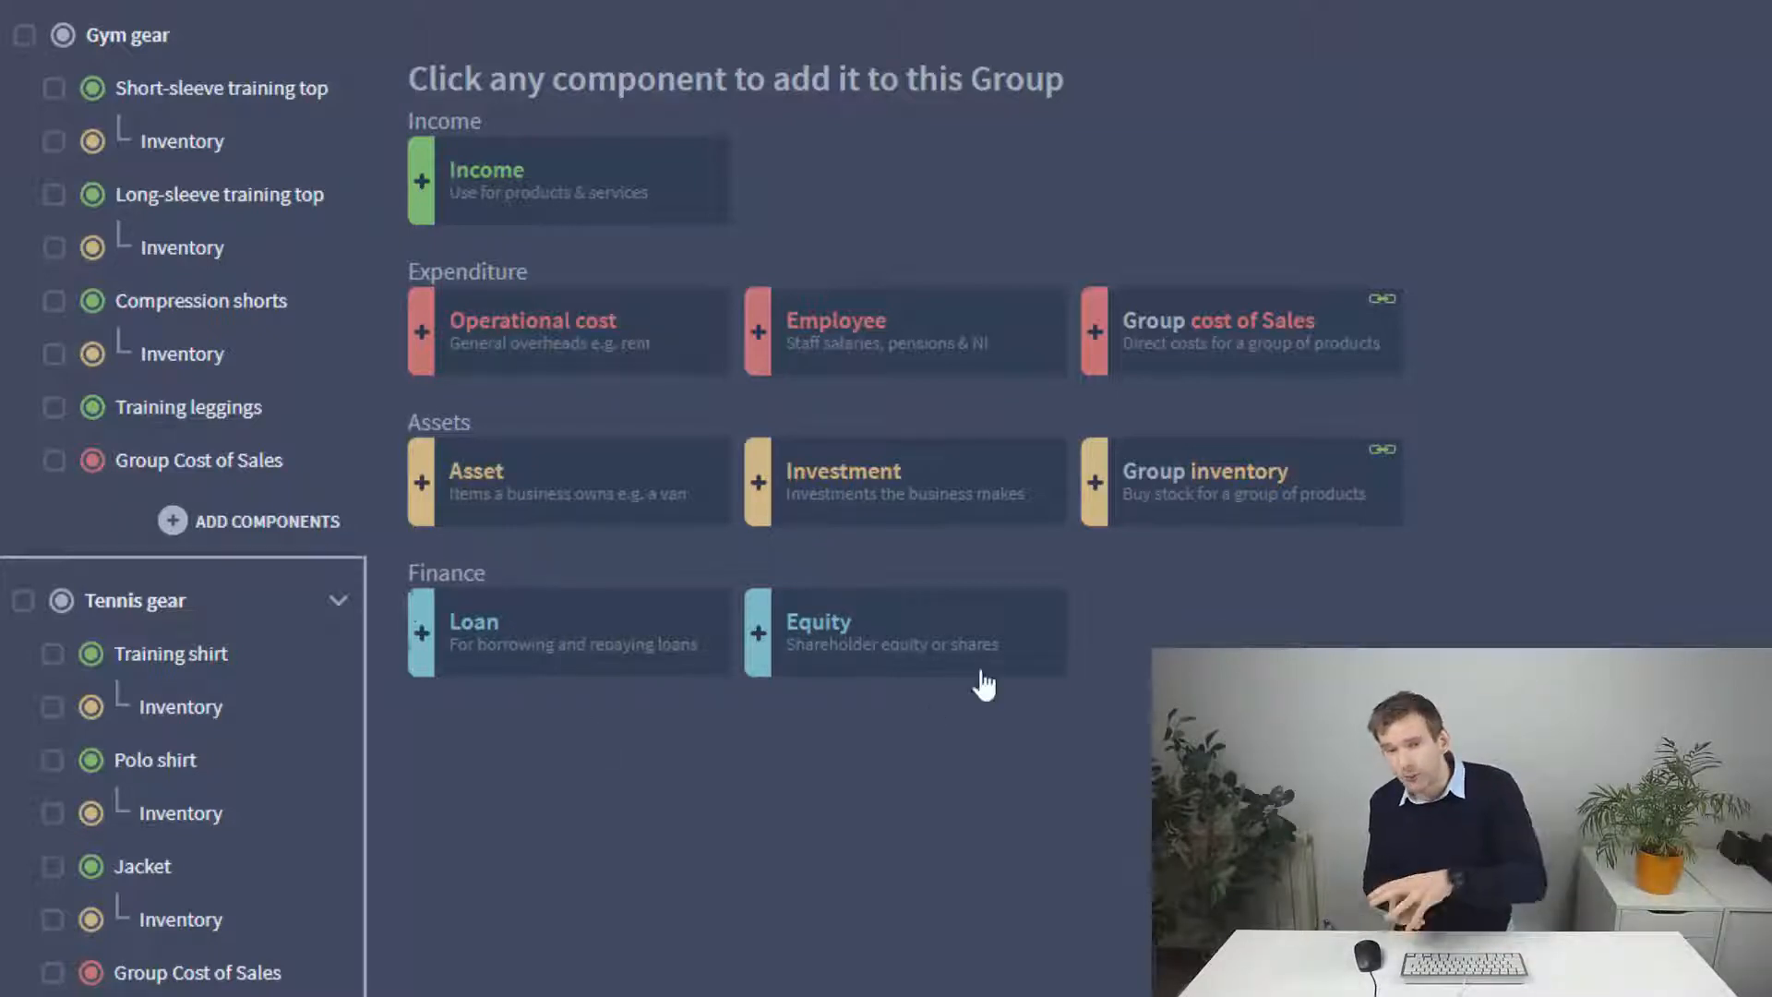
mouse_move(993, 596)
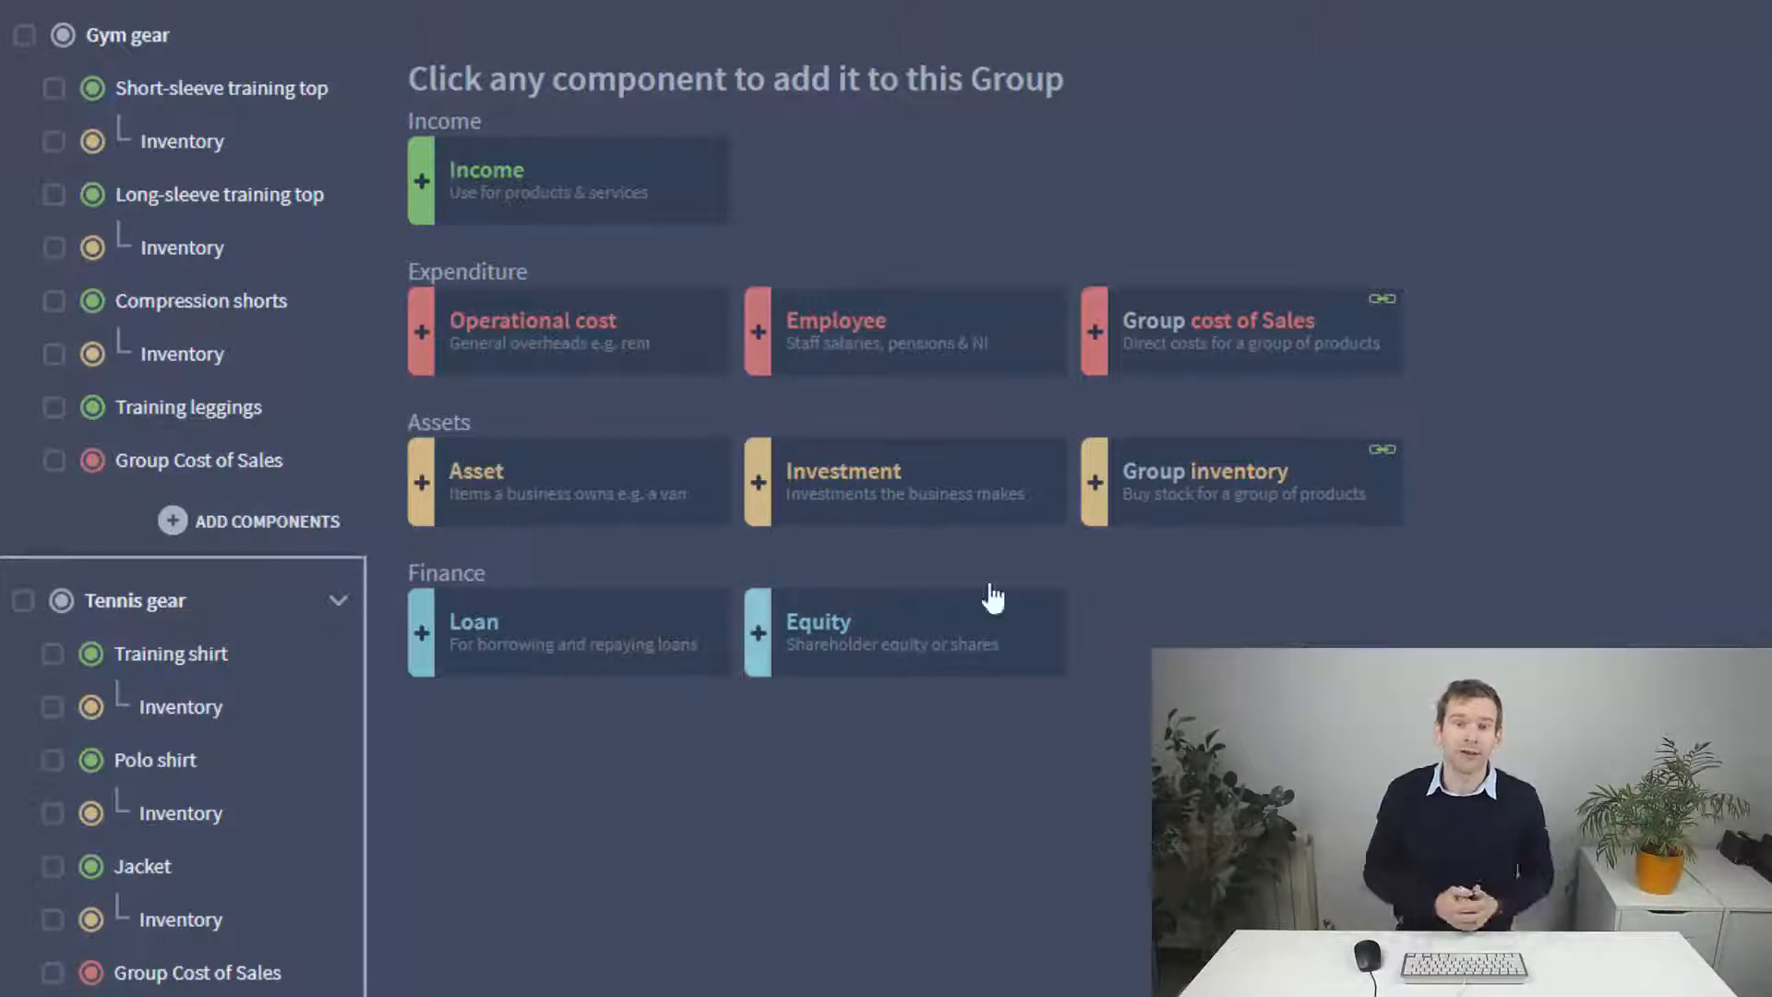
mouse_move(793, 727)
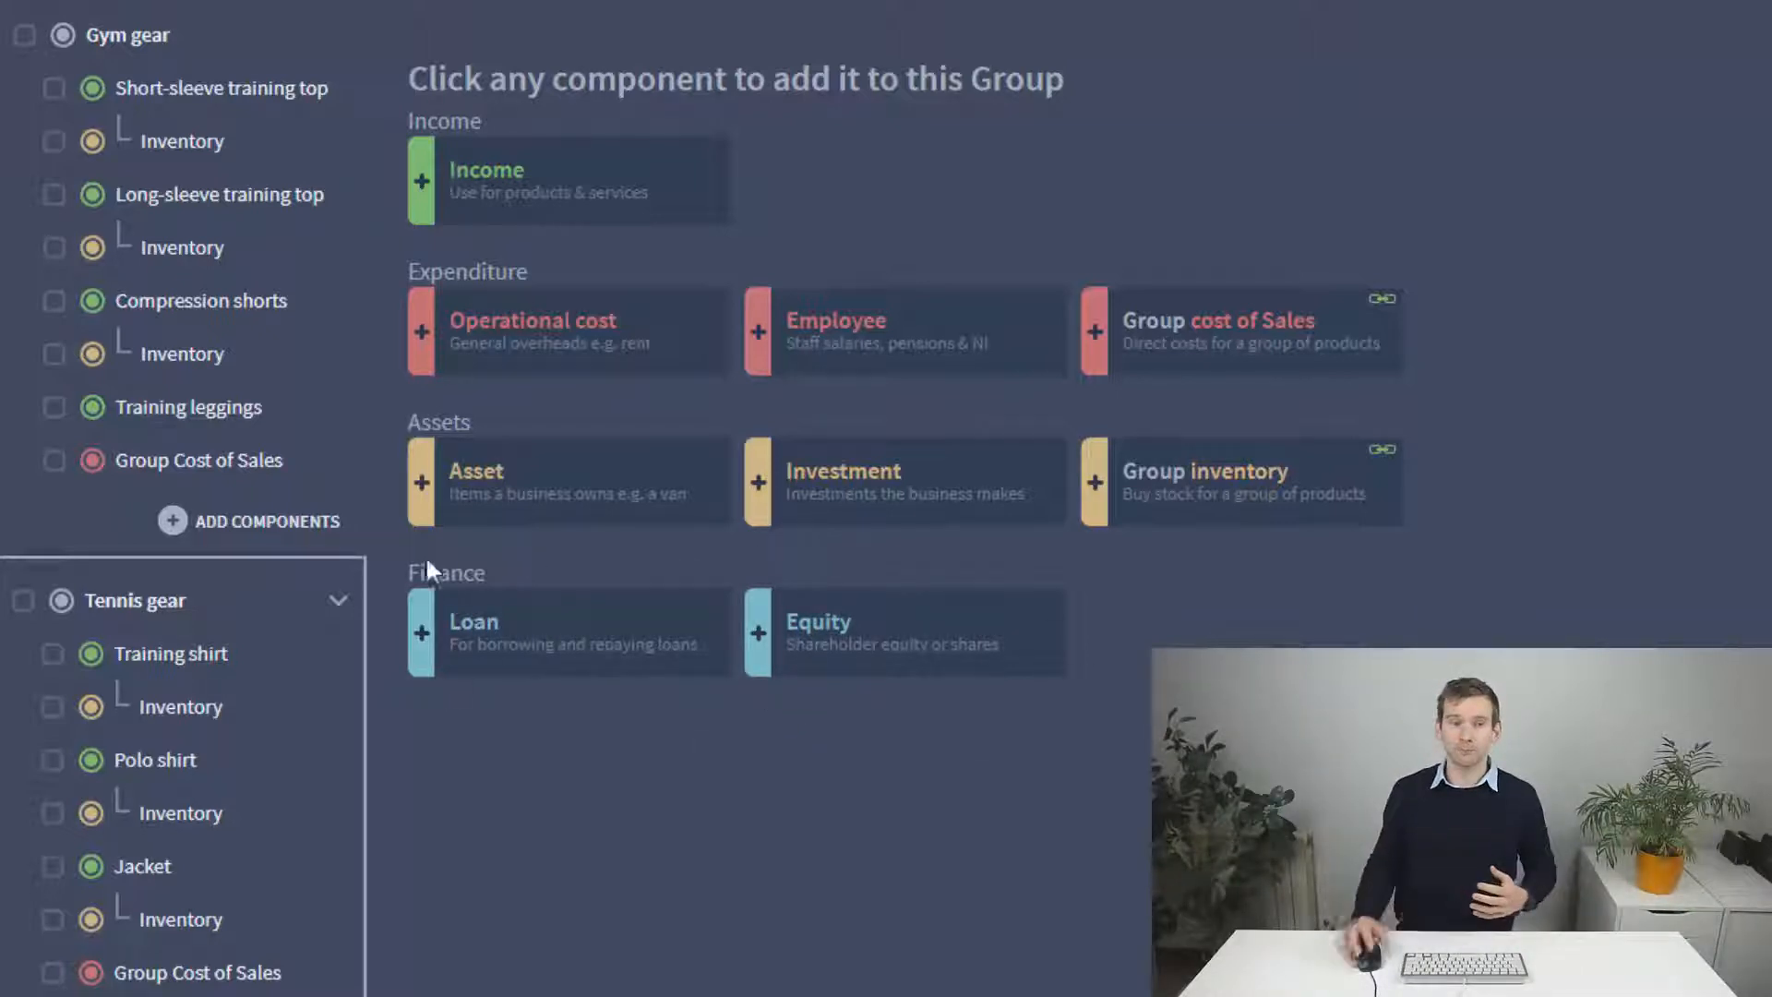
mouse_move(419, 732)
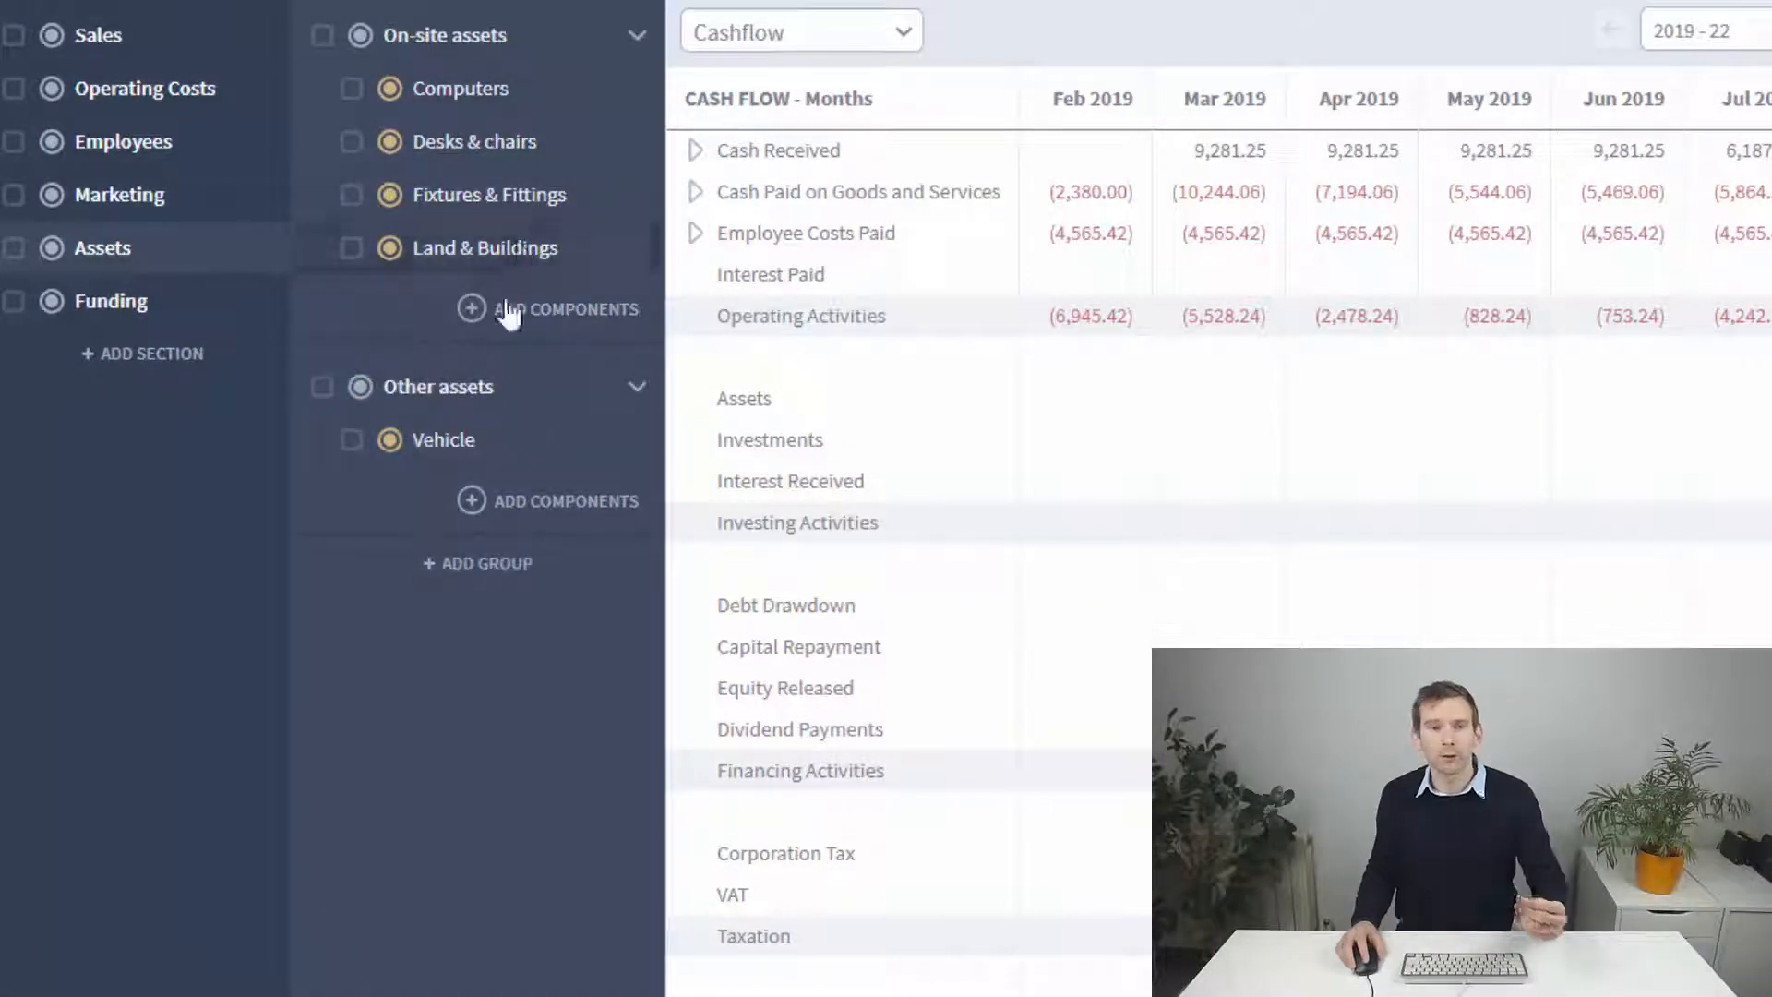
mouse_move(474, 89)
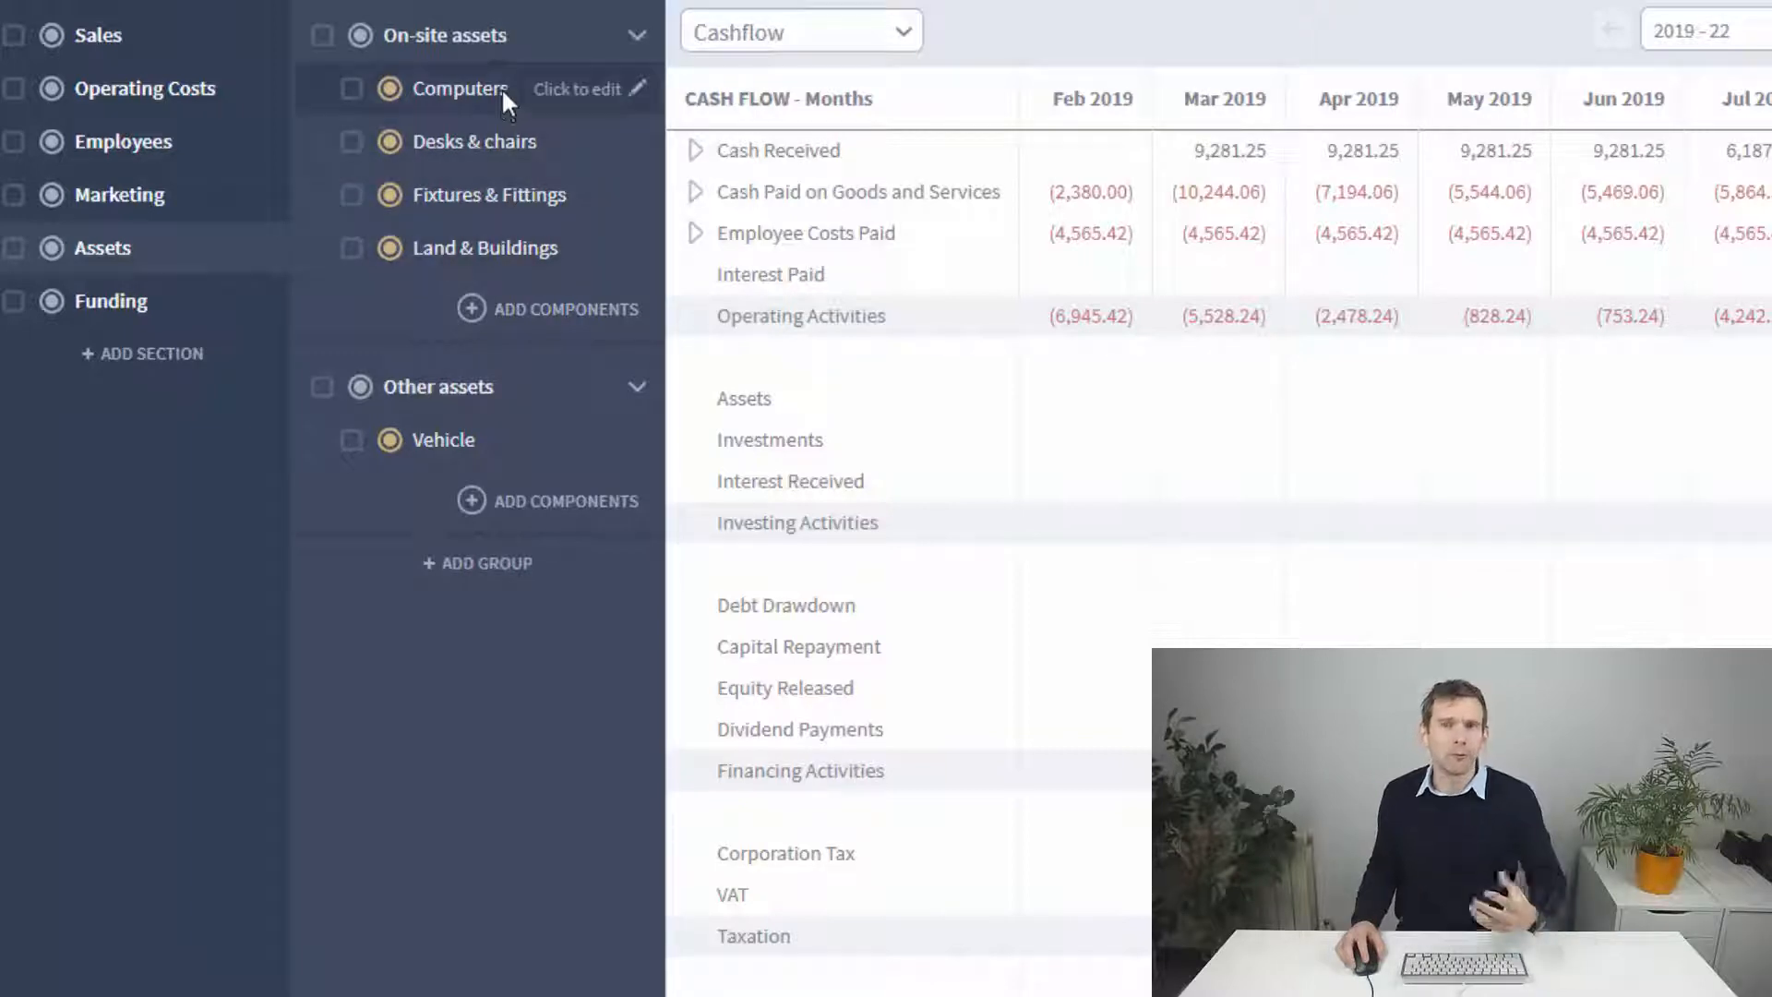
mouse_move(445, 439)
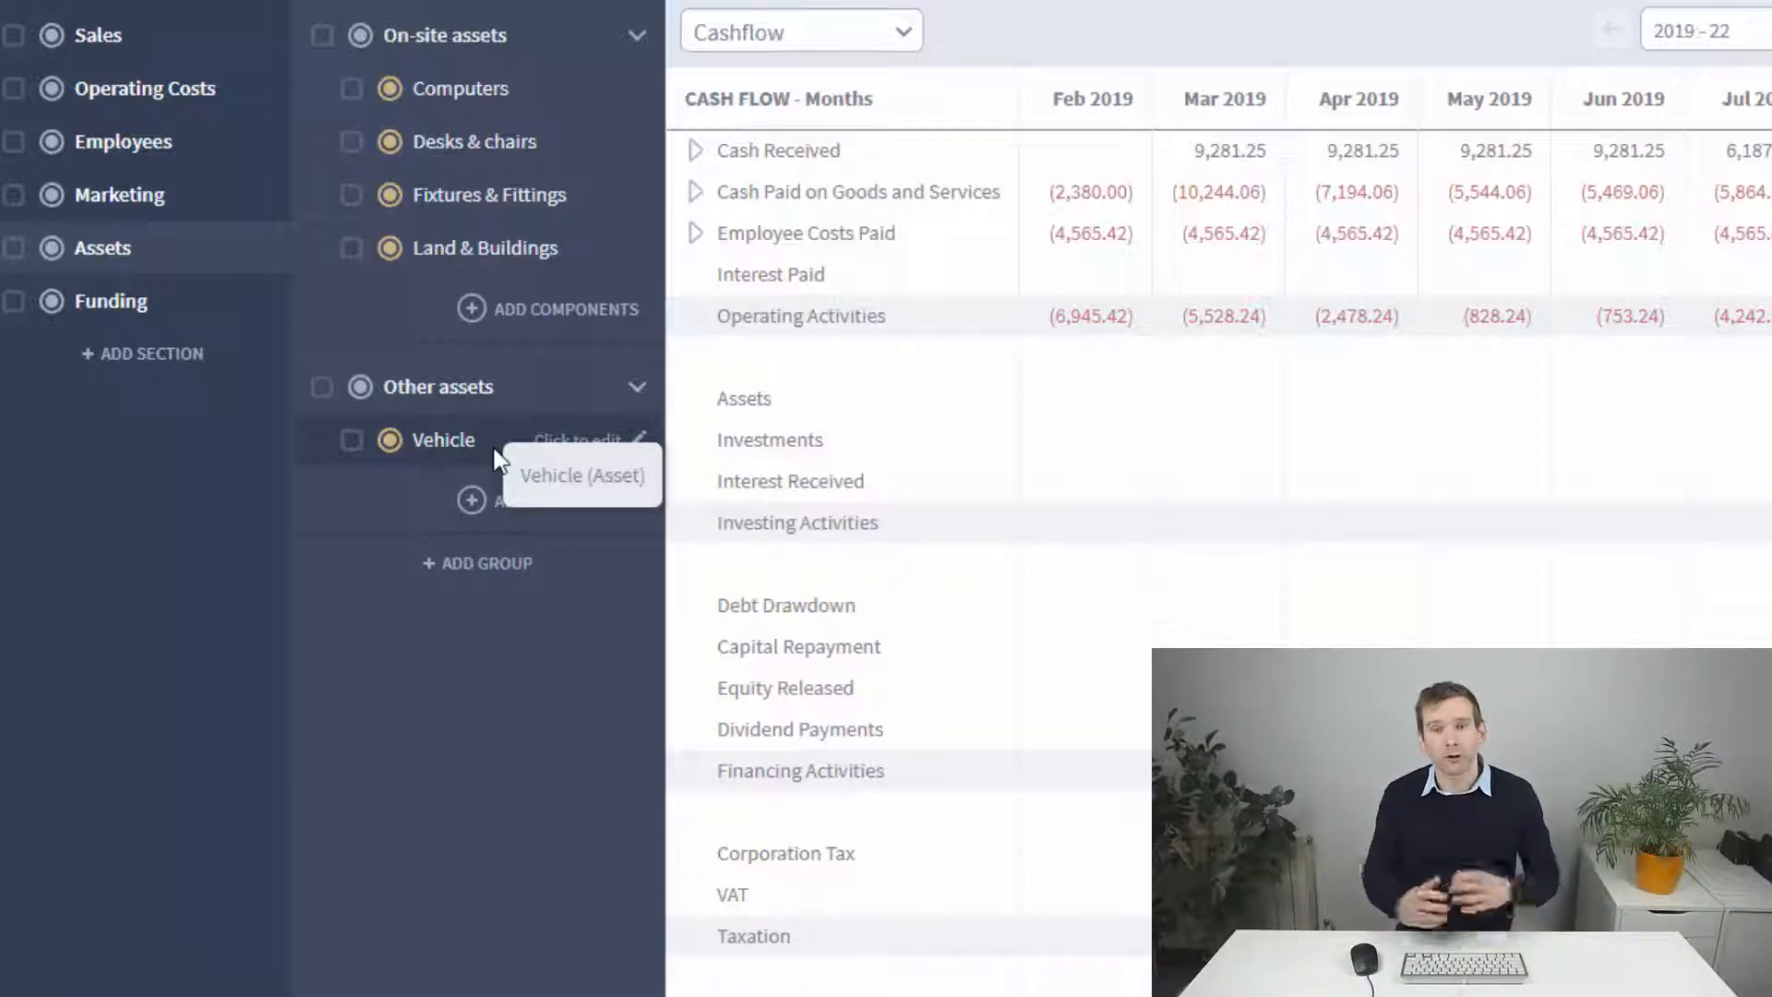
mouse_move(469, 448)
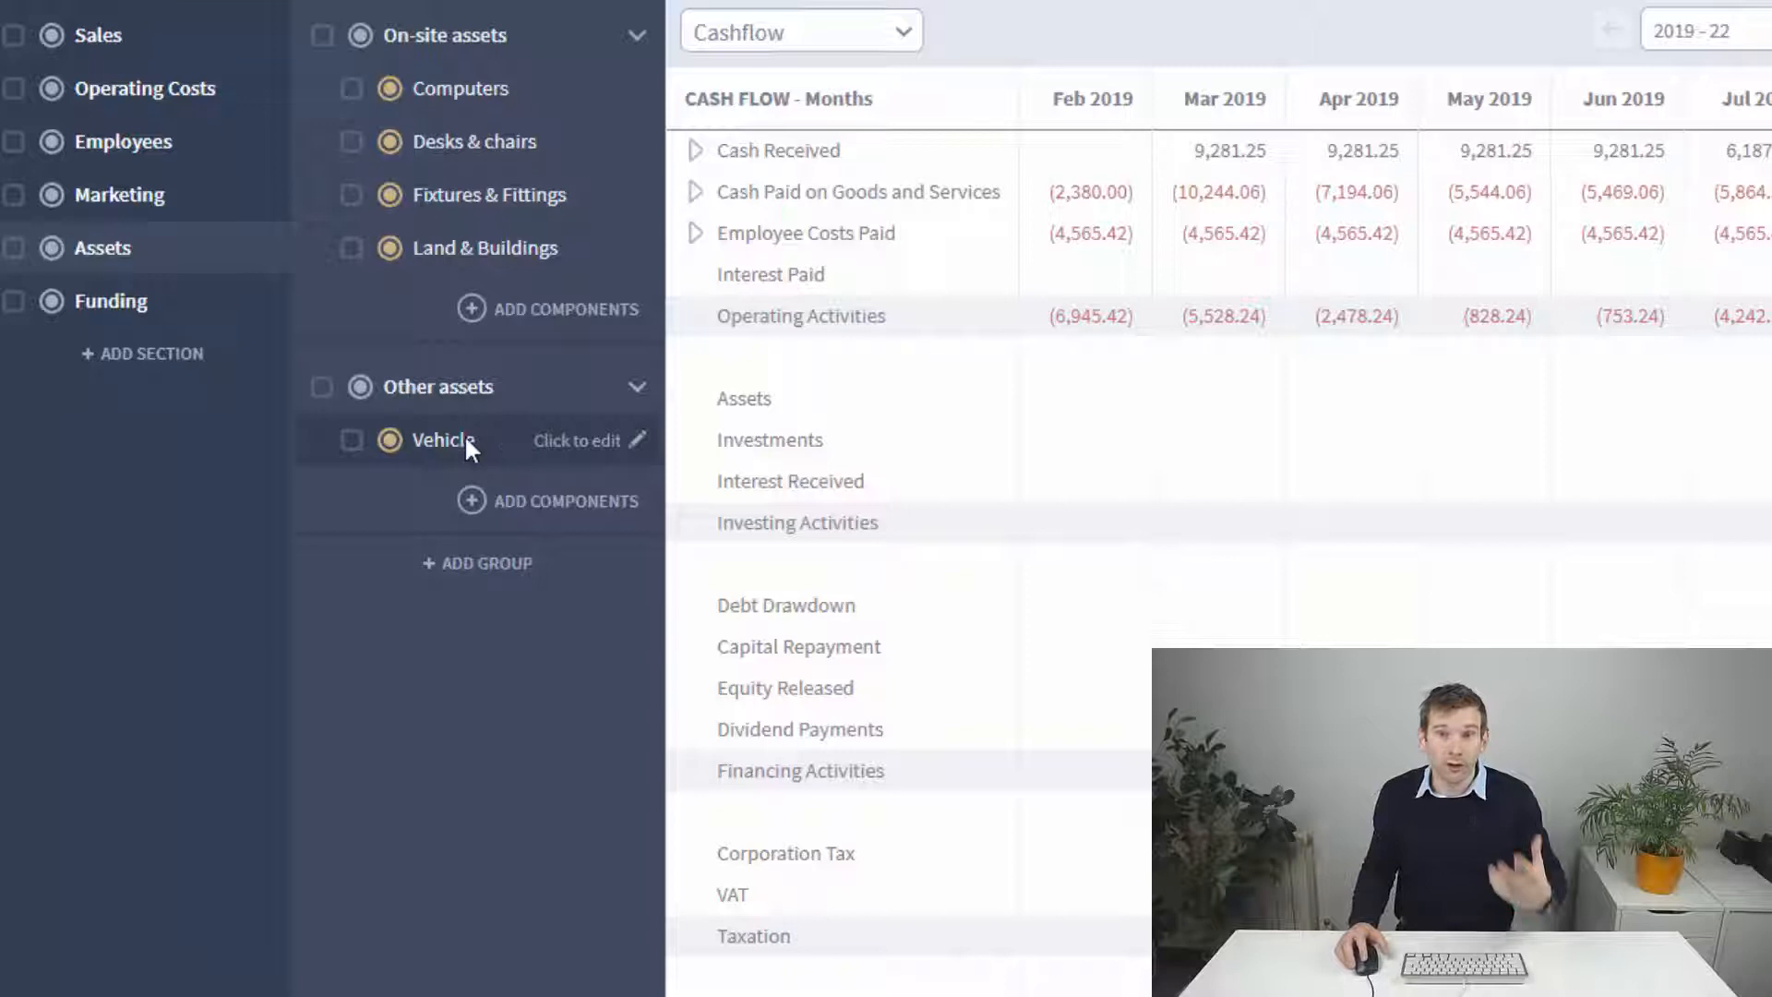
mouse_move(513, 454)
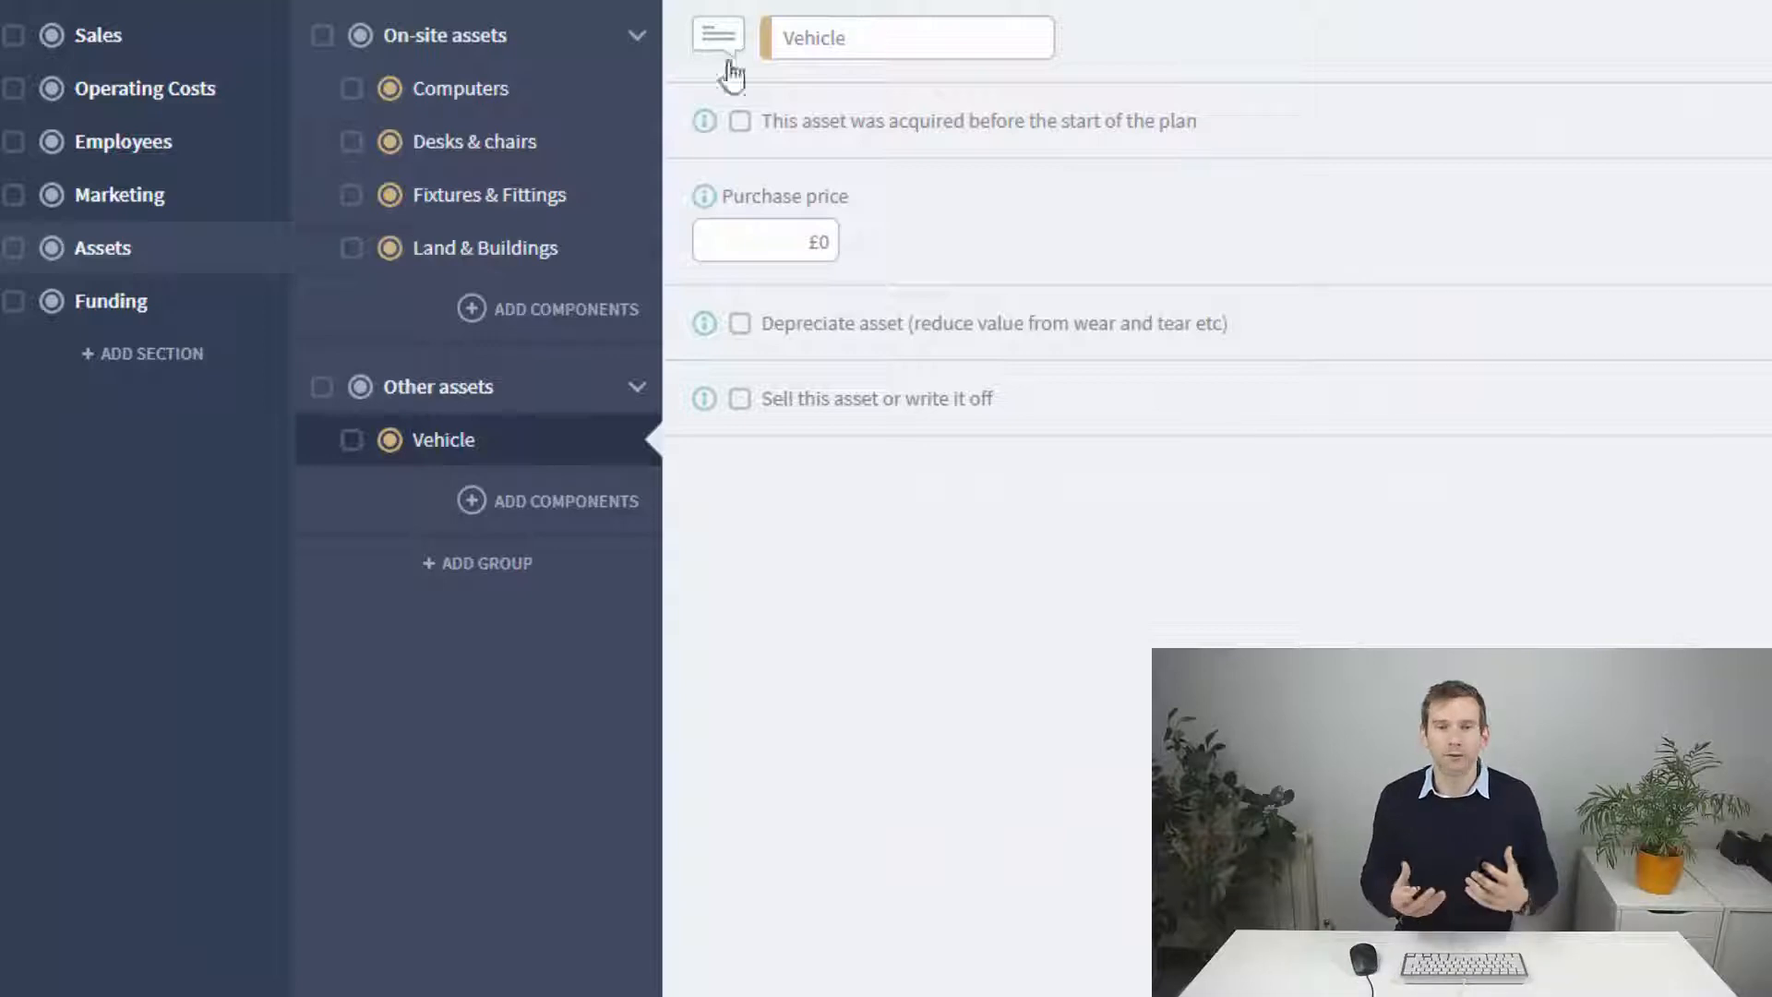
mouse_move(732, 442)
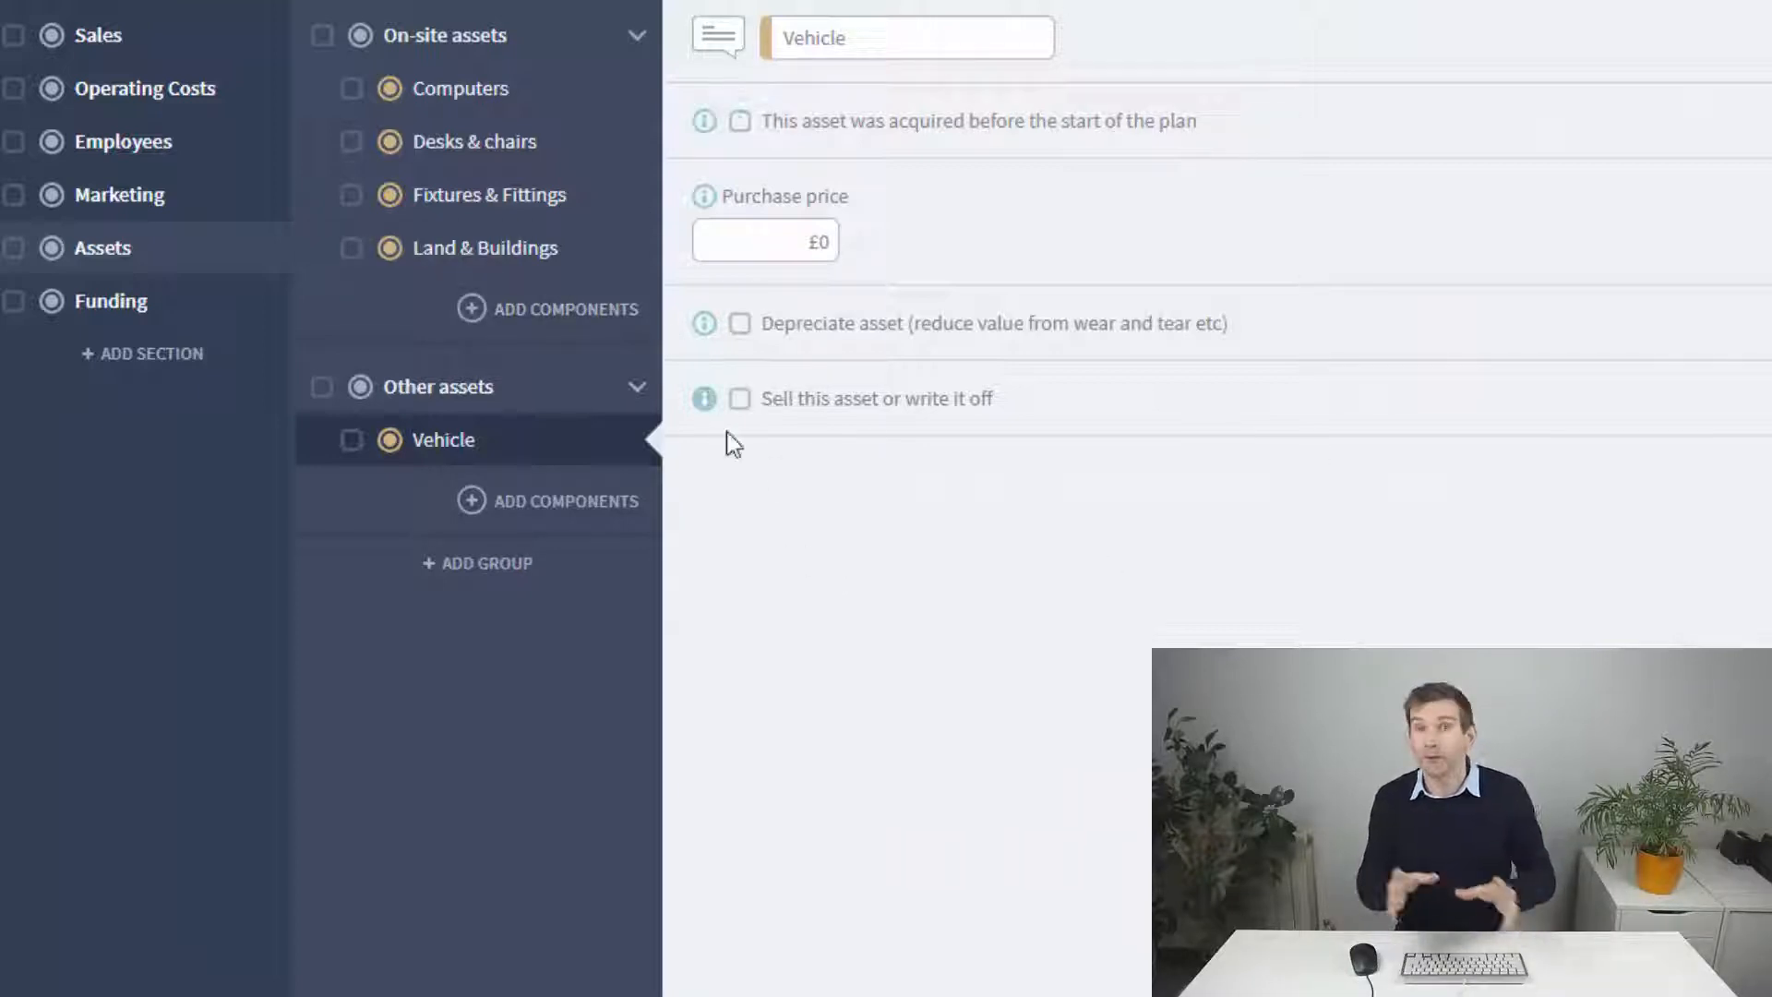
mouse_move(1260, 330)
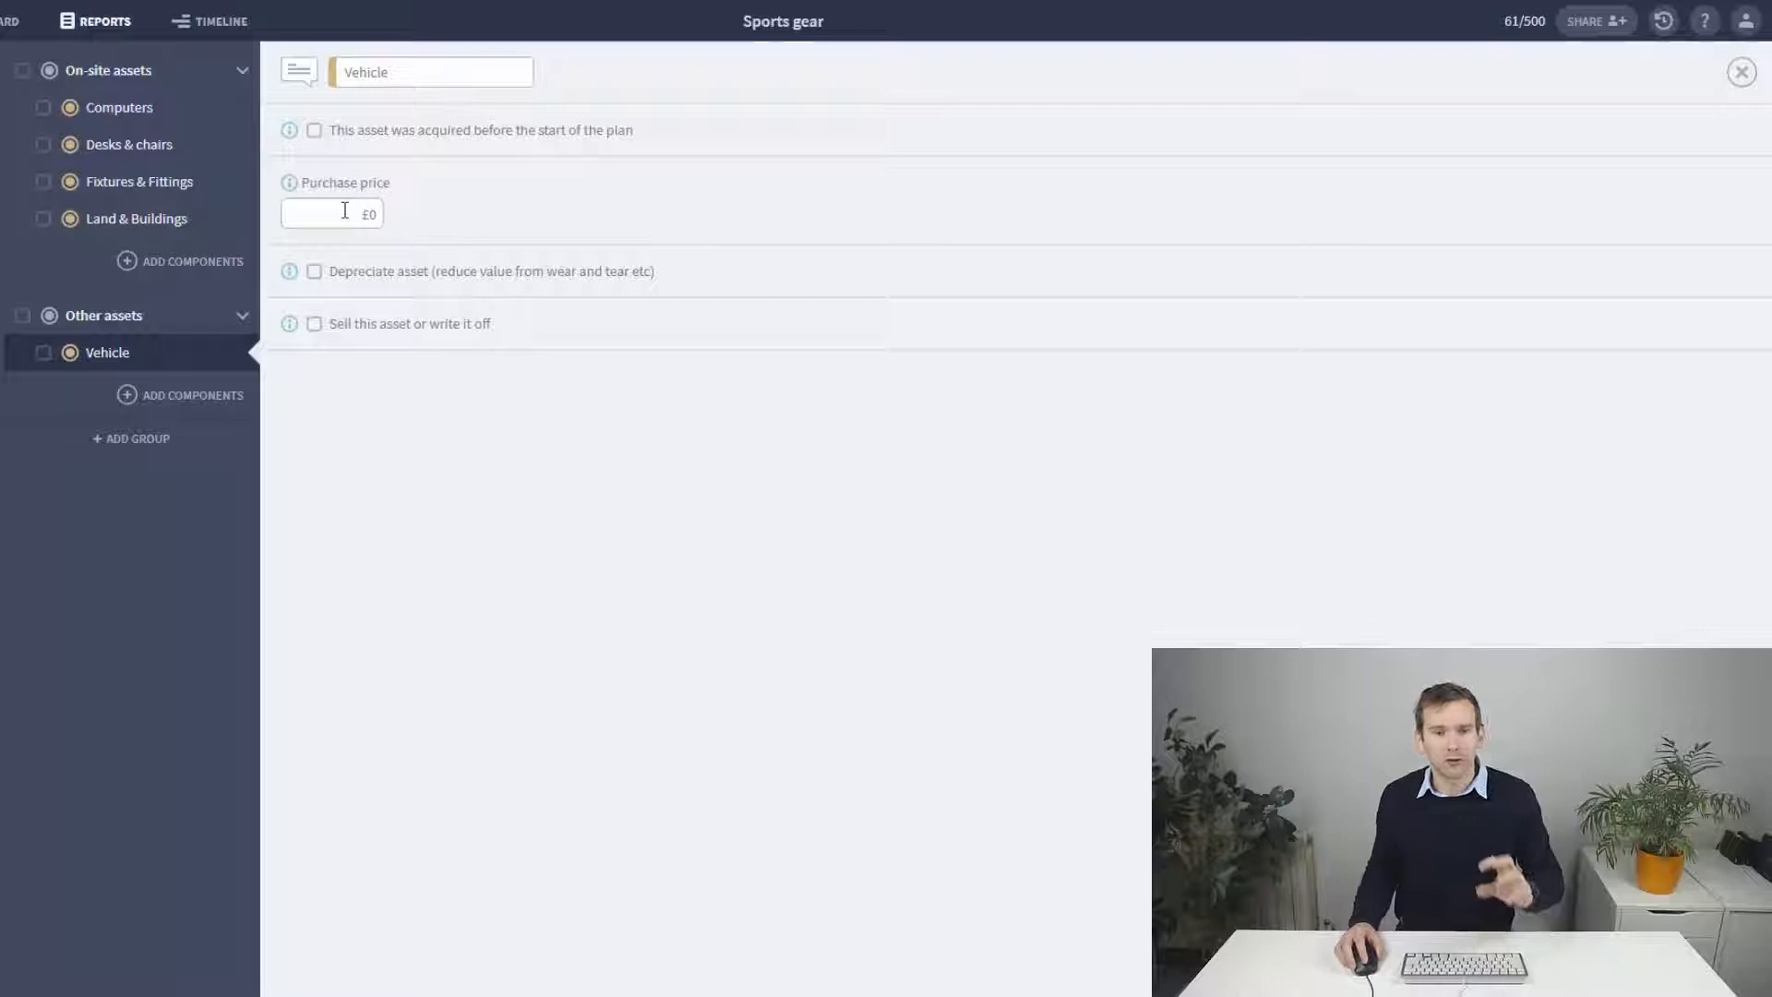
Step: Give the Vehicle a £12,000 purchase price so cash flow shows a 12,000 asset outflow
type("12000")
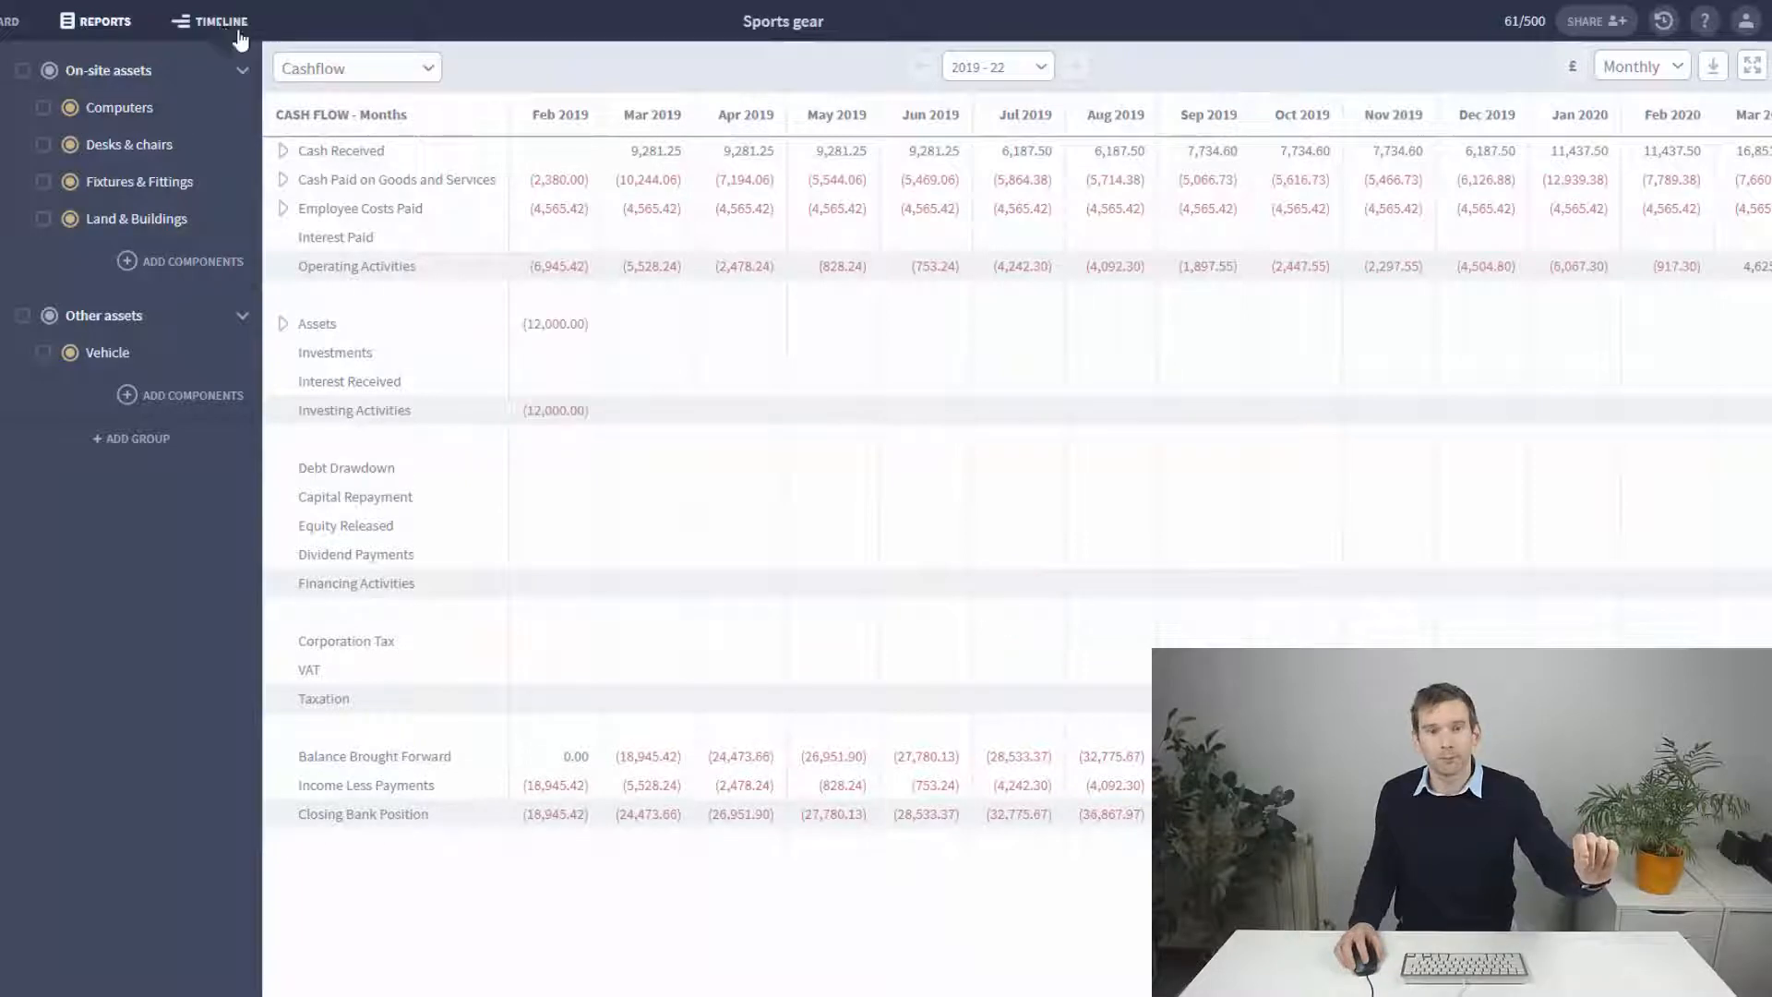
Step: Shift the Vehicle bar on the timeline so the 12,000 purchase lands in April 2019
left_click(218, 21)
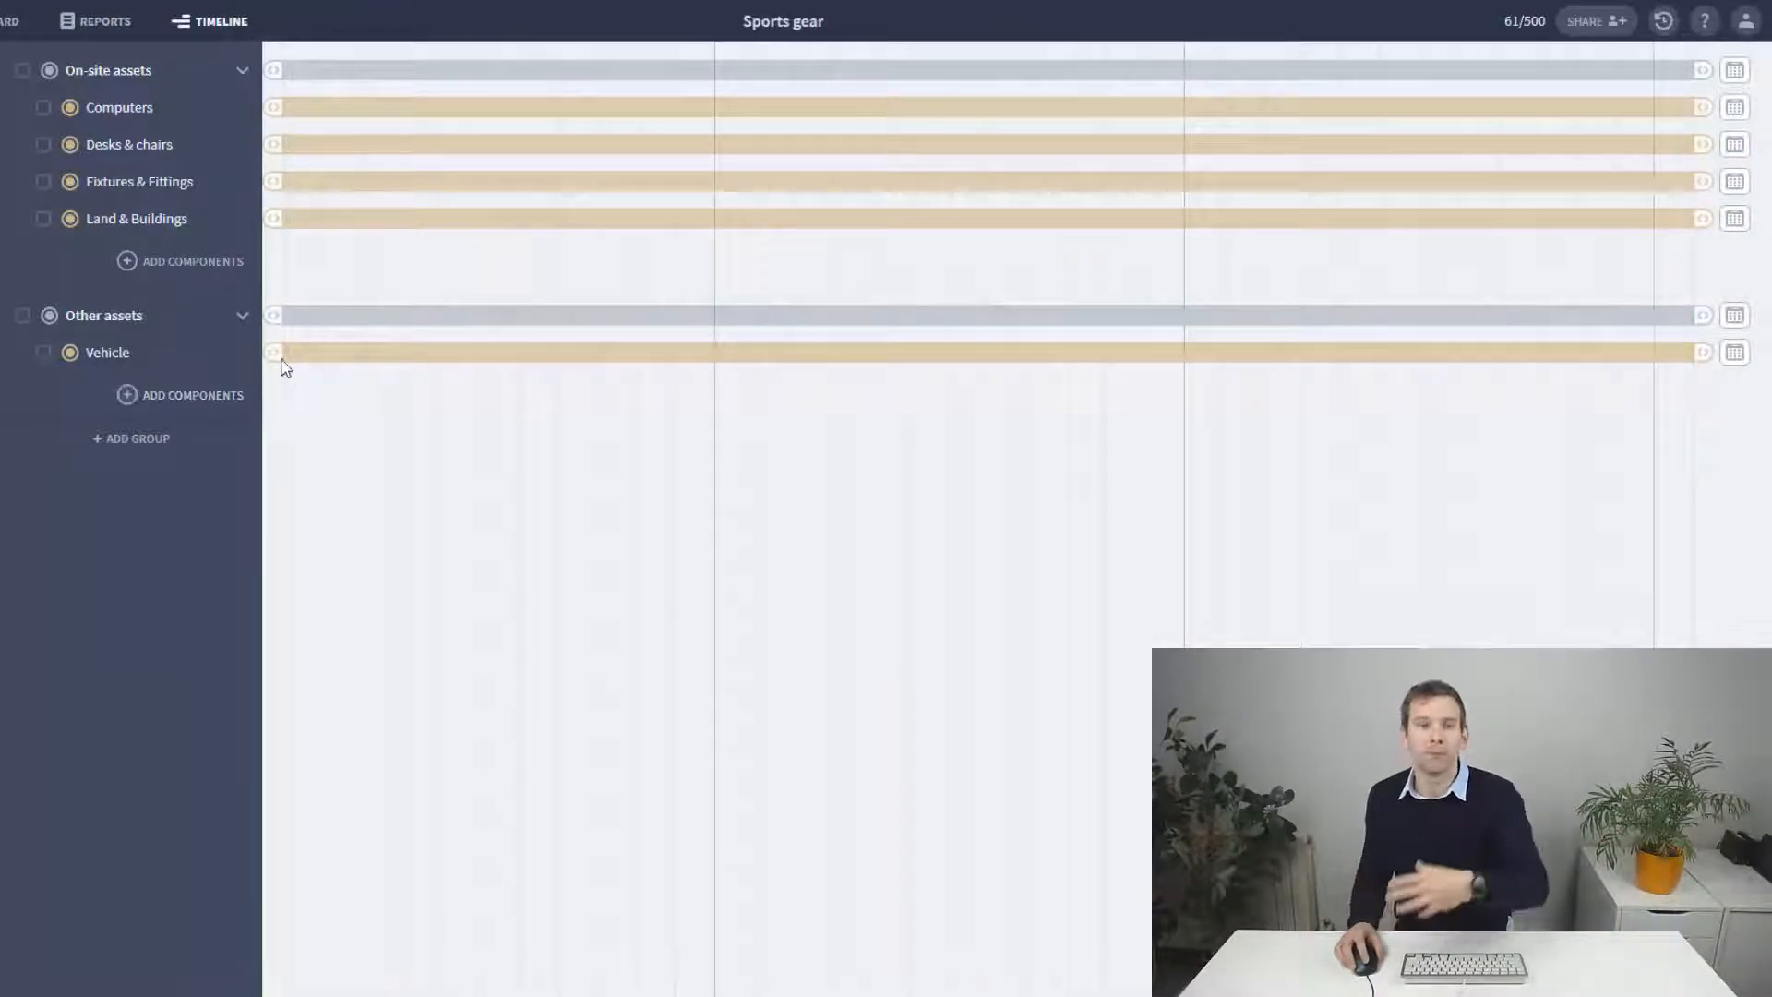
mouse_move(352, 353)
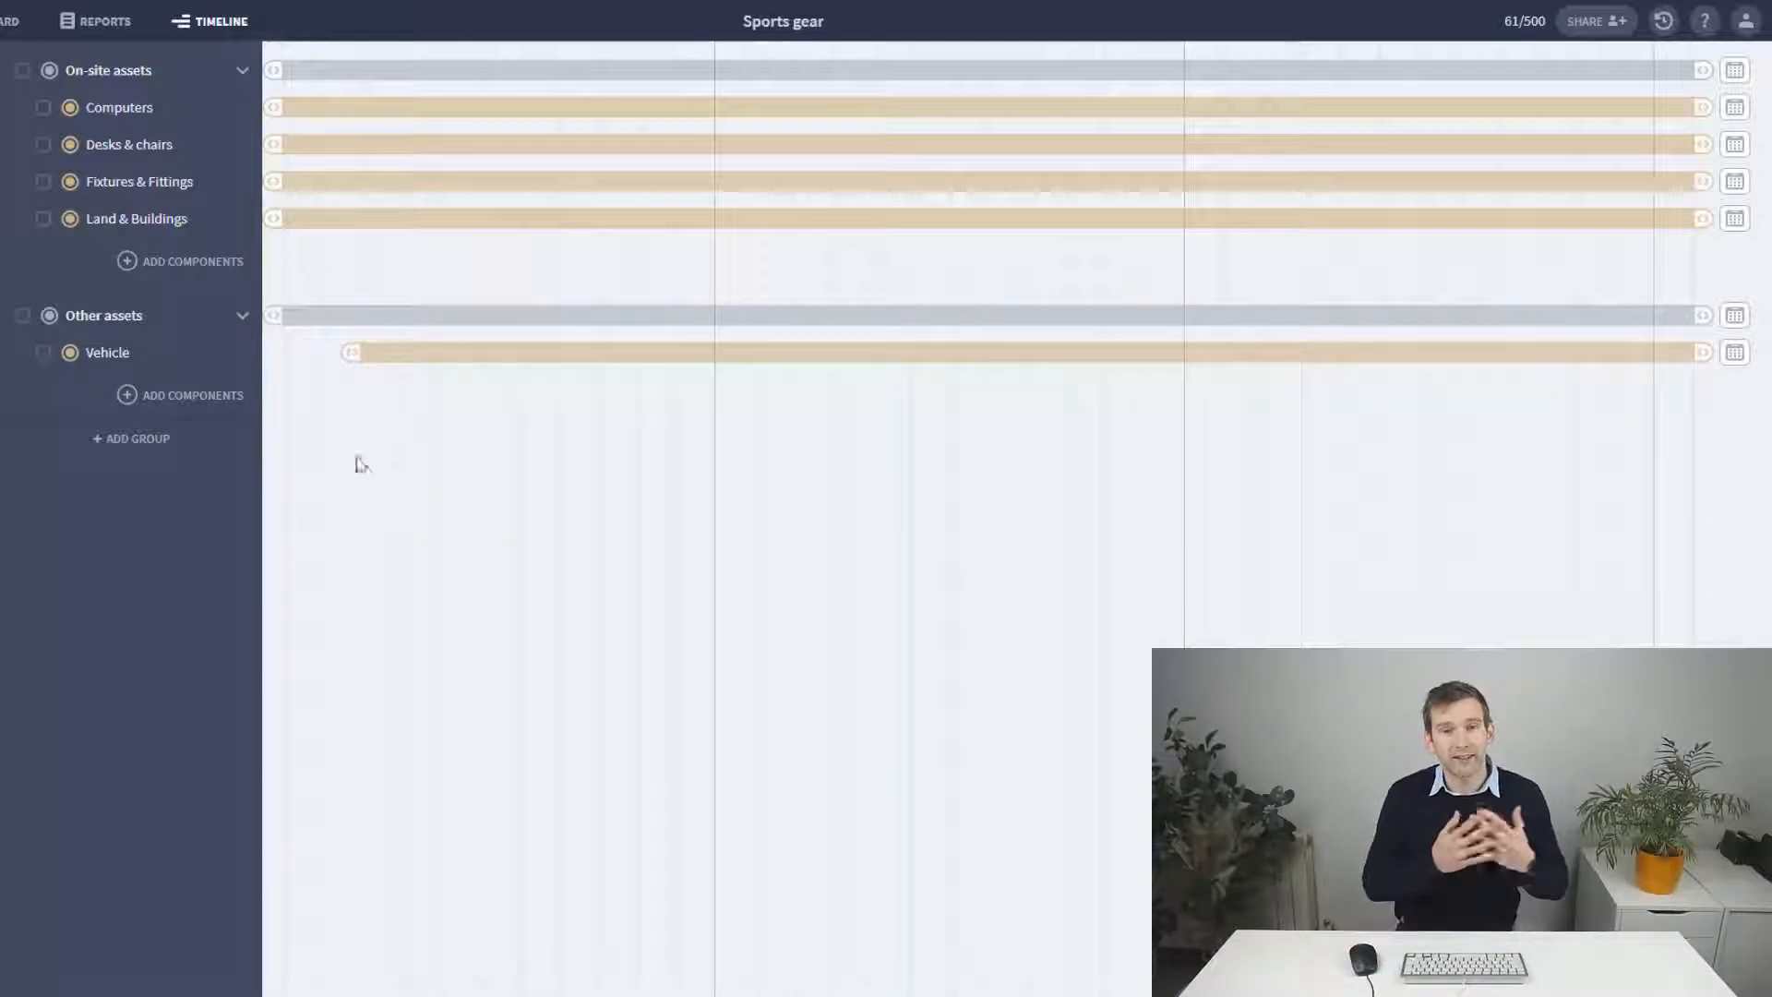
left_click(107, 20)
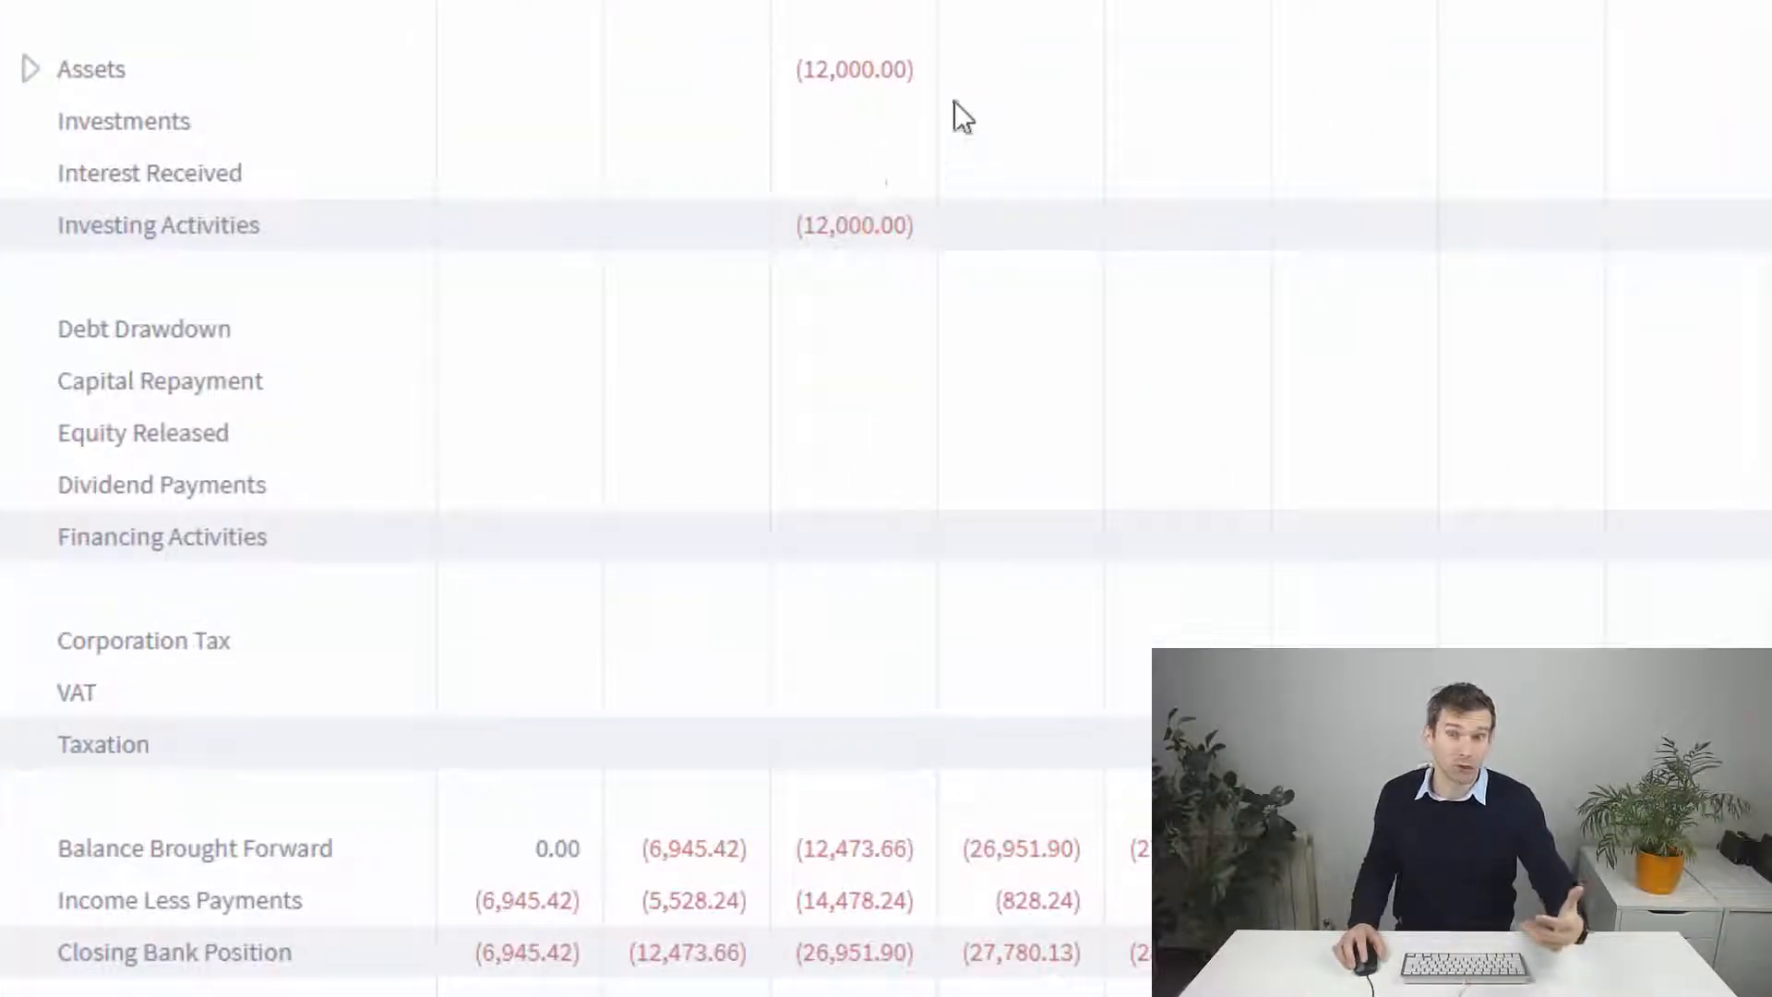
mouse_move(921, 159)
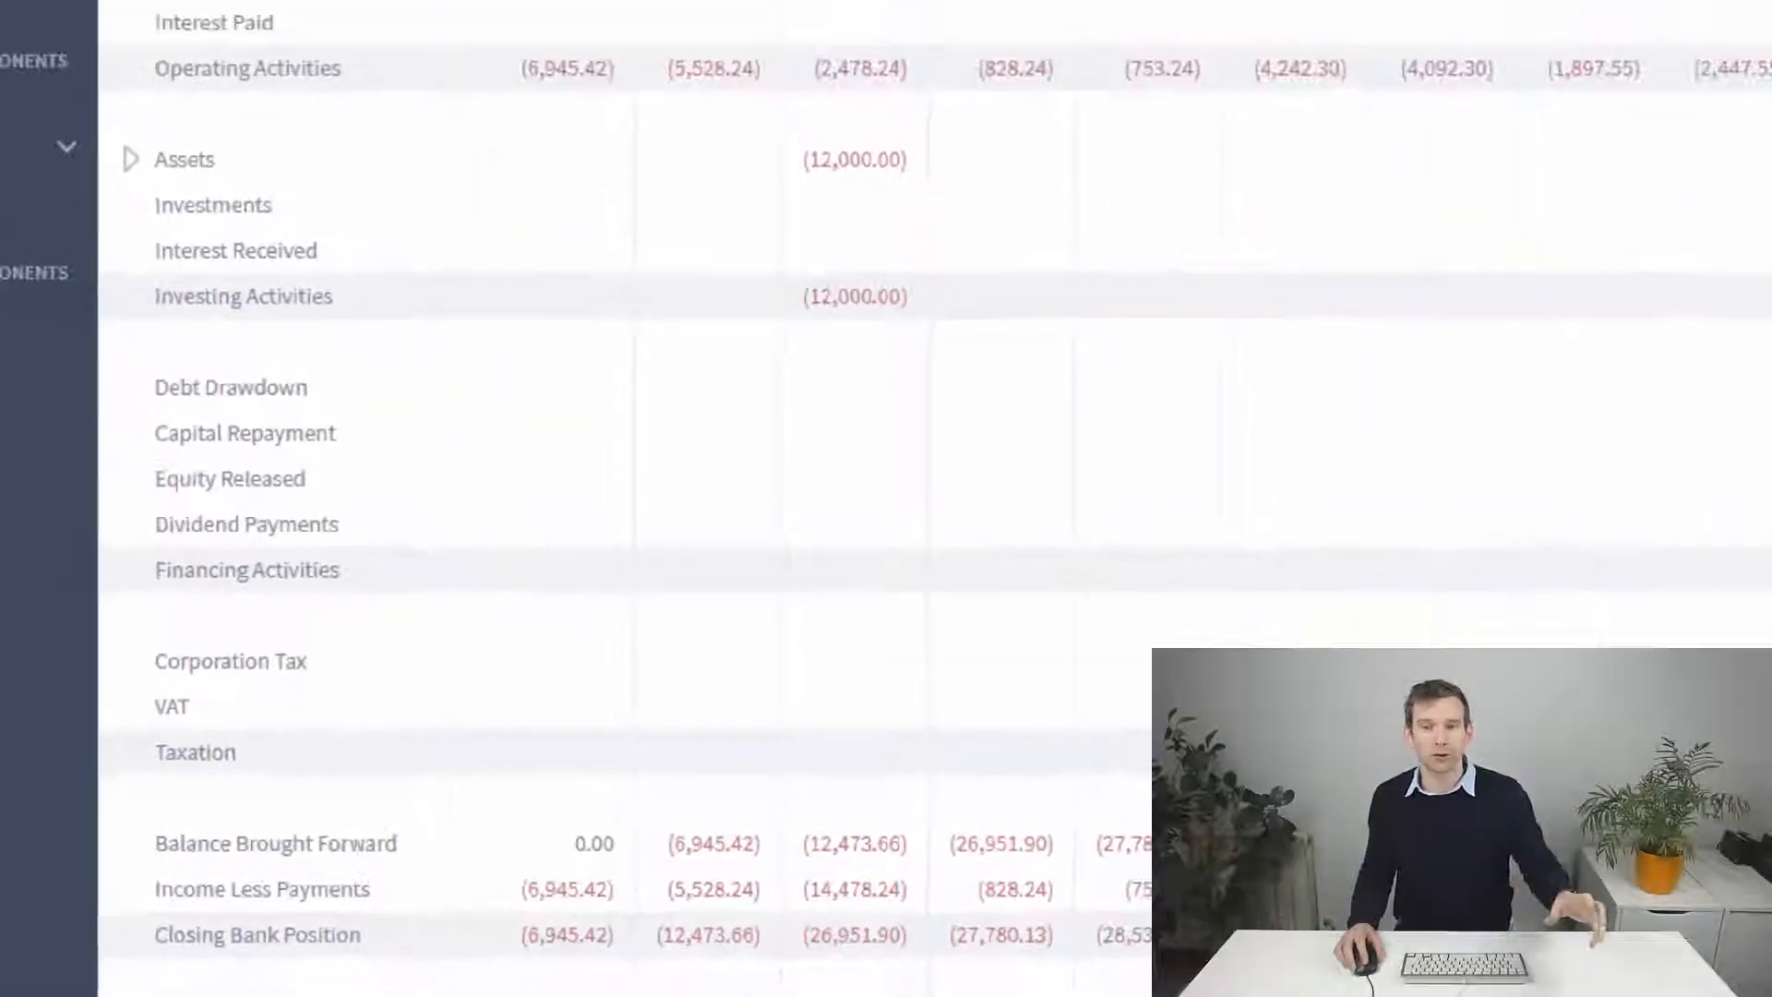
Step: Switch to the Balance Sheet report showing the 12,000 vehicle as a non-current asset
left_click(400, 32)
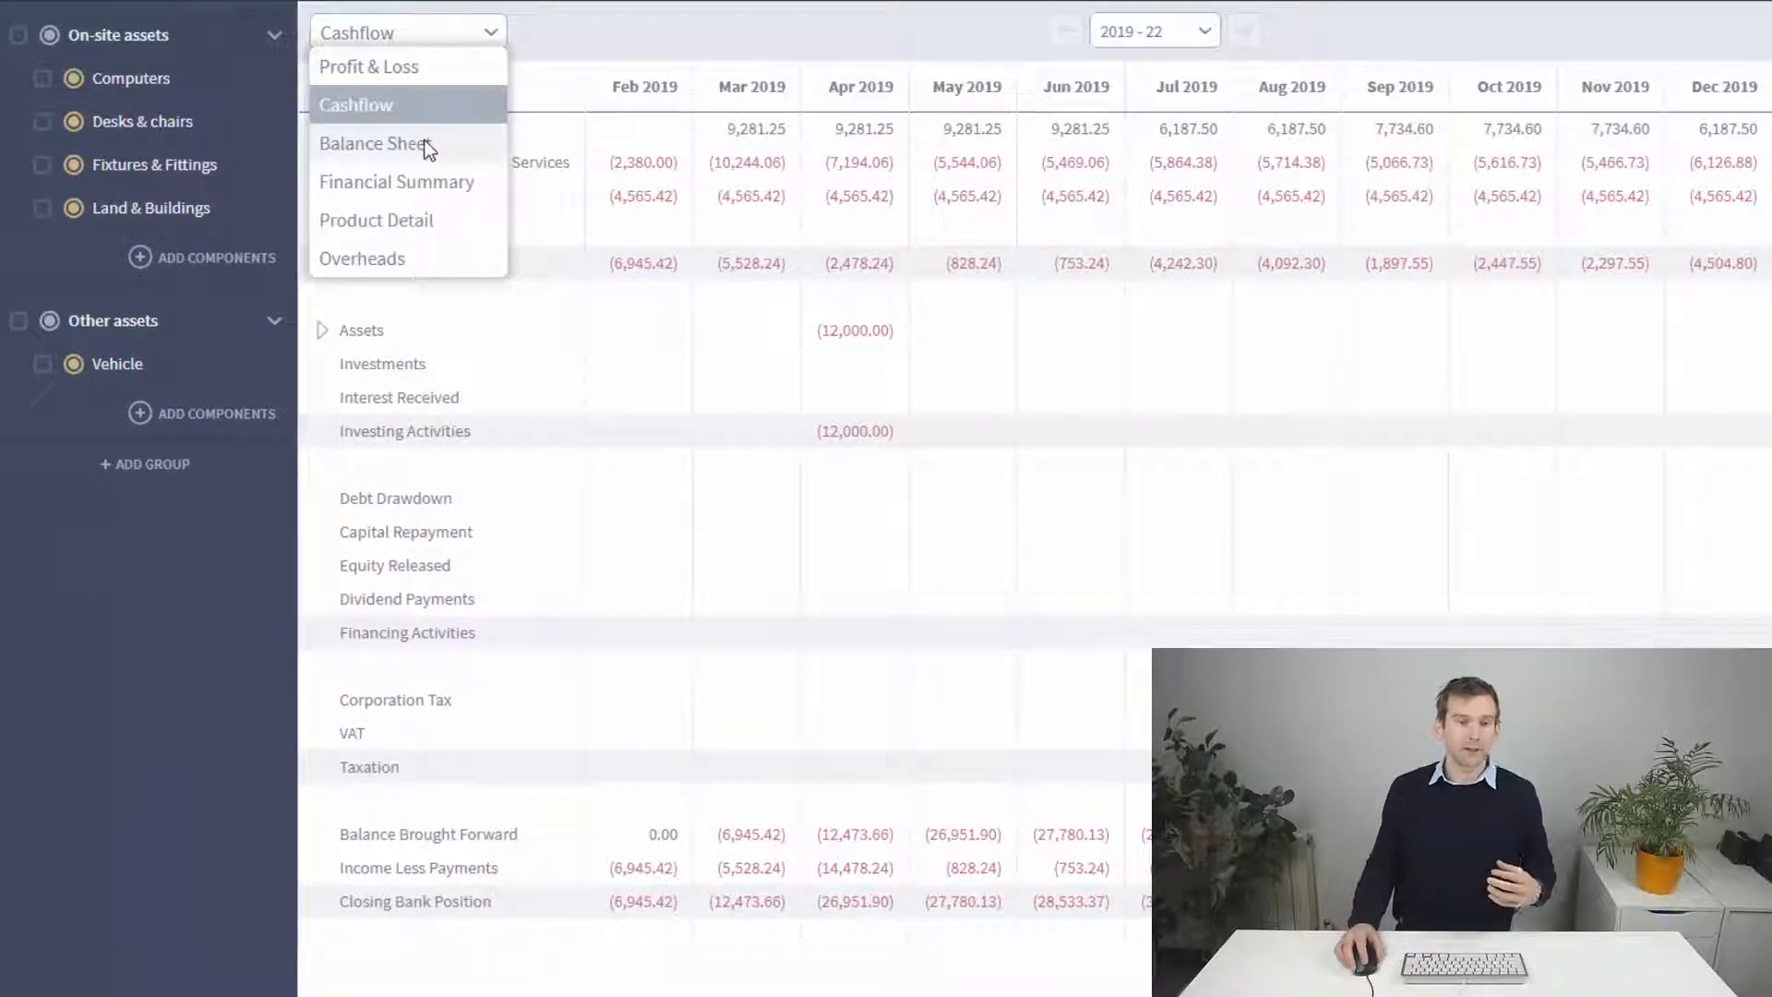
left_click(382, 144)
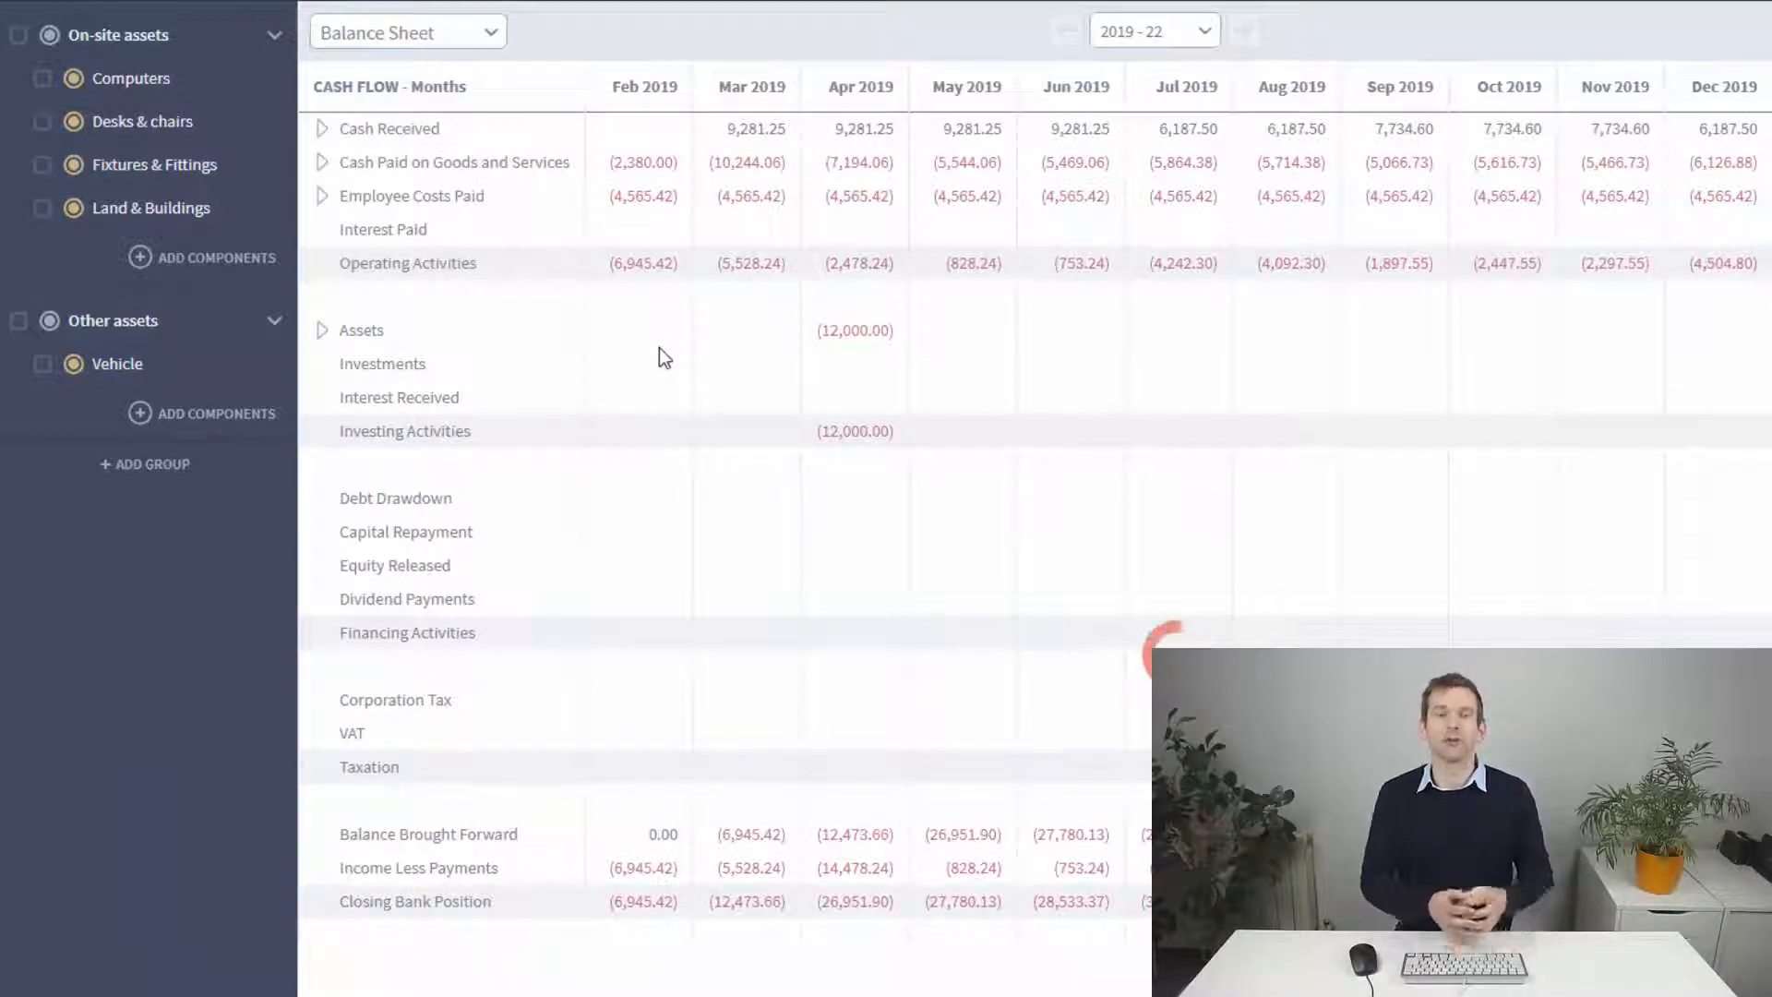
left_click(406, 31)
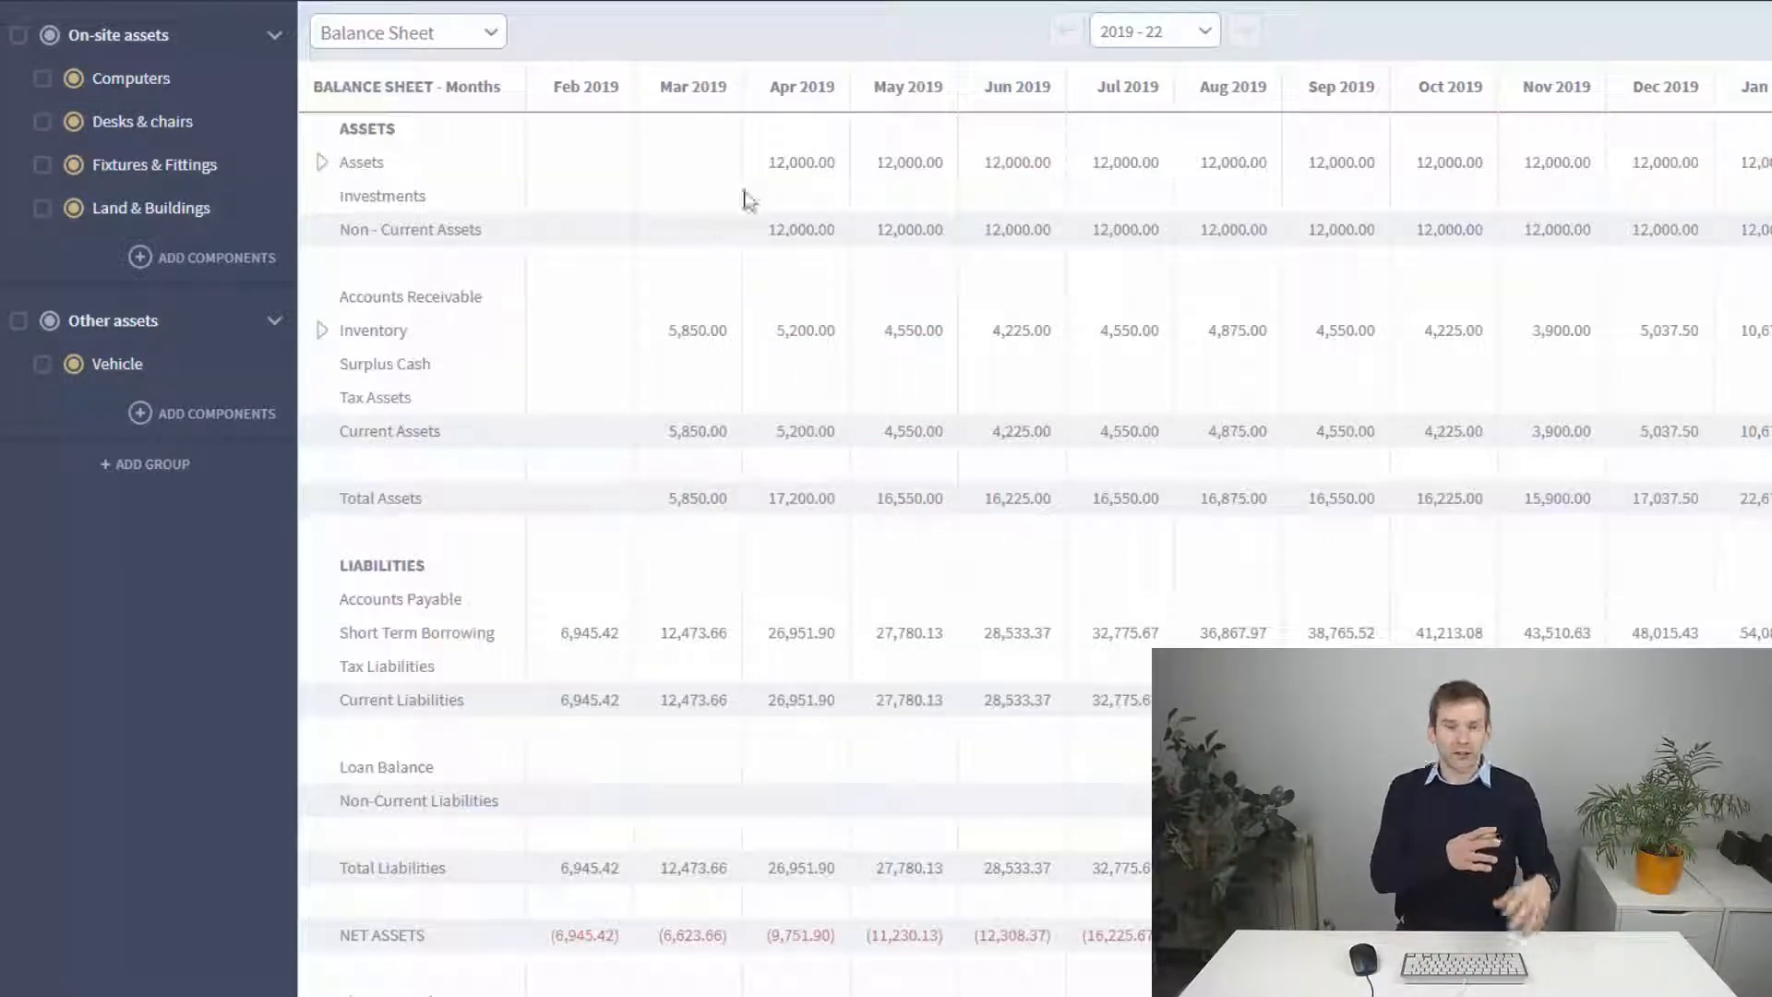
mouse_move(427, 153)
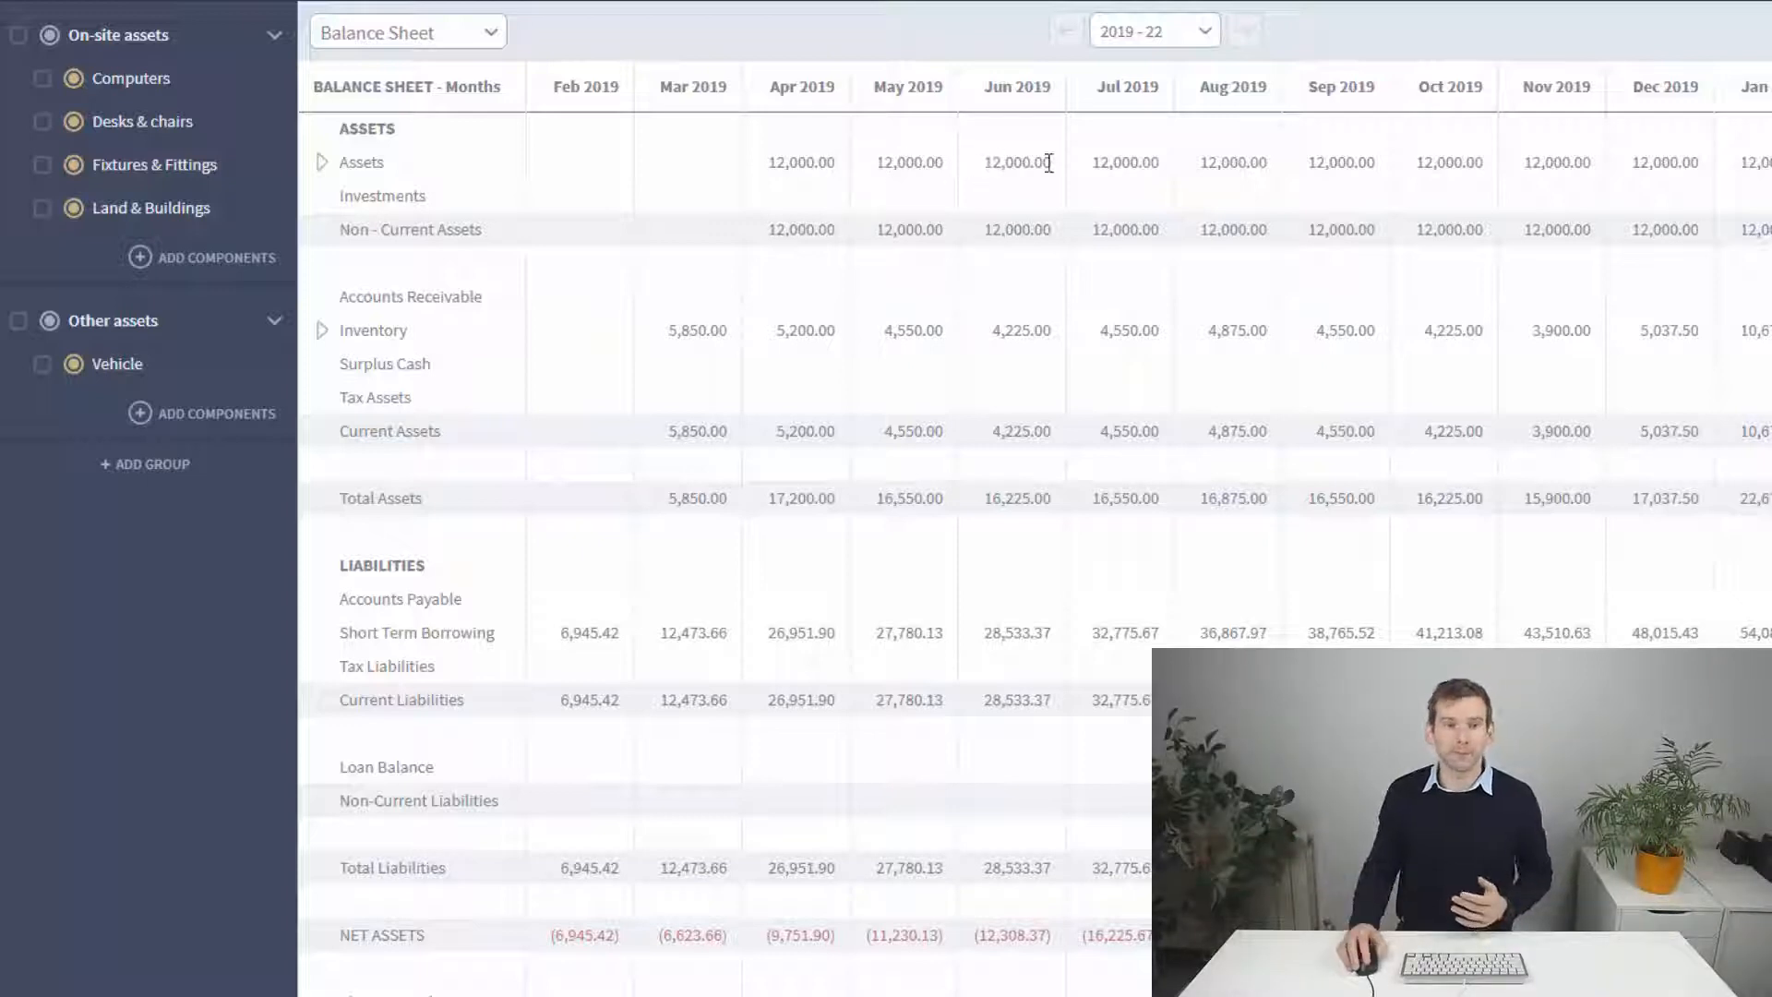
mouse_move(1609, 162)
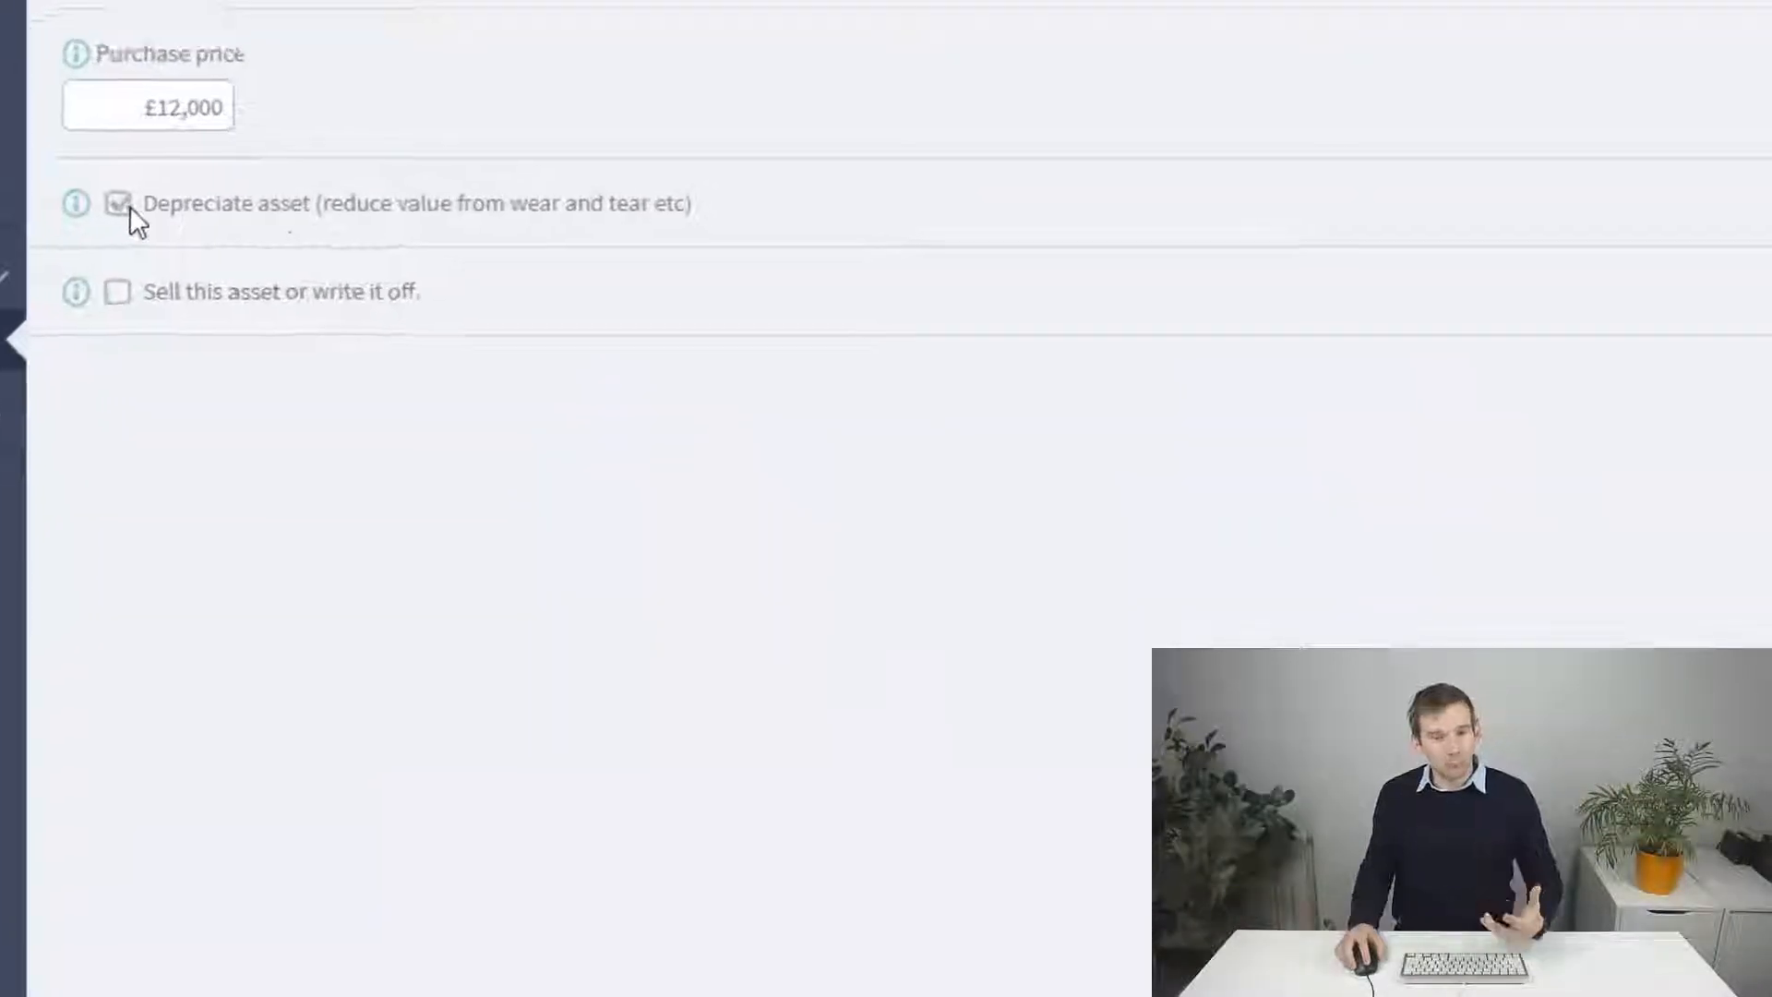
Step: Turn on Vehicle depreciation at 25% based on the latest value
left_click(117, 203)
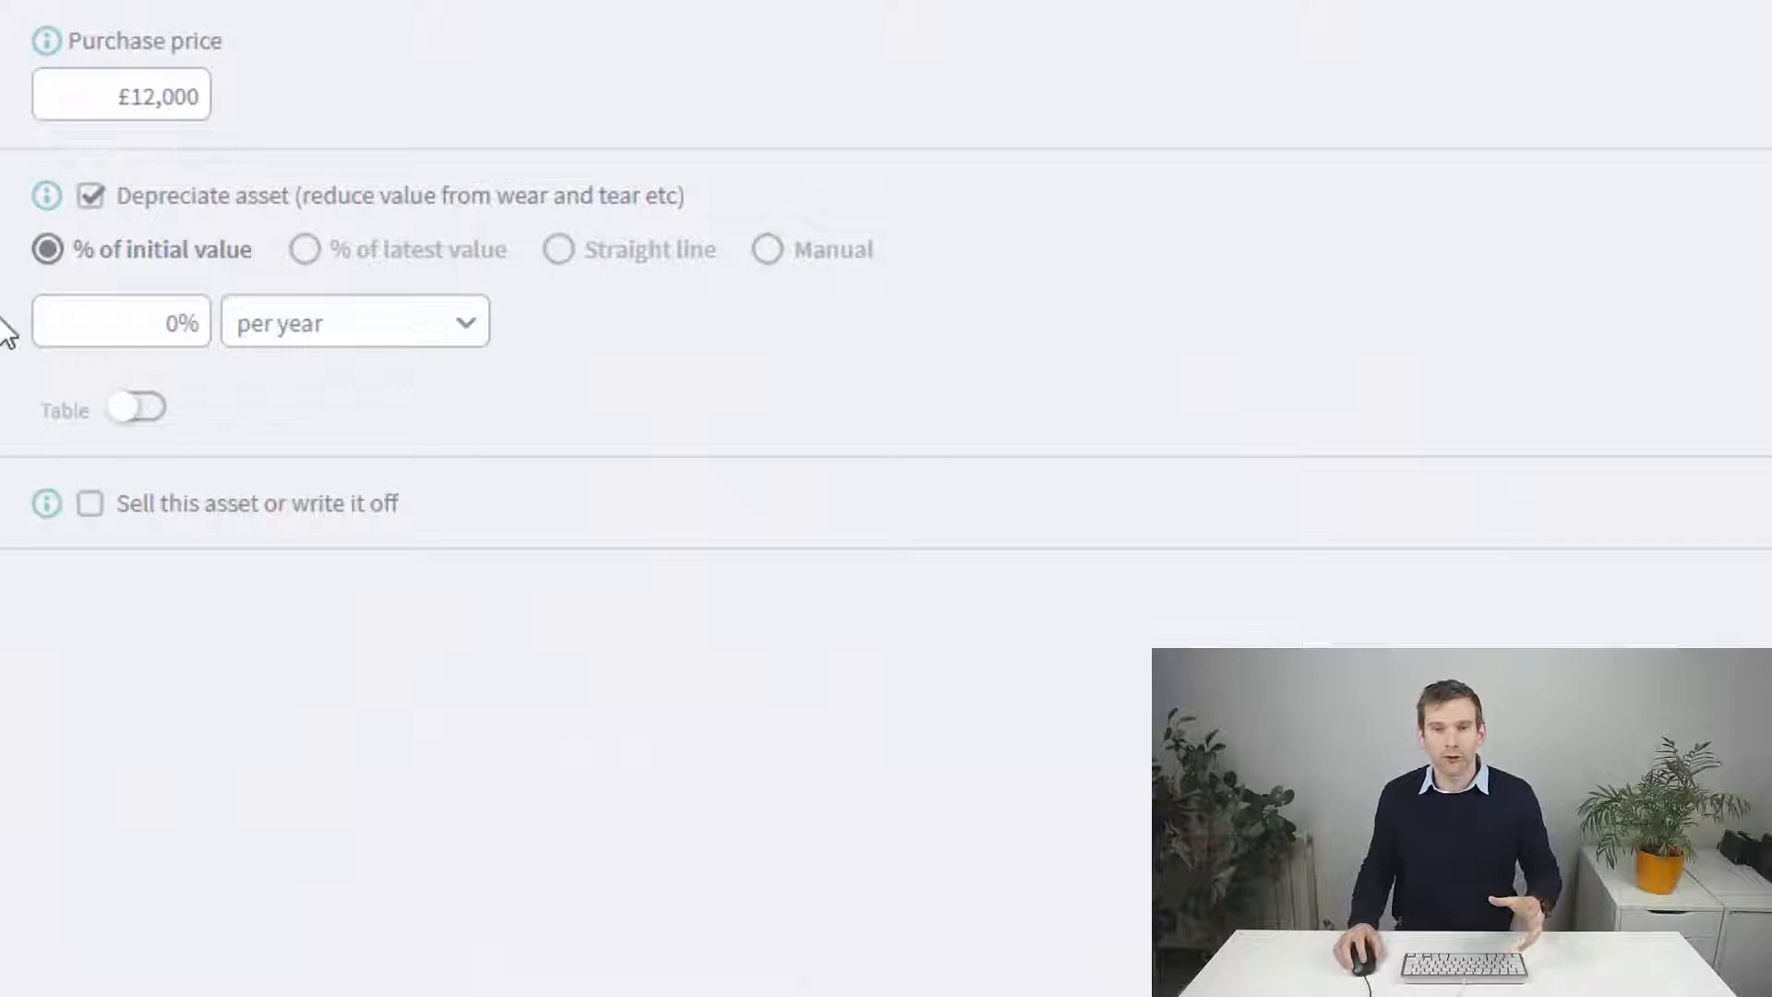
mouse_move(232, 440)
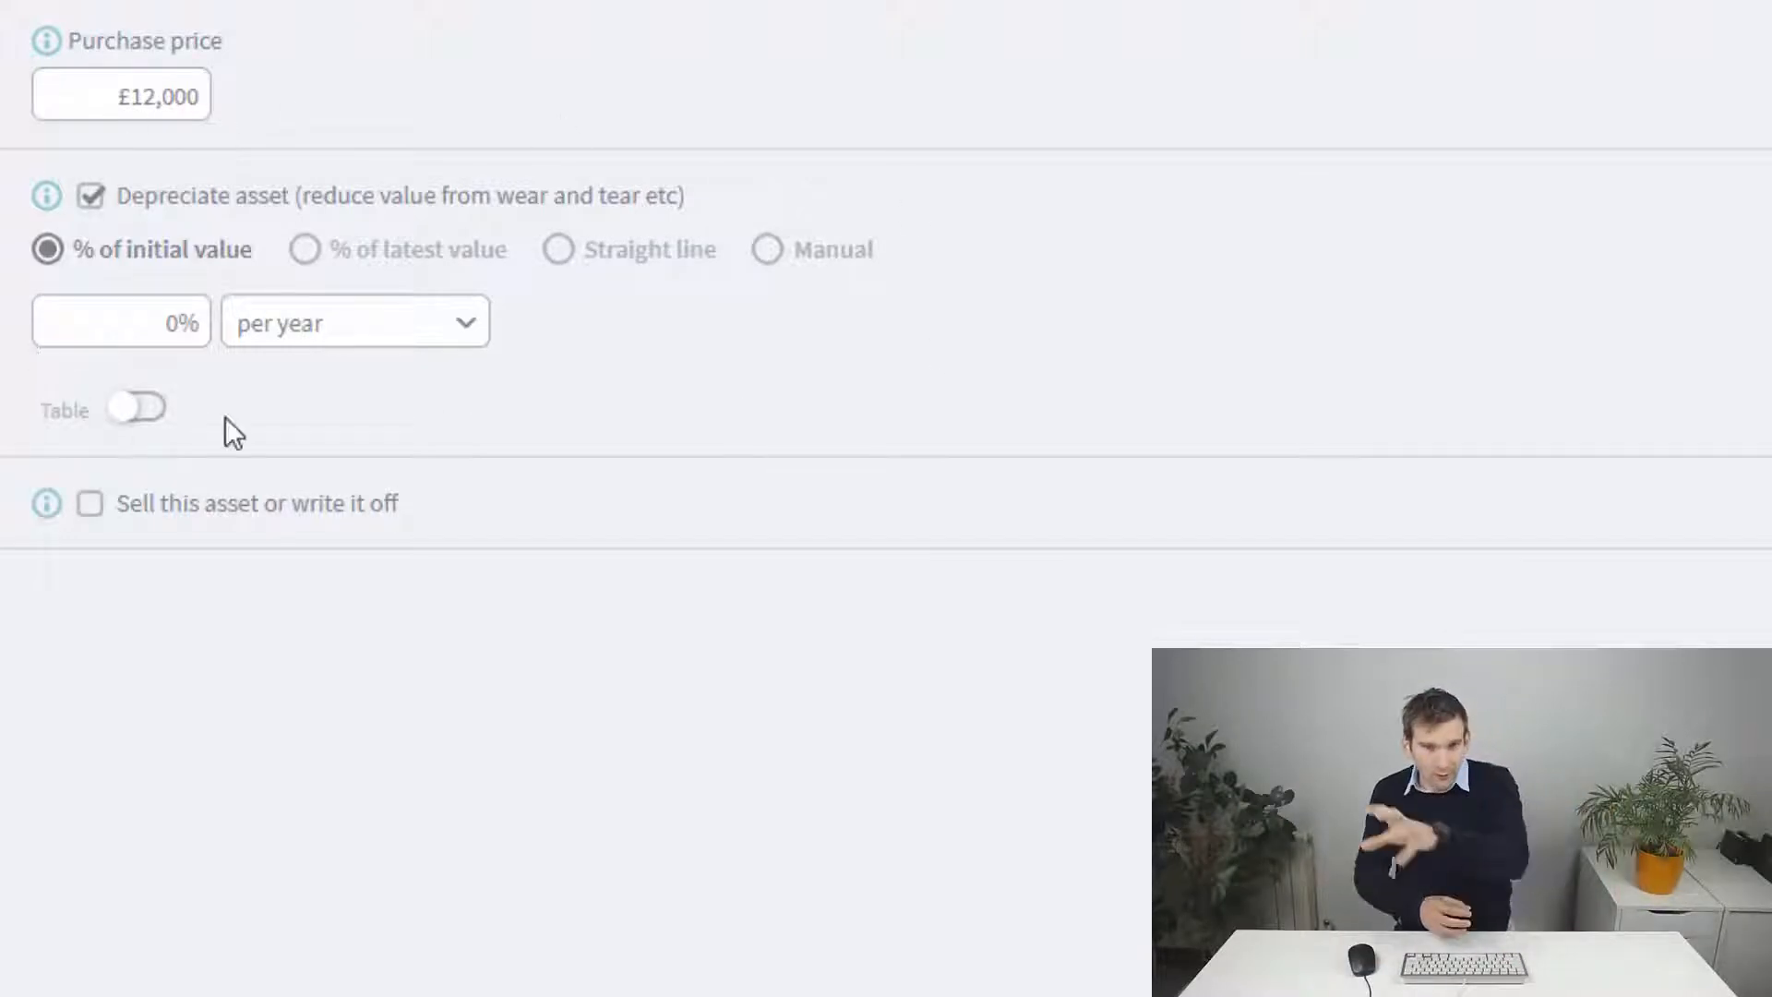
left_click(122, 321)
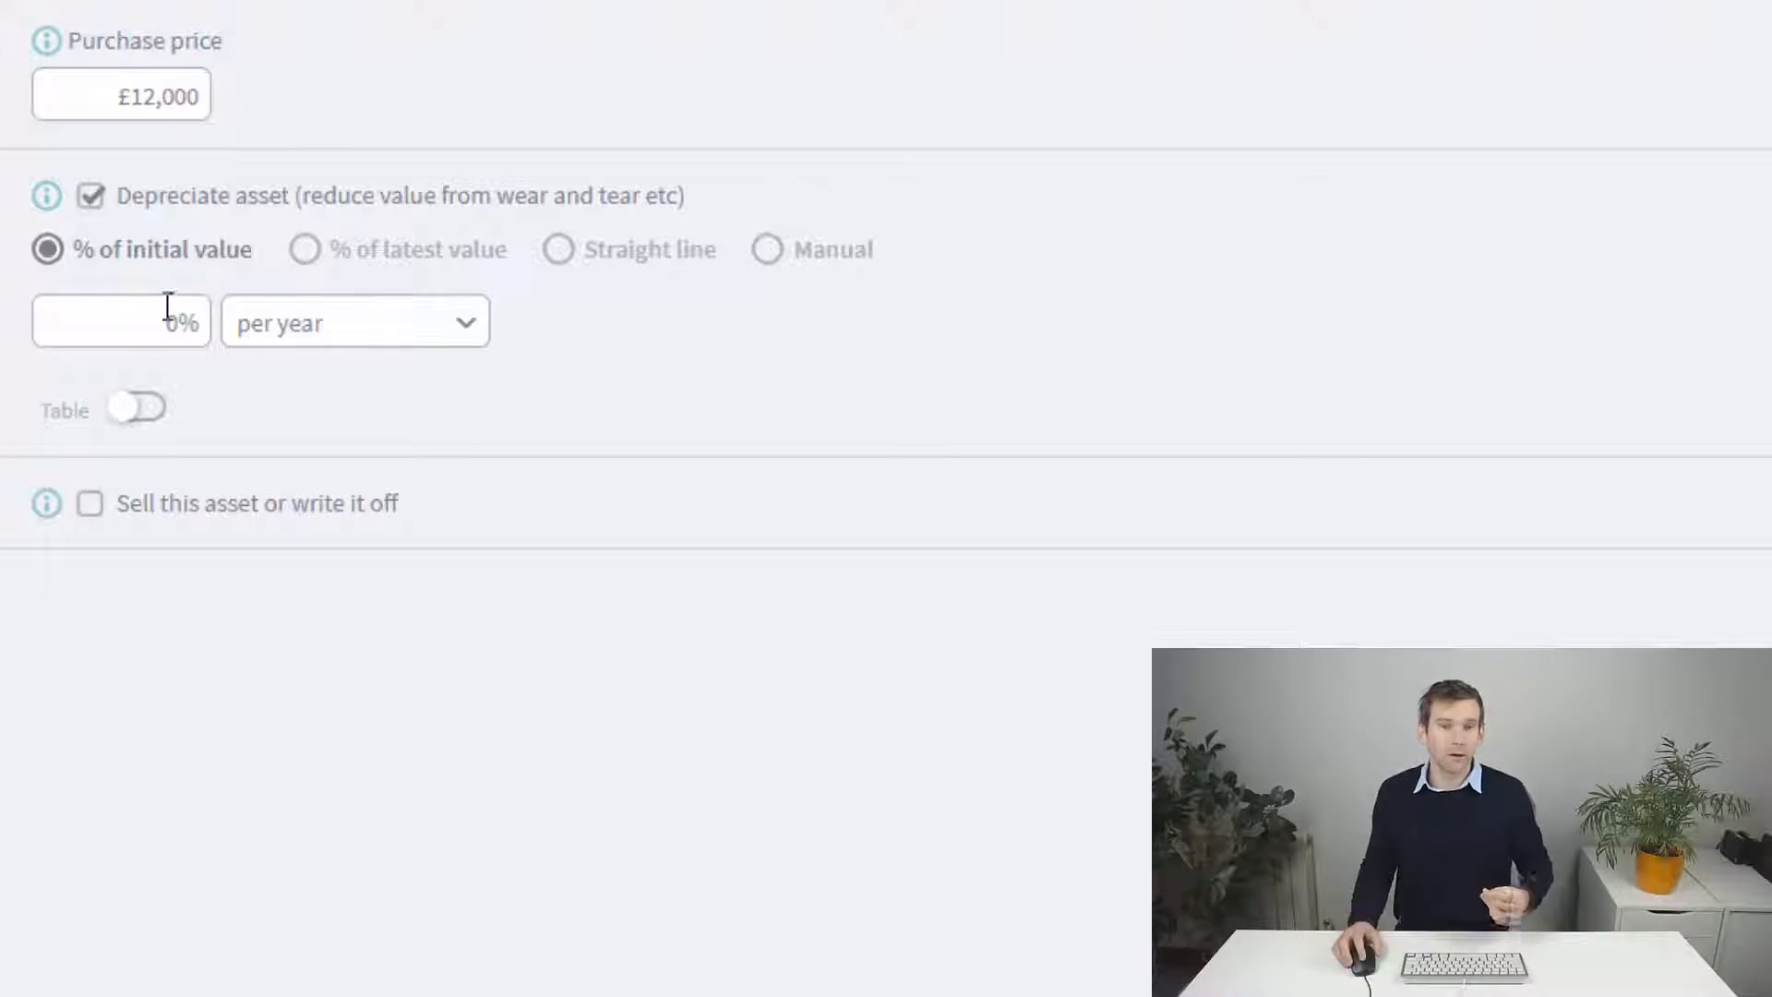
type("25")
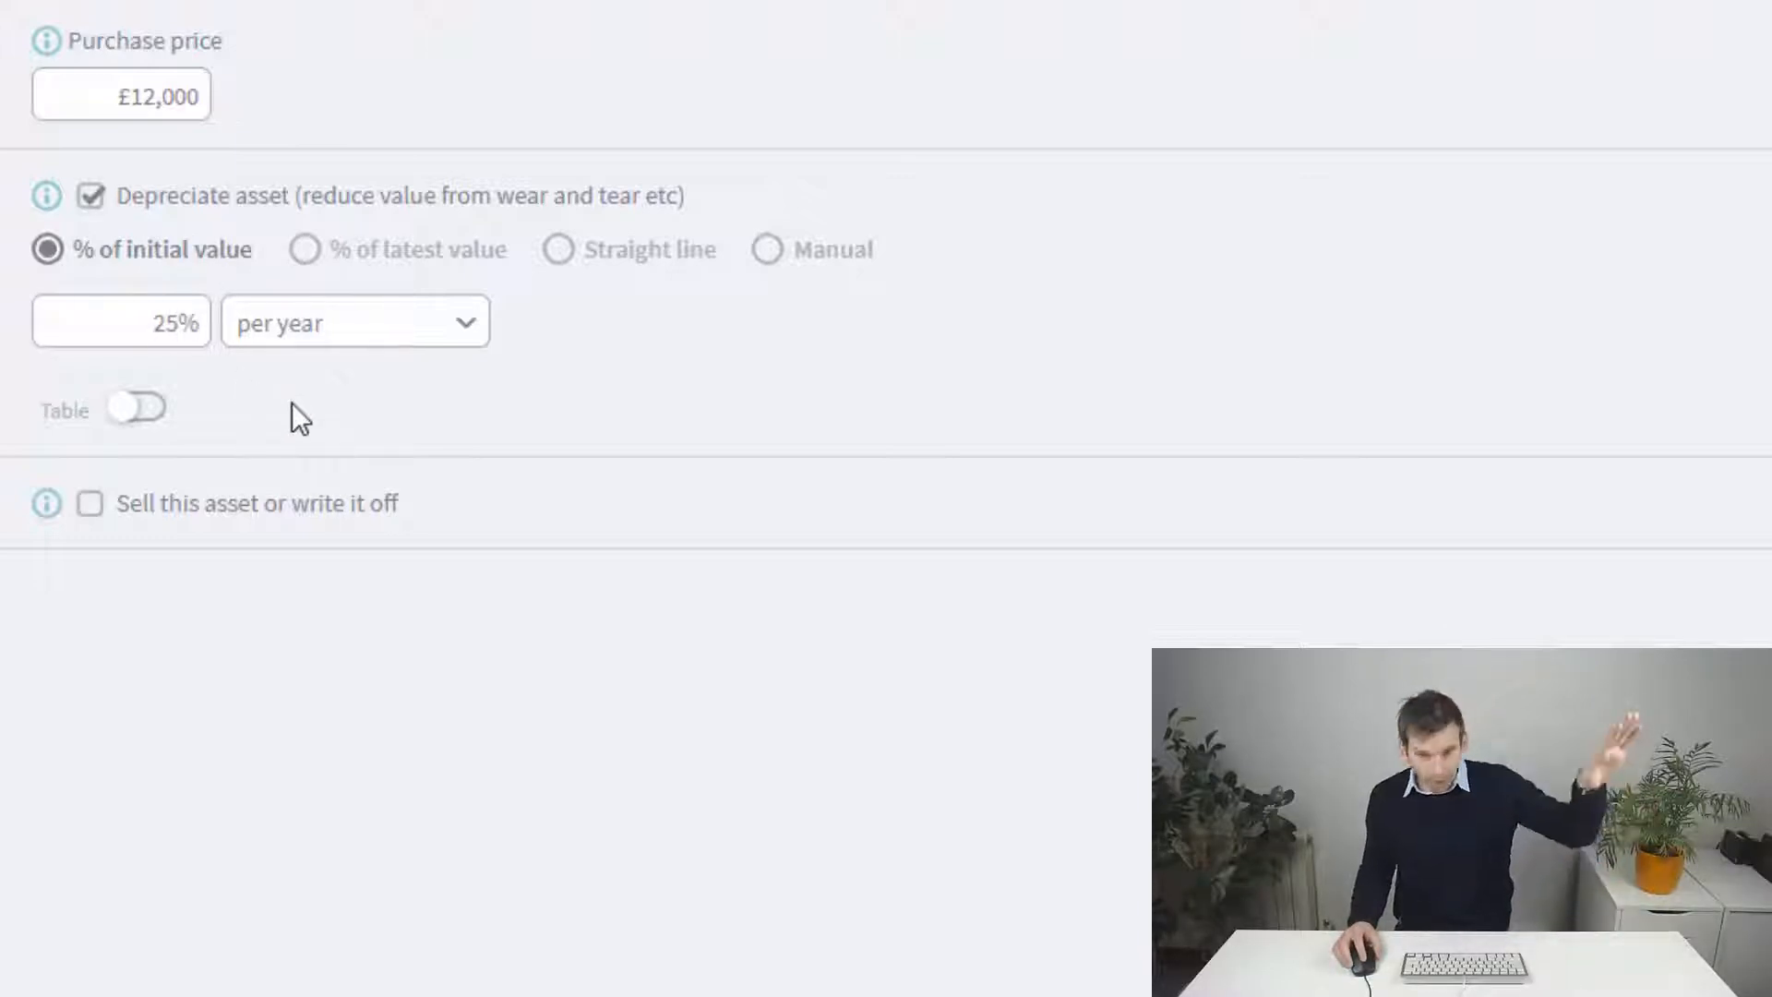
left_click(303, 249)
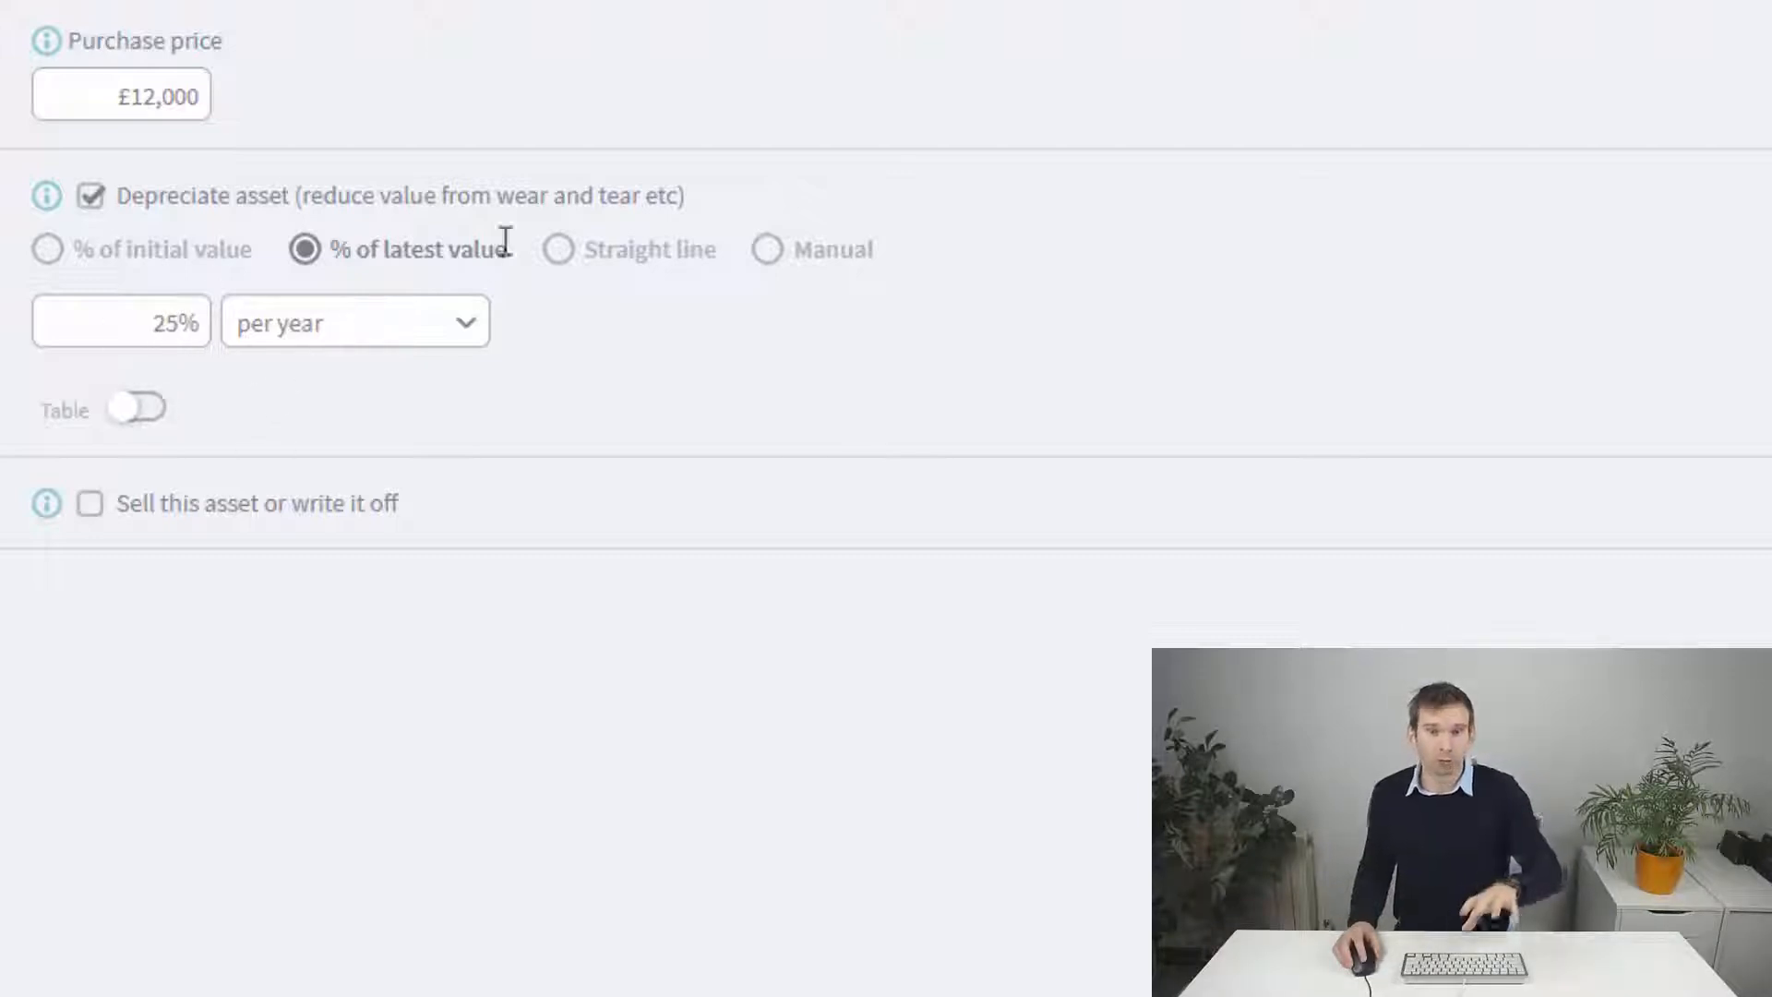
mouse_move(533, 280)
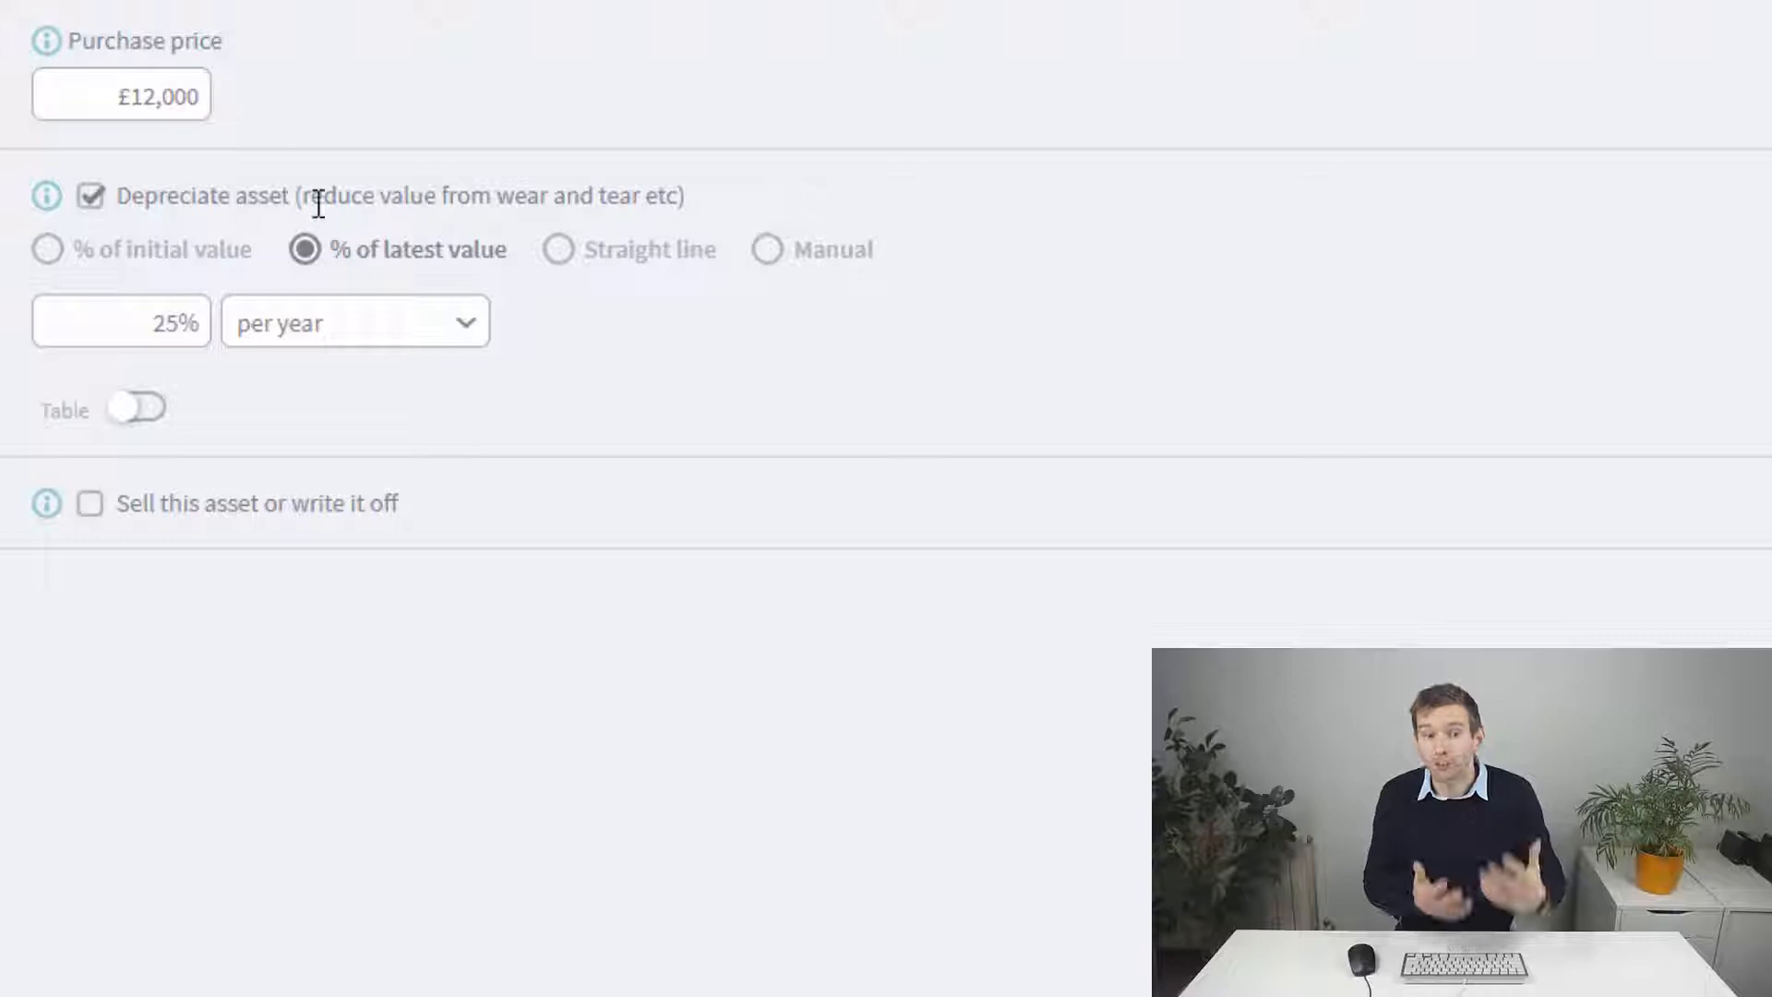
mouse_move(565, 256)
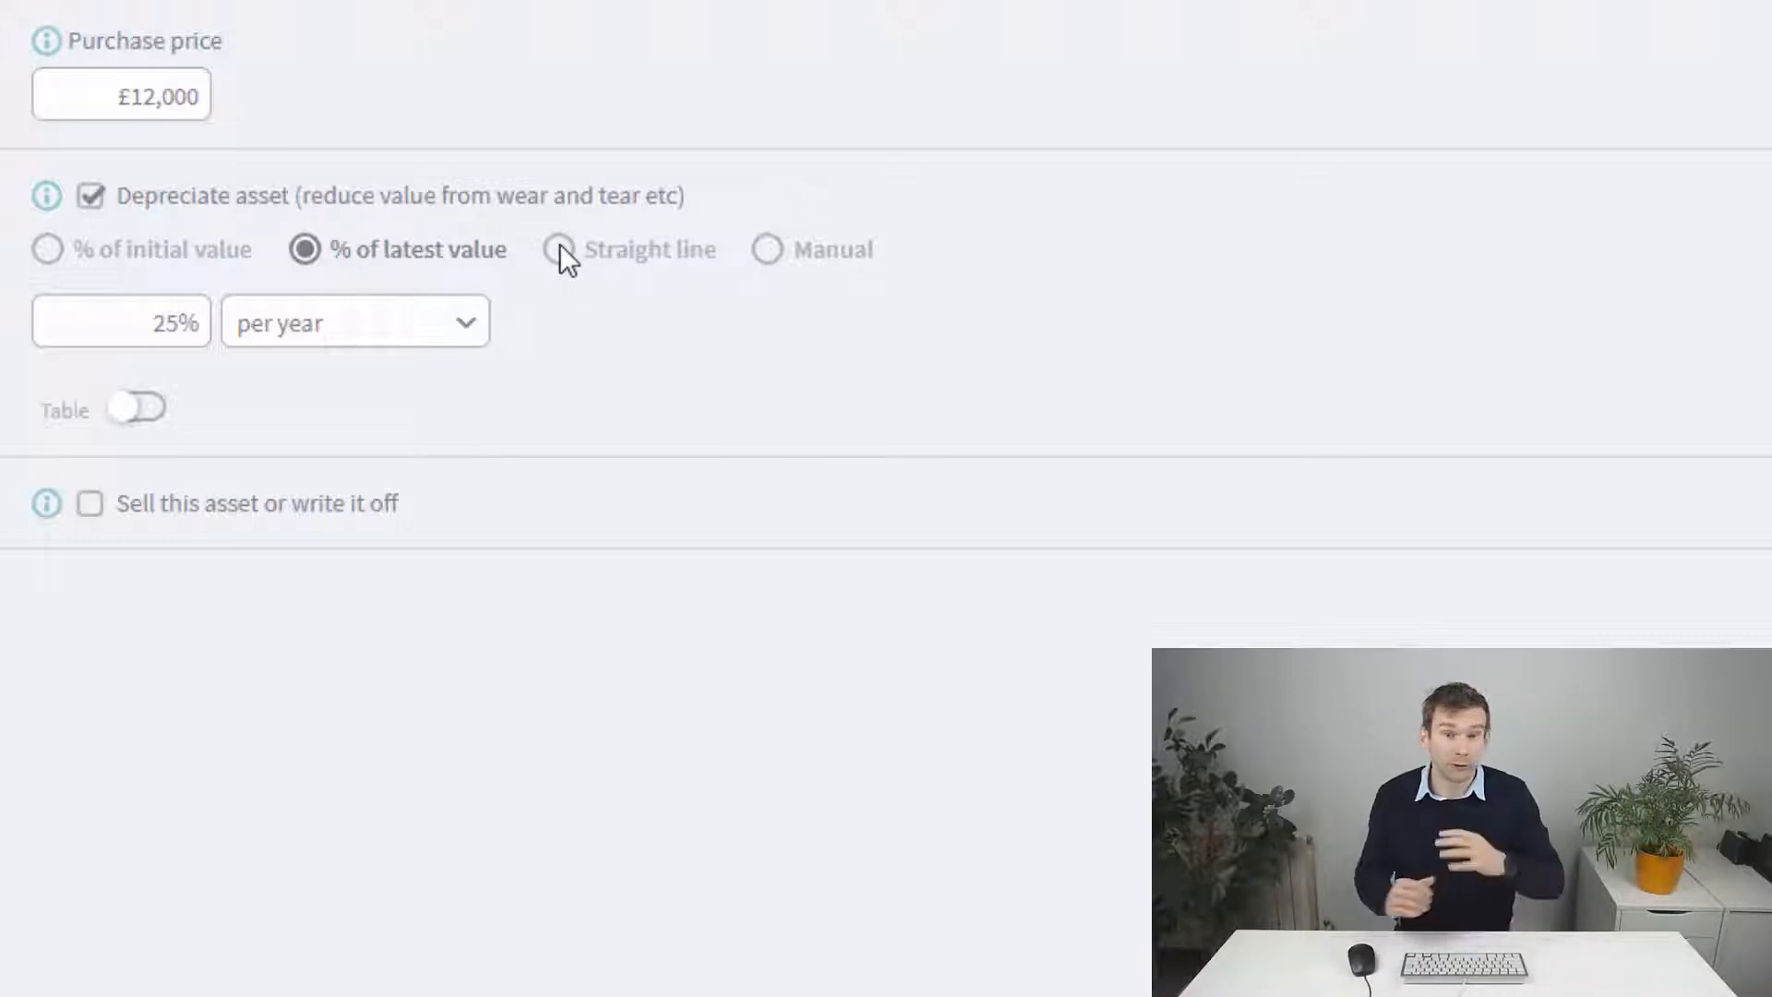
Step: Try straight-line, then manual depreciation with the monthly table, picking May and October 2019-20 entries
left_click(557, 249)
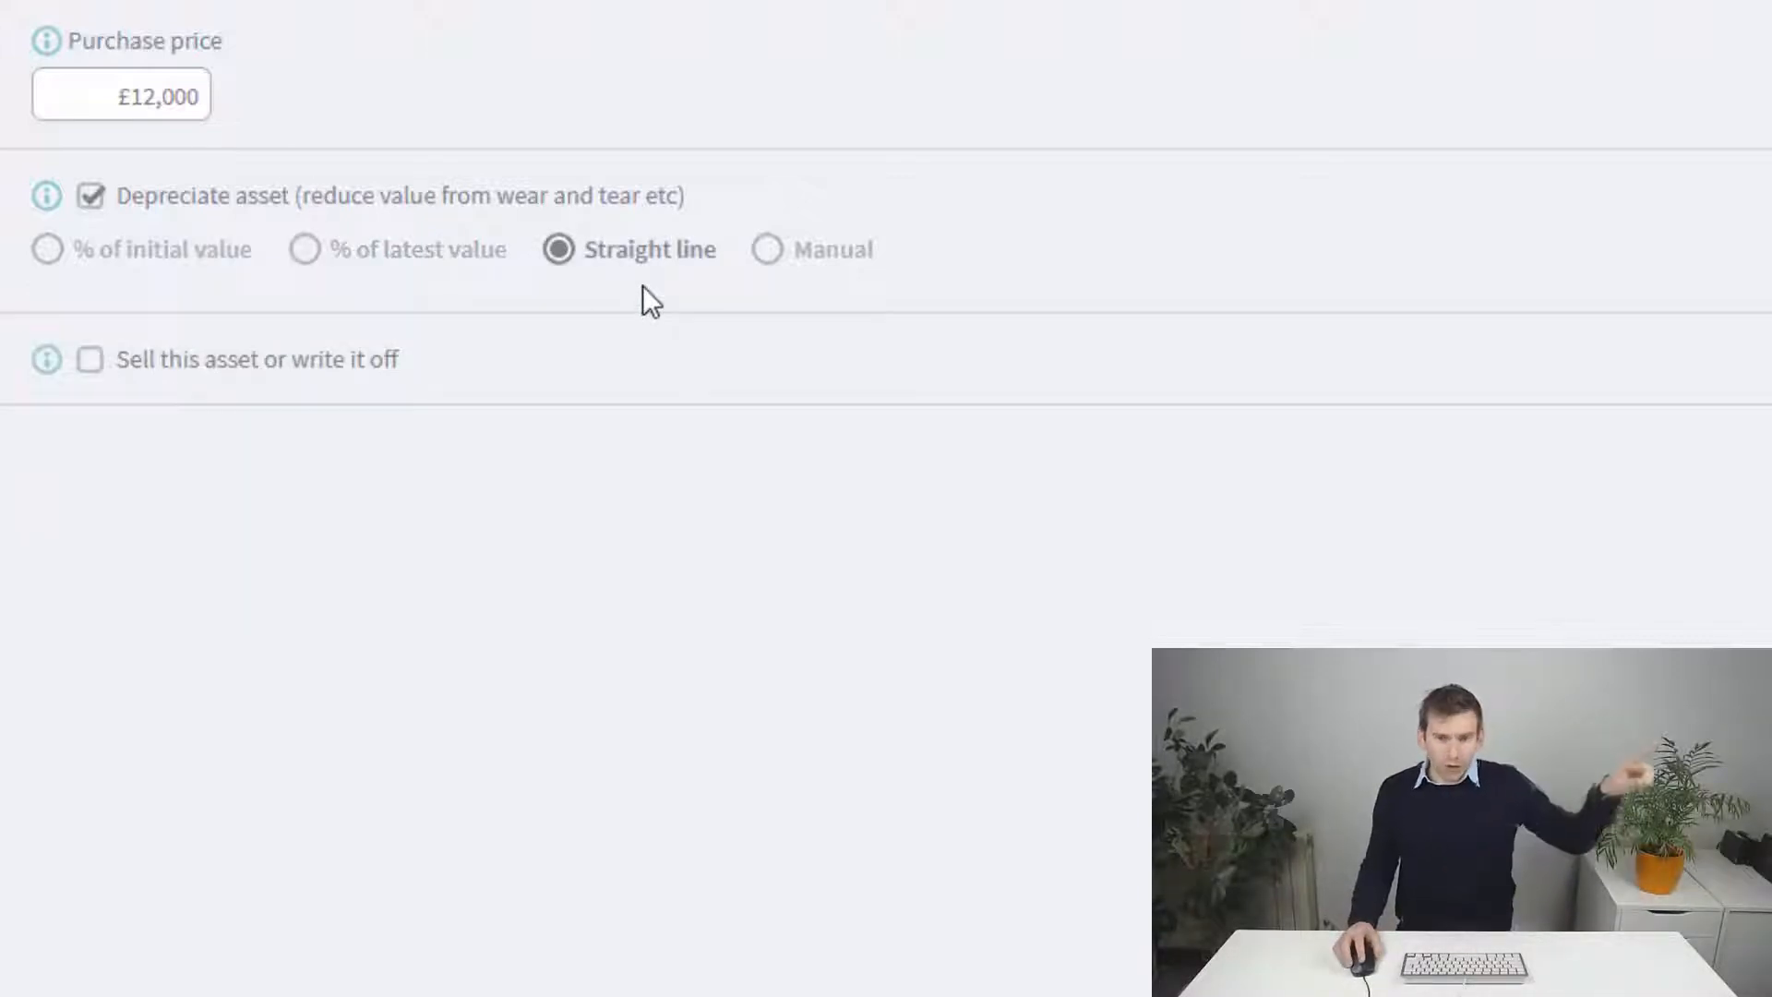
mouse_move(611, 310)
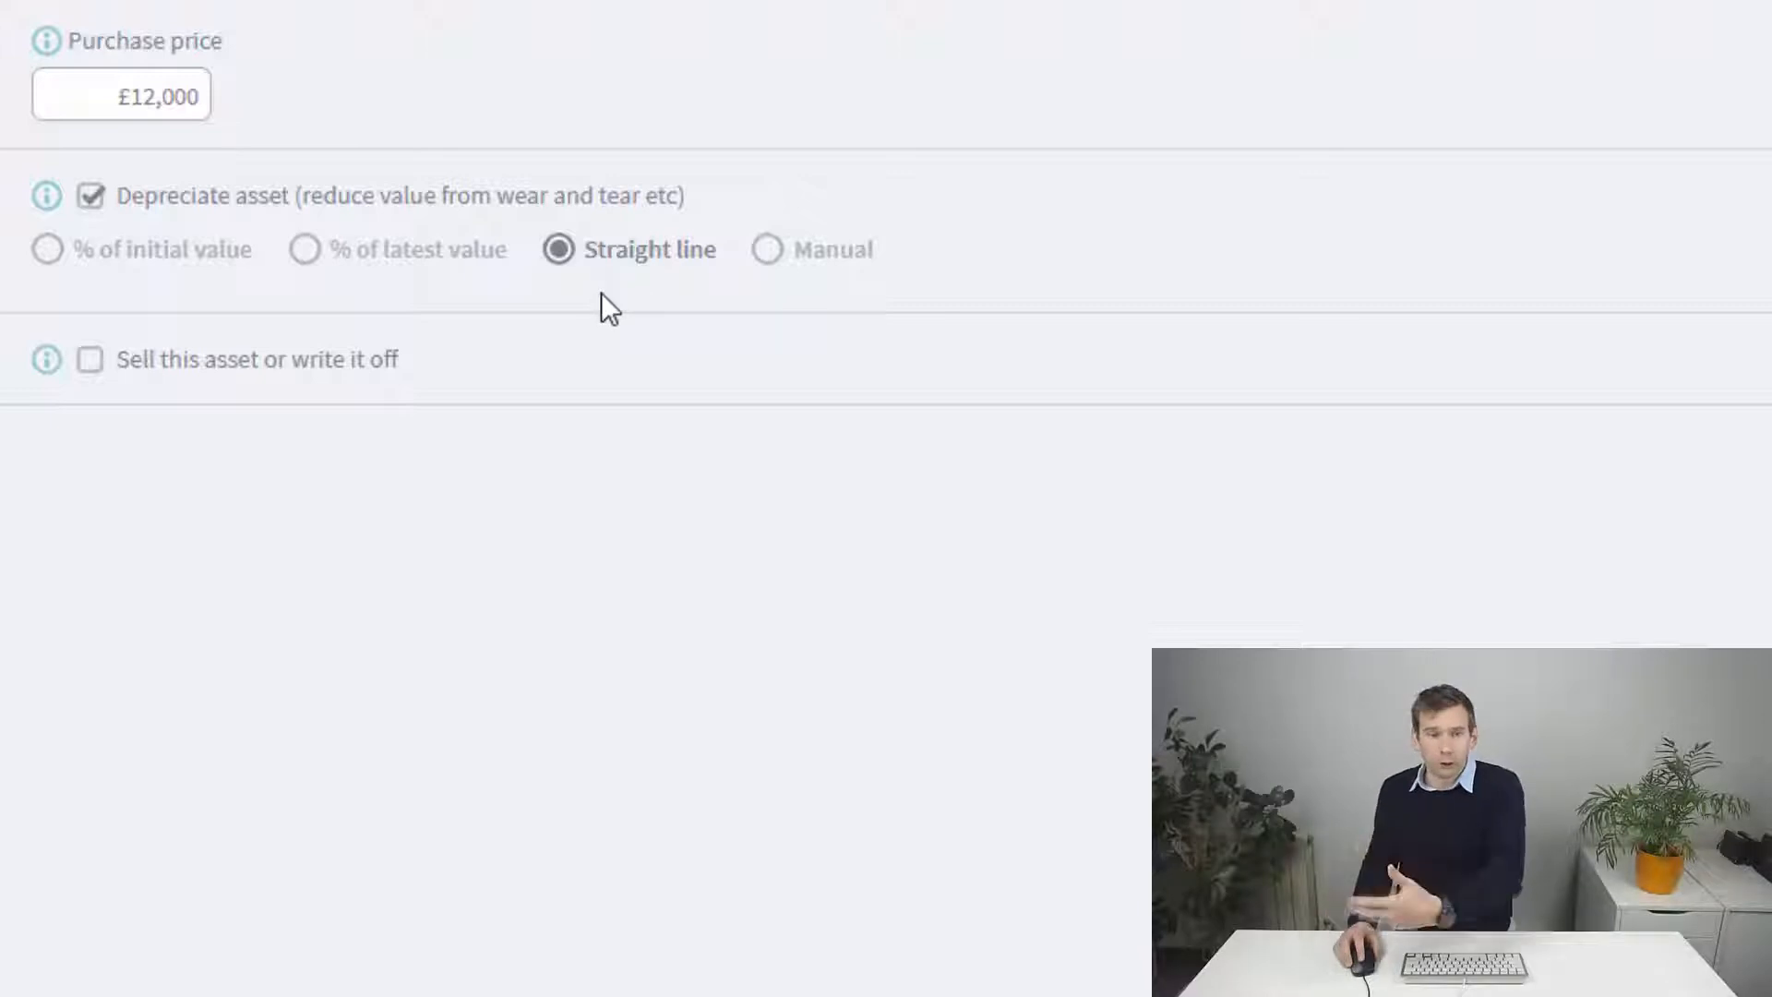
mouse_move(773, 271)
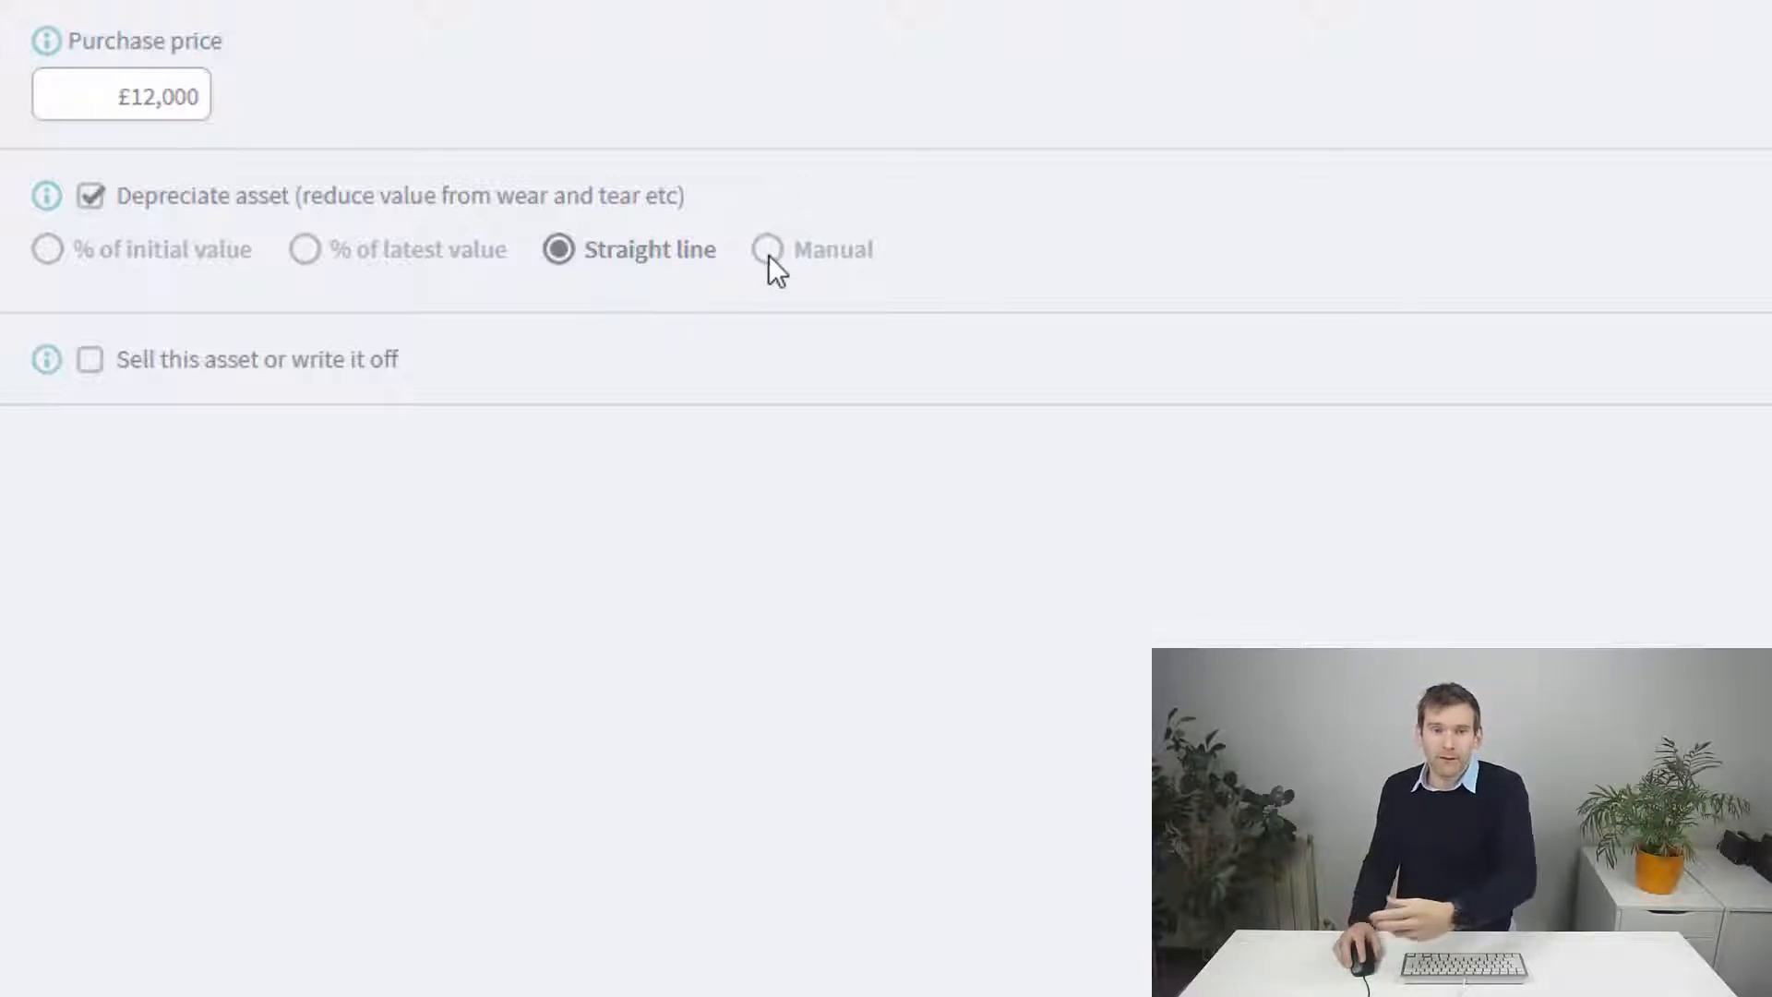
left_click(768, 250)
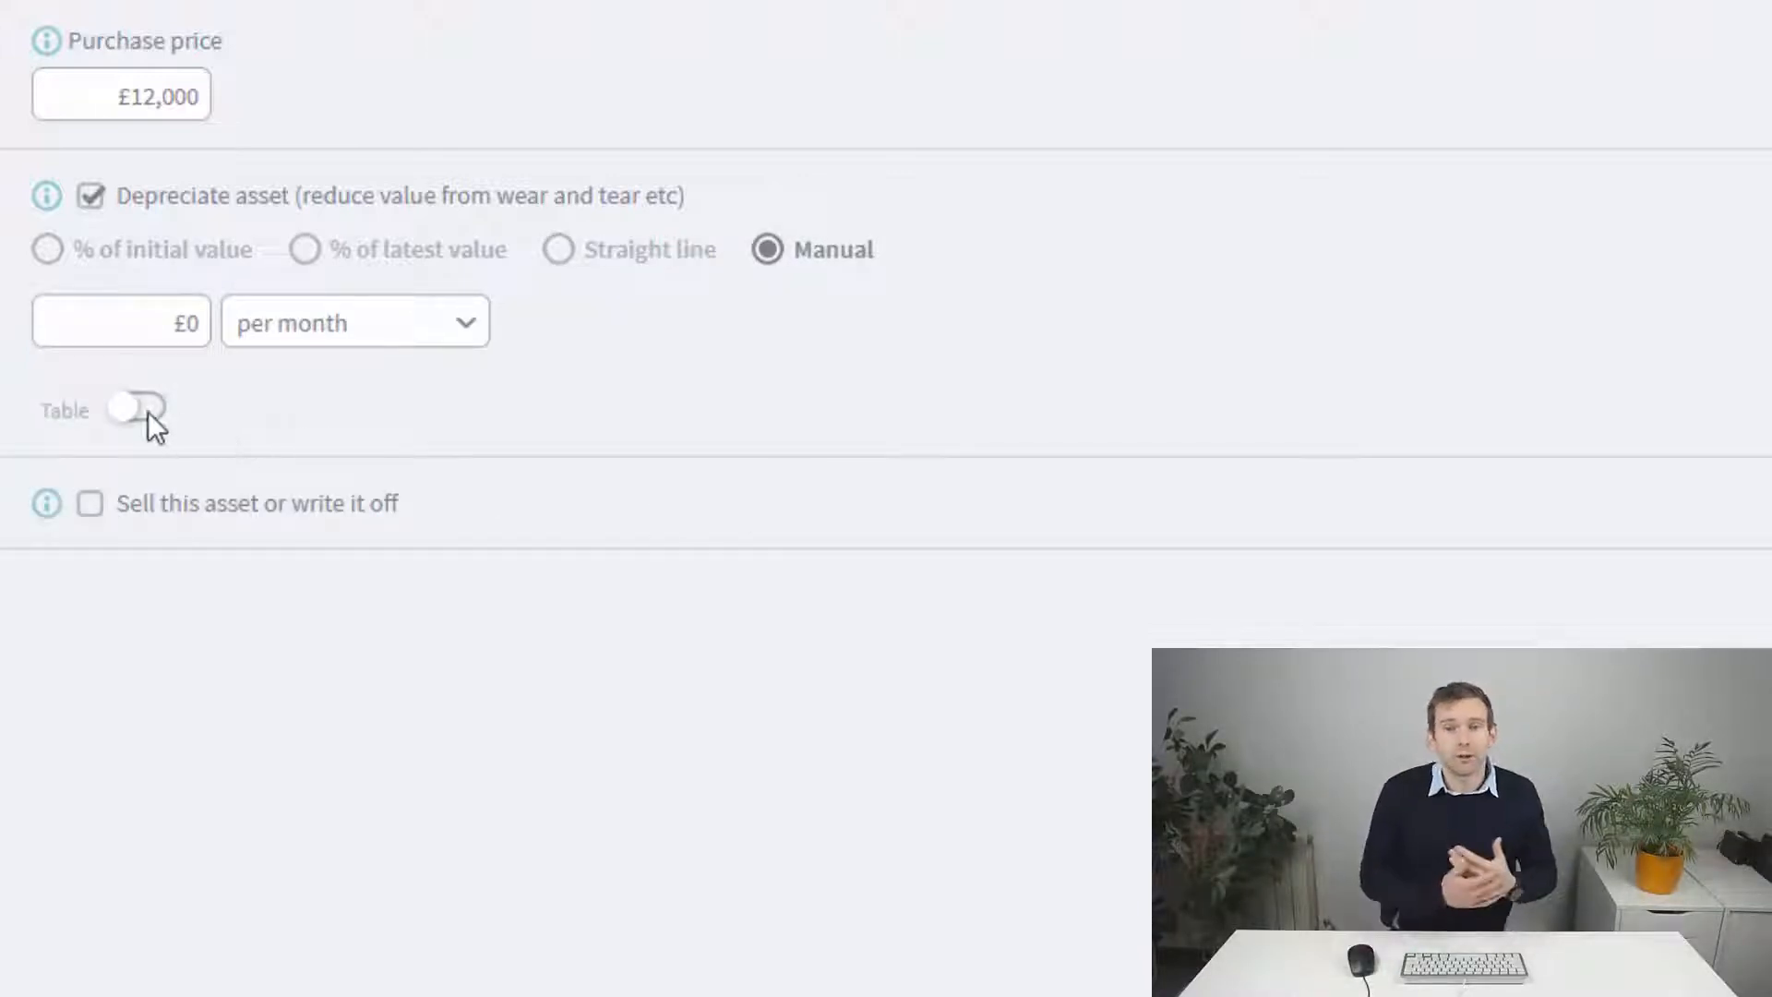
left_click(135, 408)
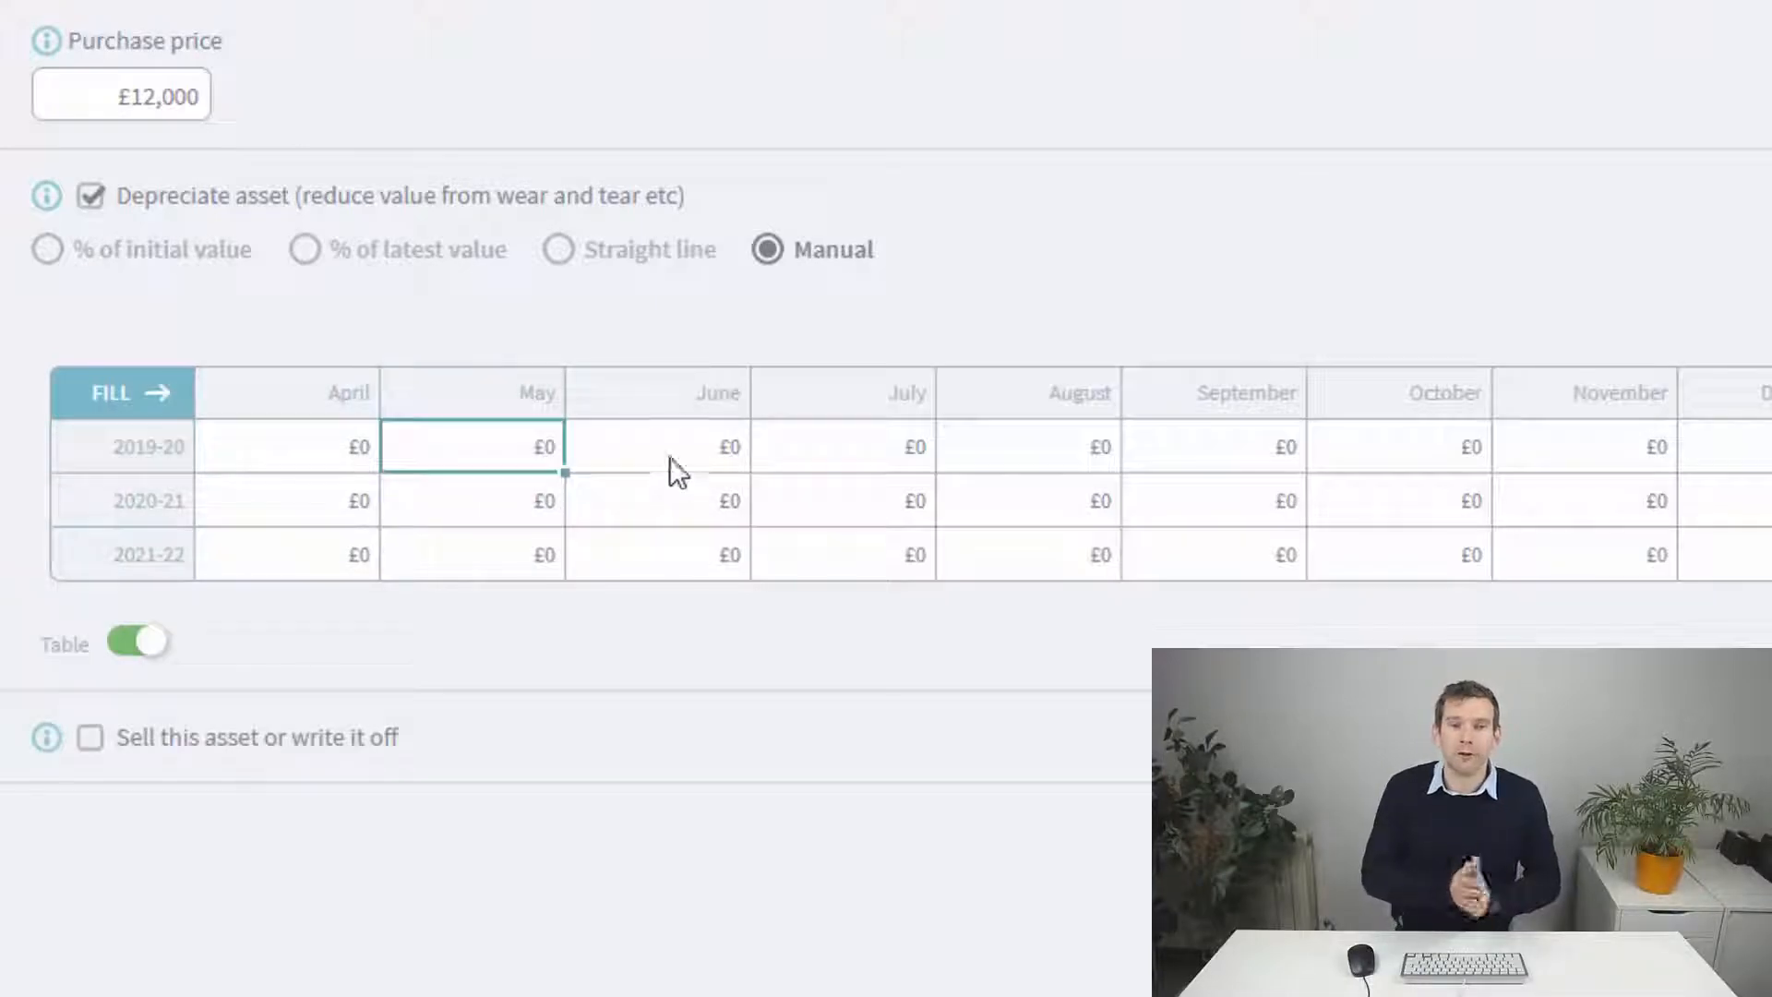
left_click(1397, 445)
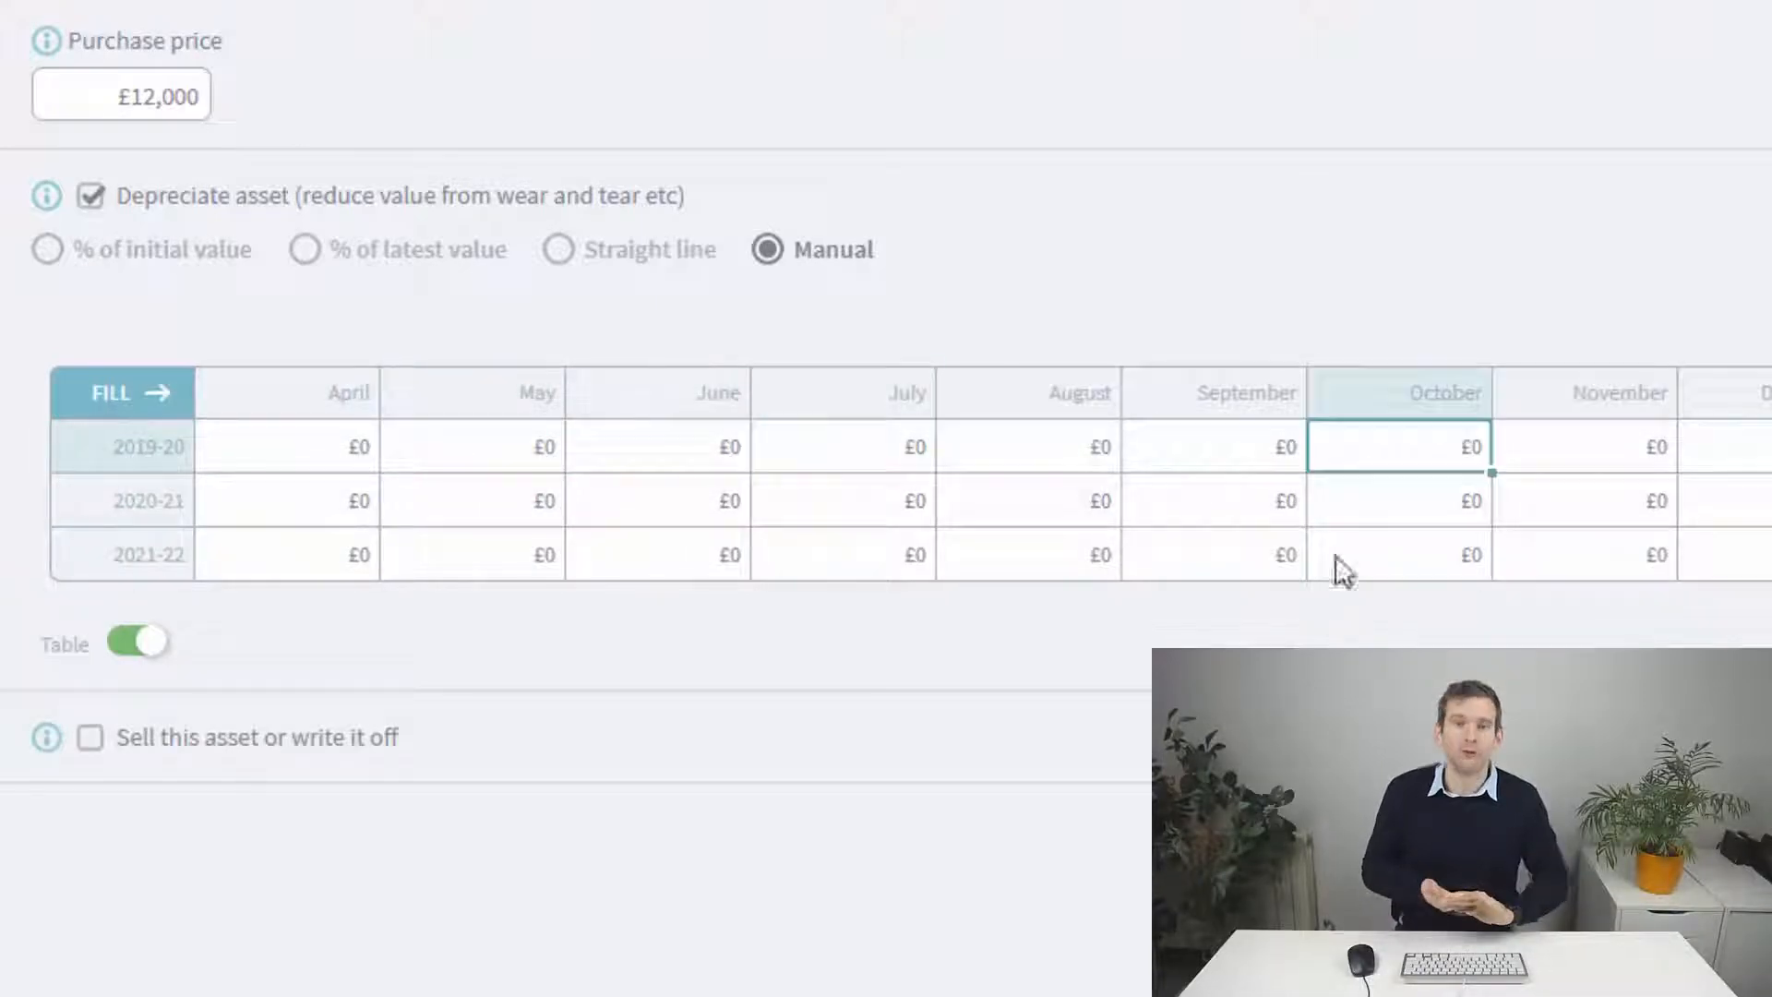
left_click(135, 640)
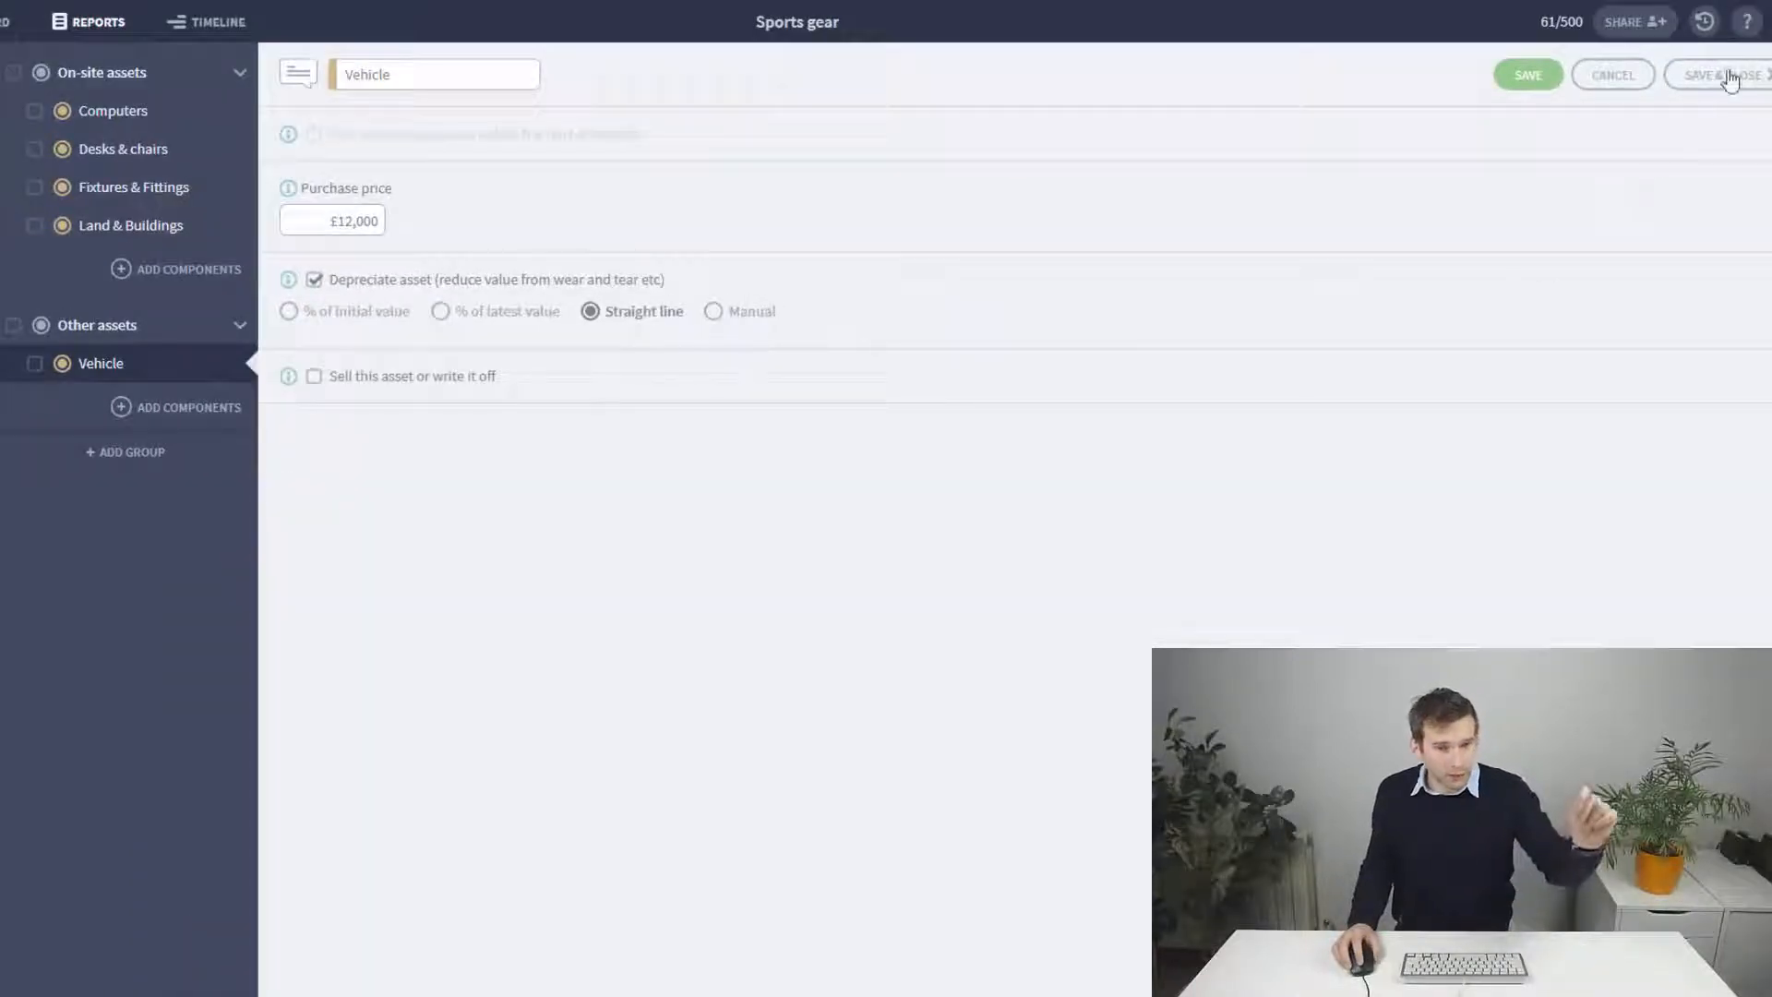
Step: Save the Vehicle and view the balance sheet with assets falling from 11,647.06 in April 2019
left_click(1718, 74)
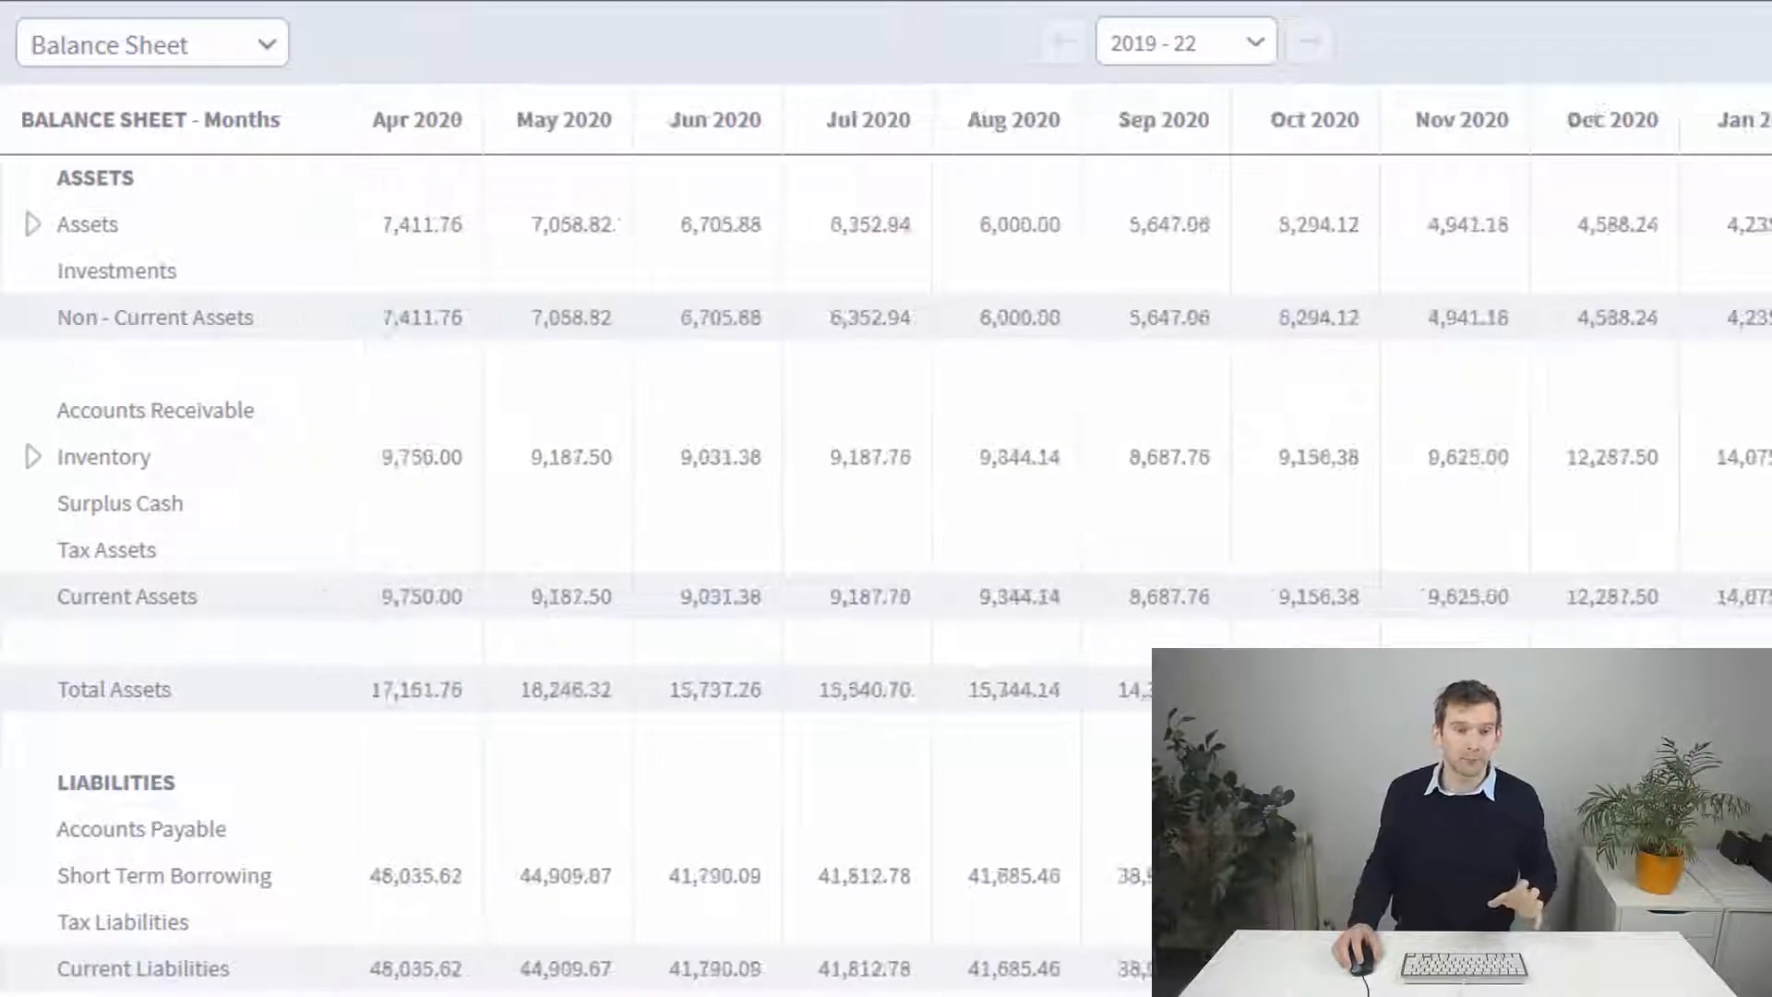
scroll("right", 3)
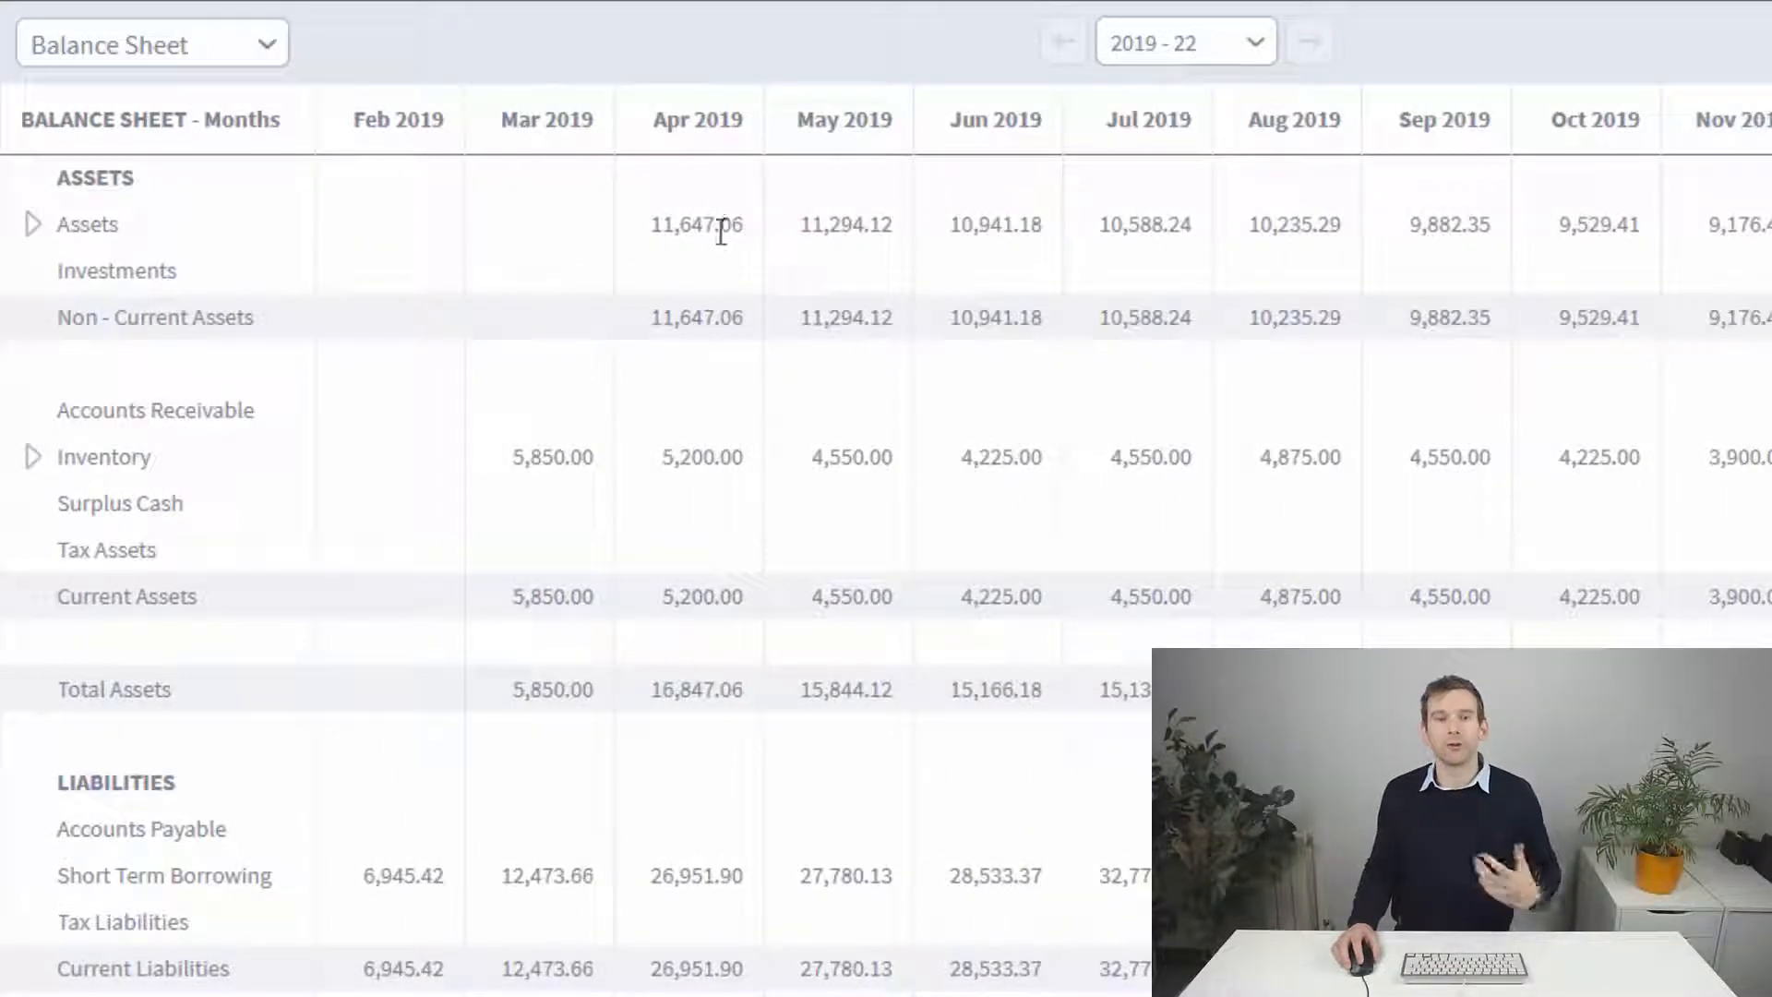
mouse_move(1627, 223)
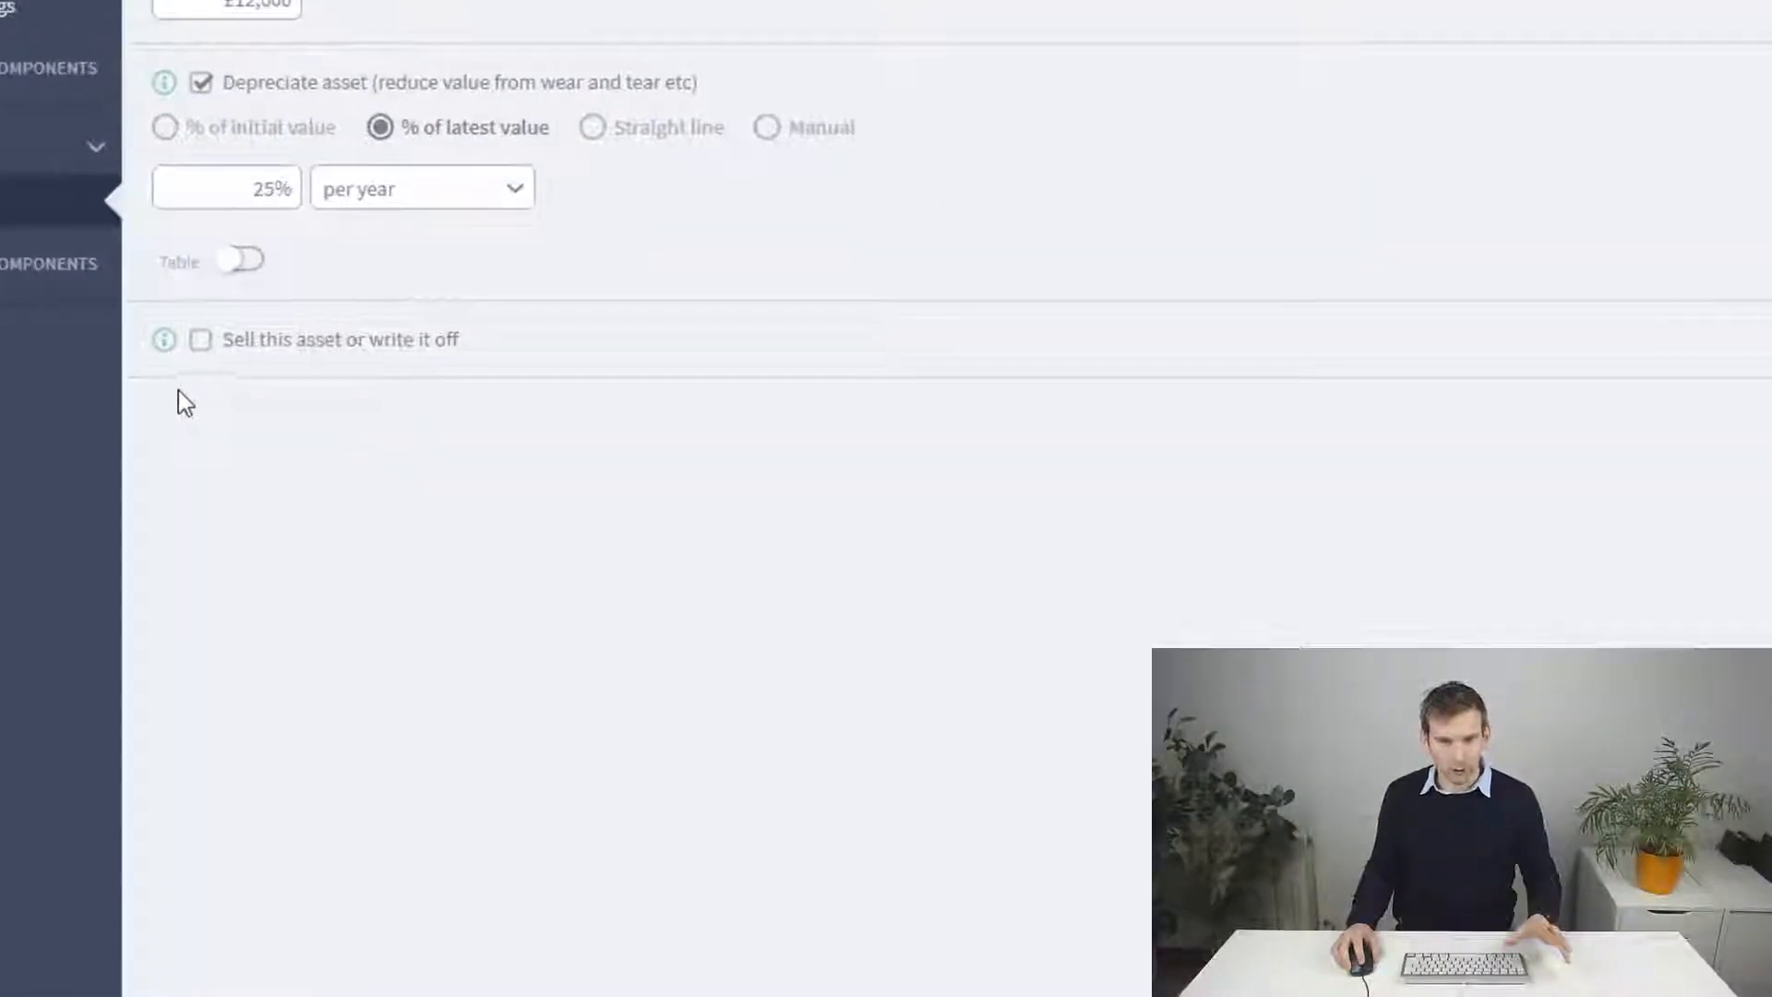
mouse_move(144, 380)
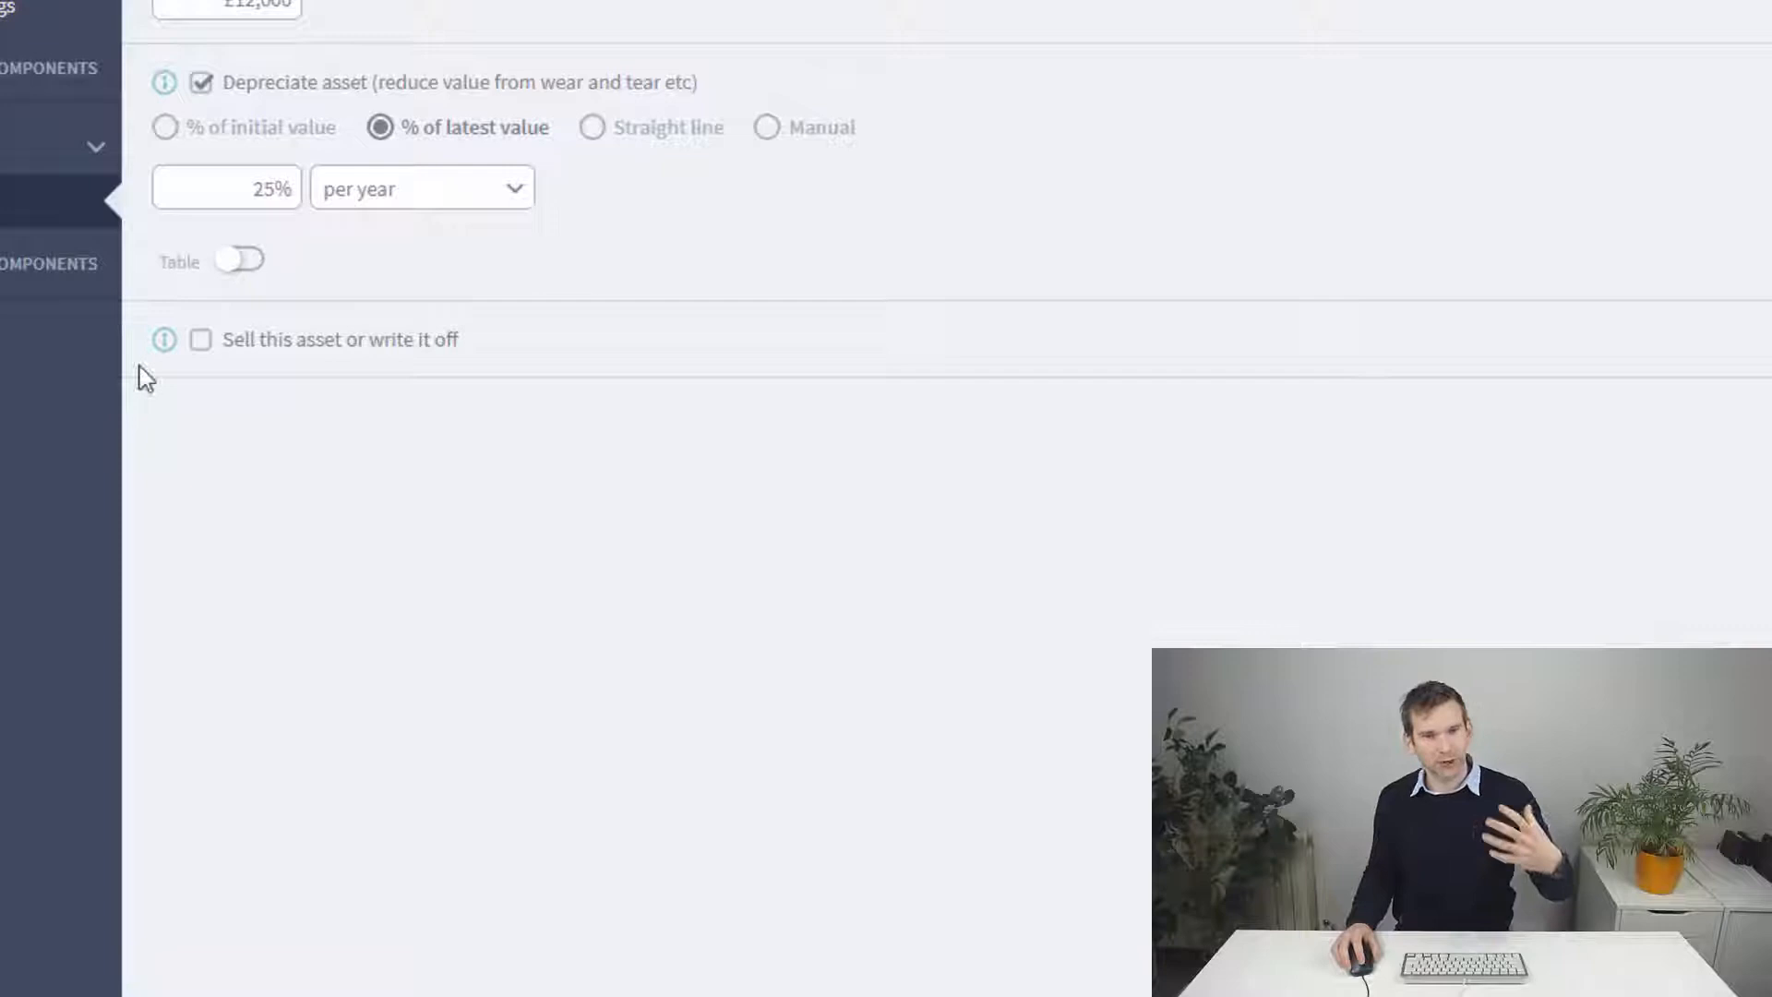
mouse_move(441, 387)
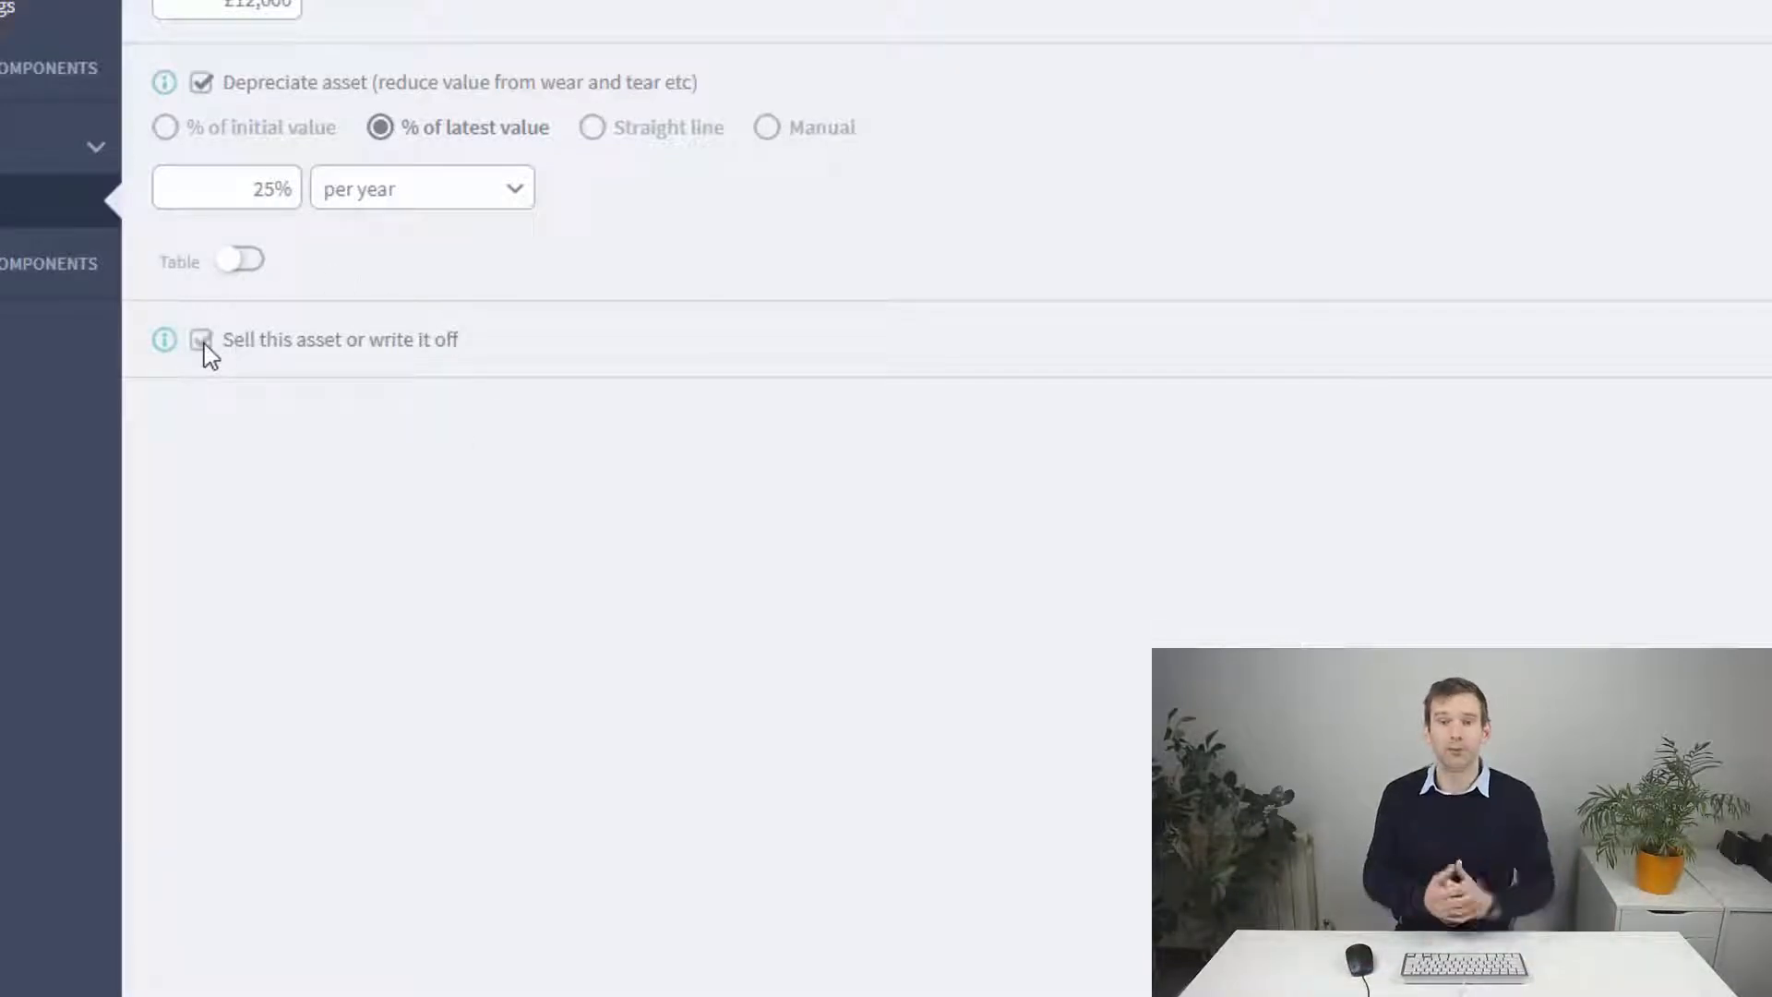
Step: Set the Vehicle to sell at depreciated value in June 2019 and save it
left_click(203, 340)
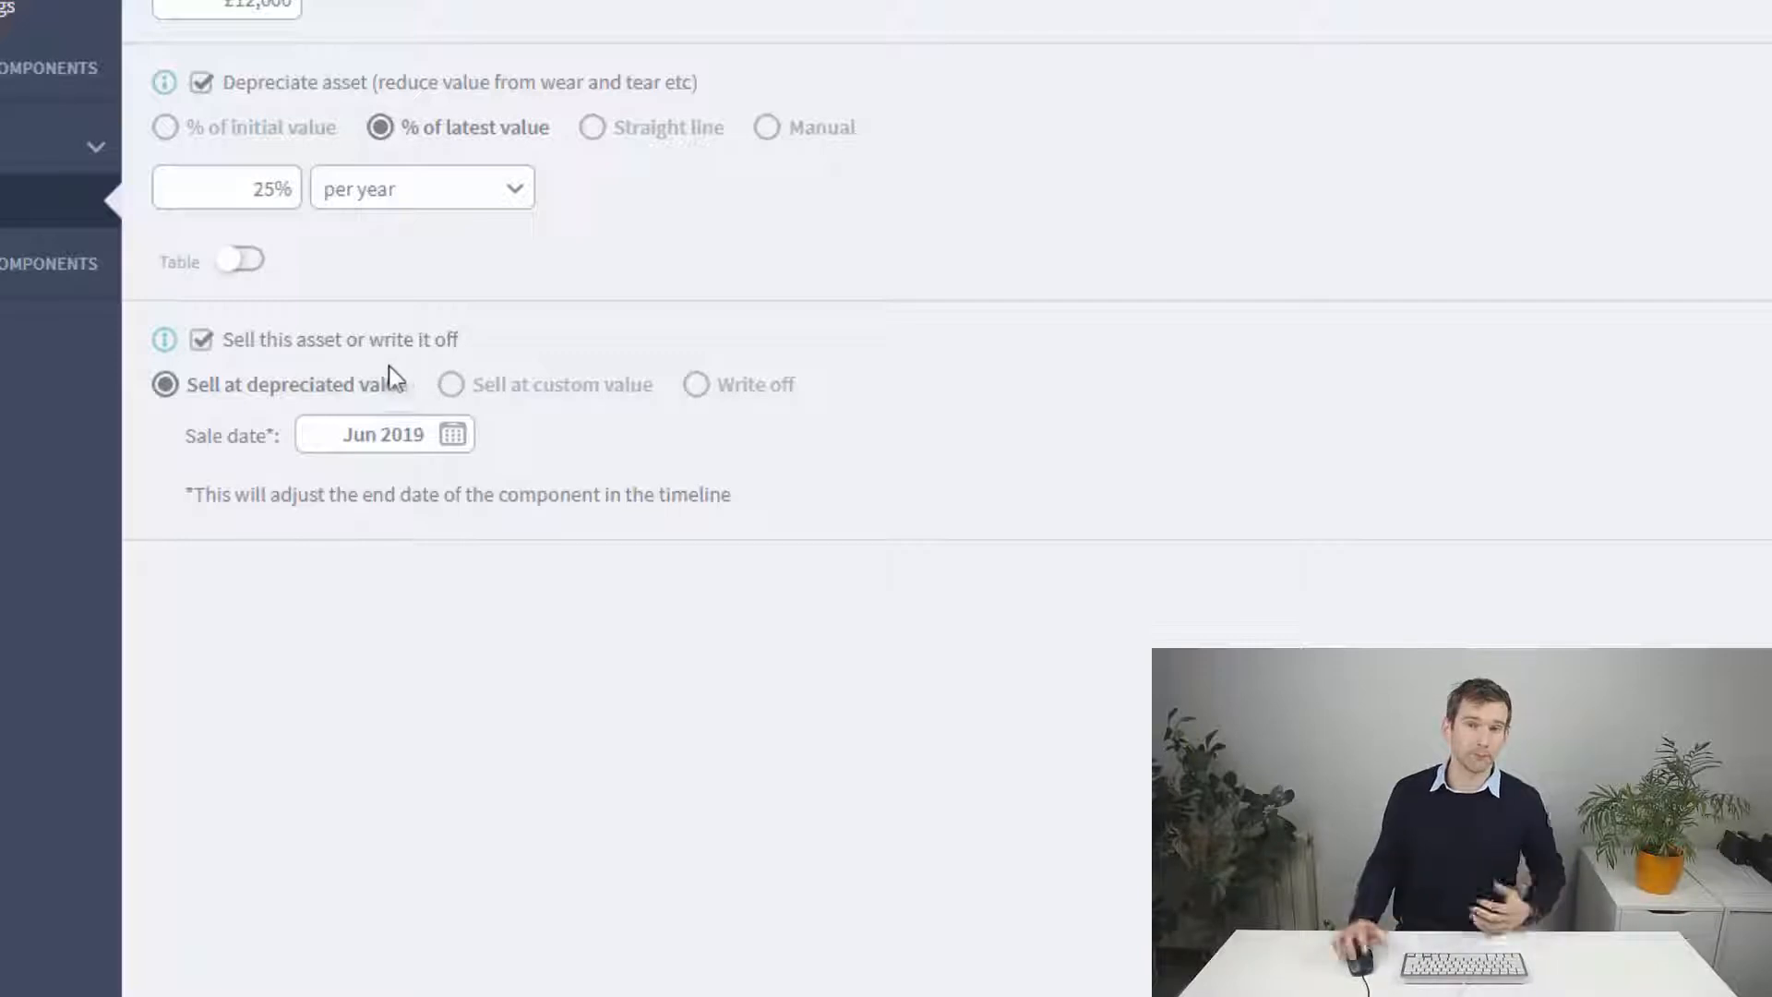
mouse_move(400, 330)
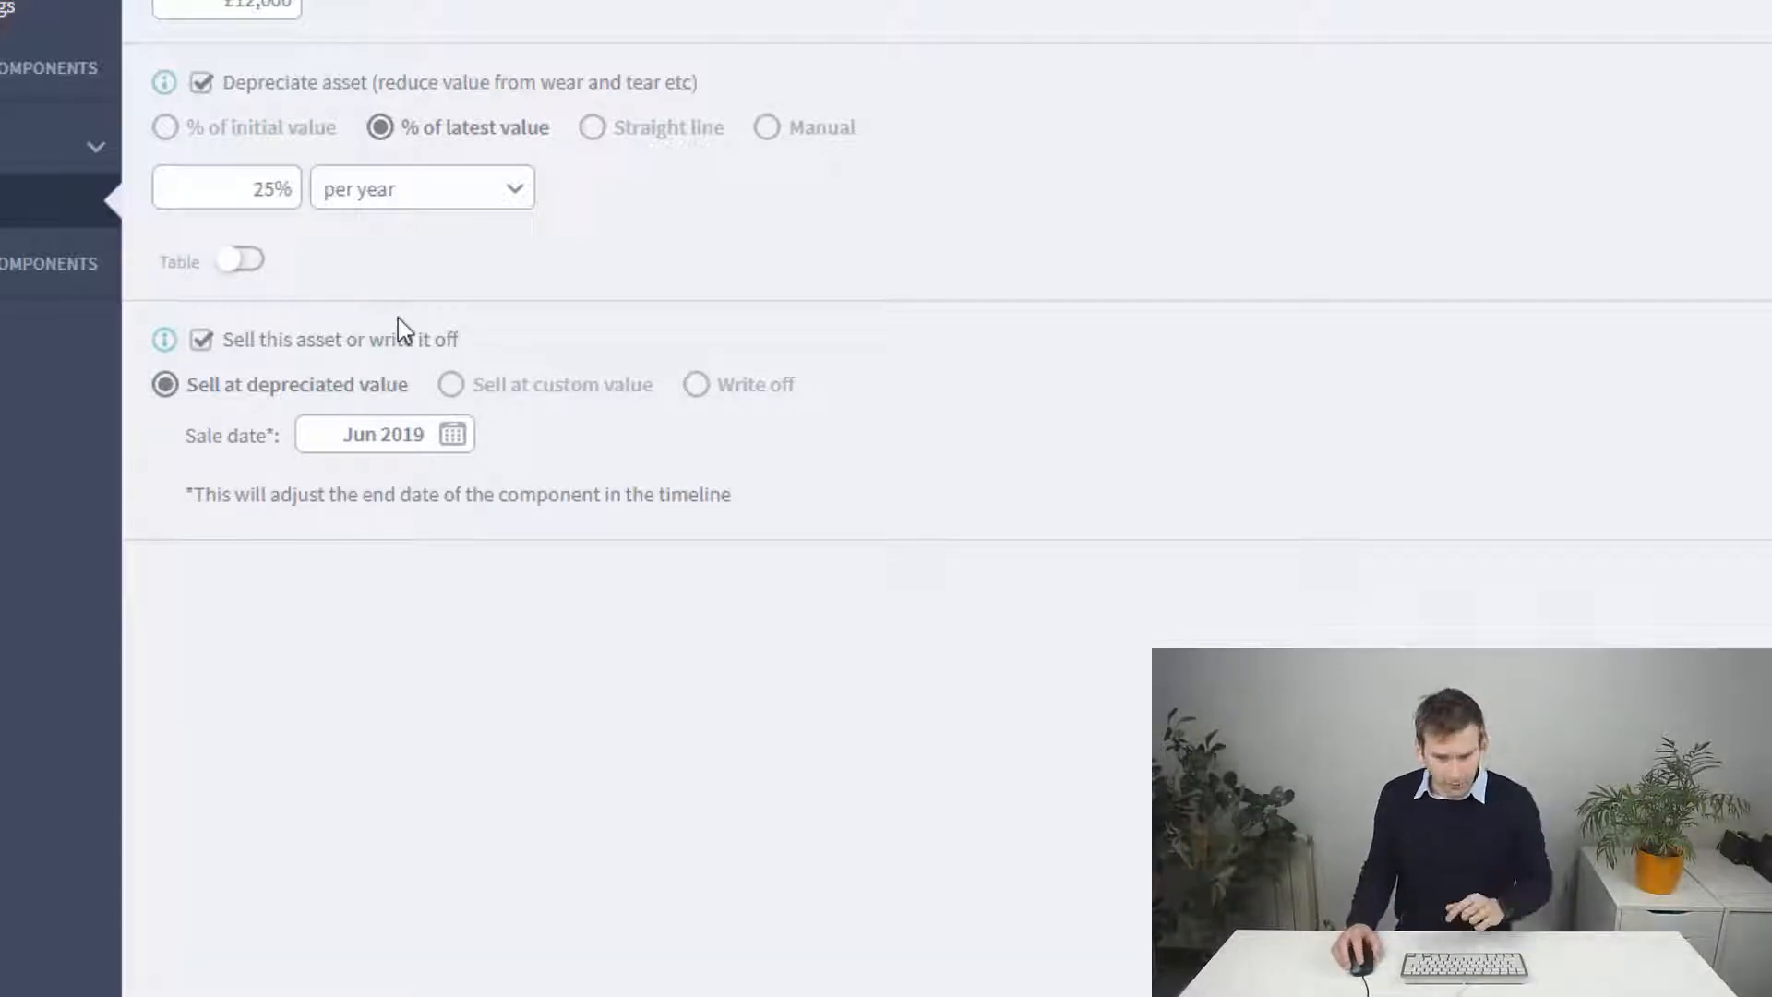
mouse_move(248, 311)
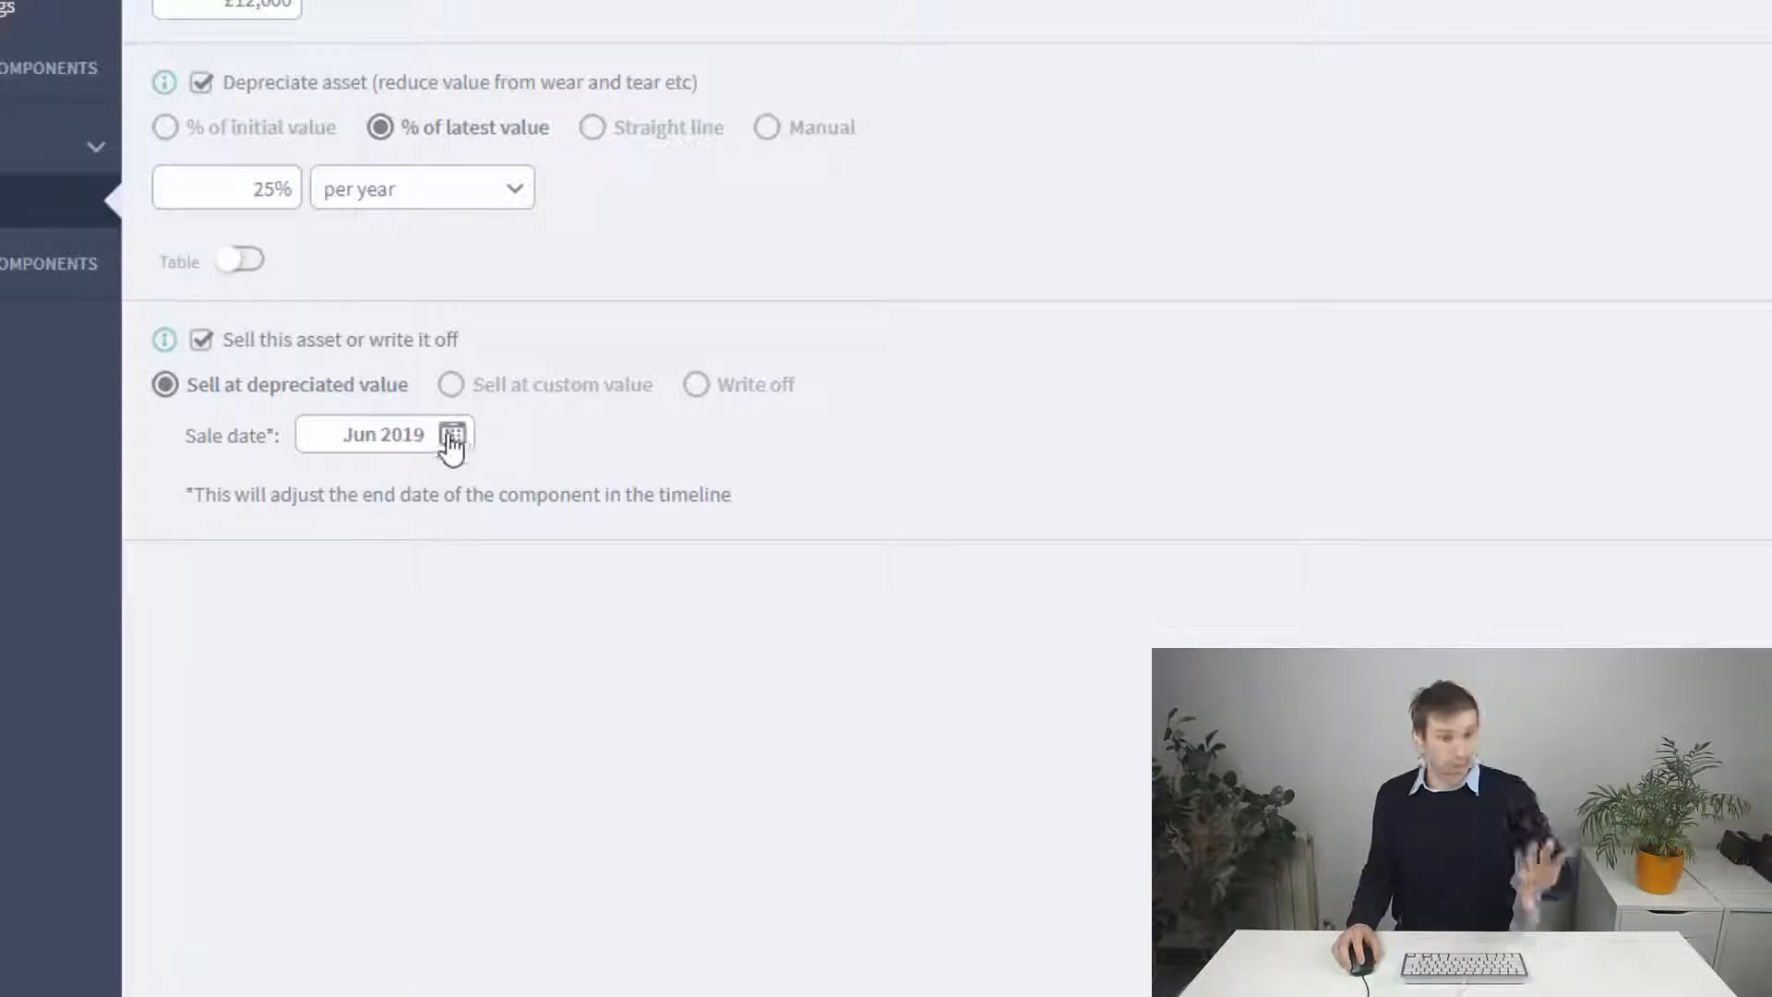
left_click(454, 433)
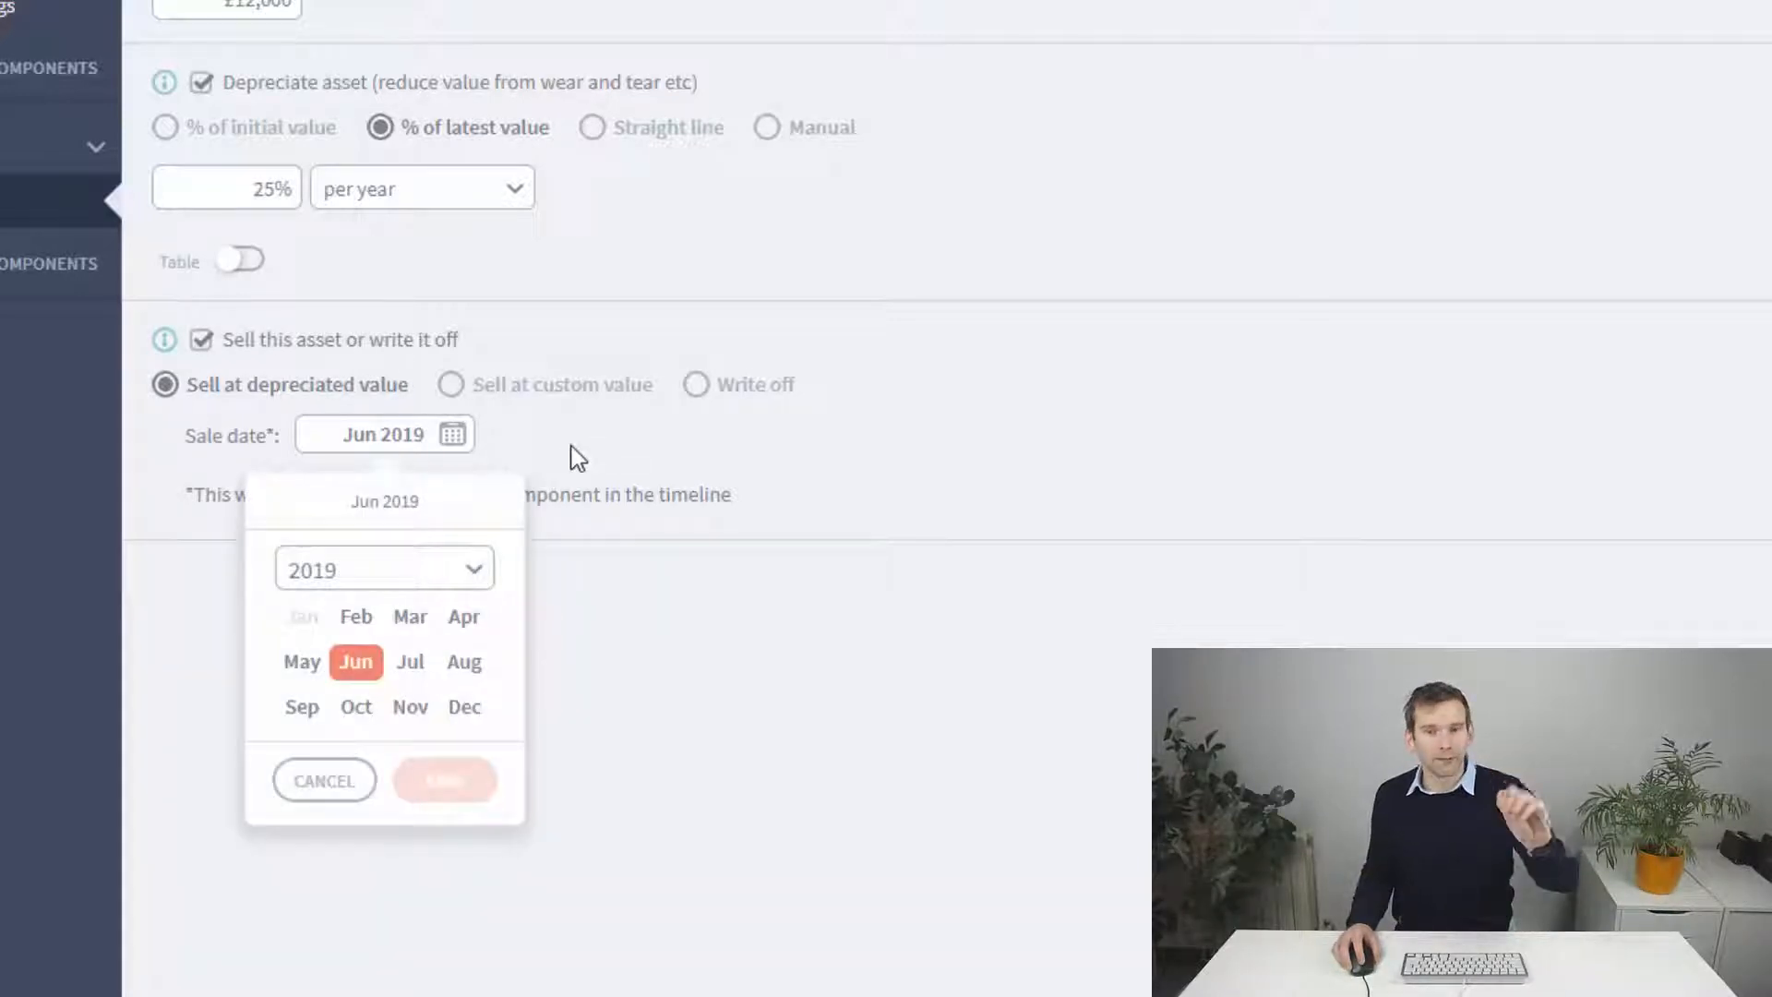
left_click(445, 778)
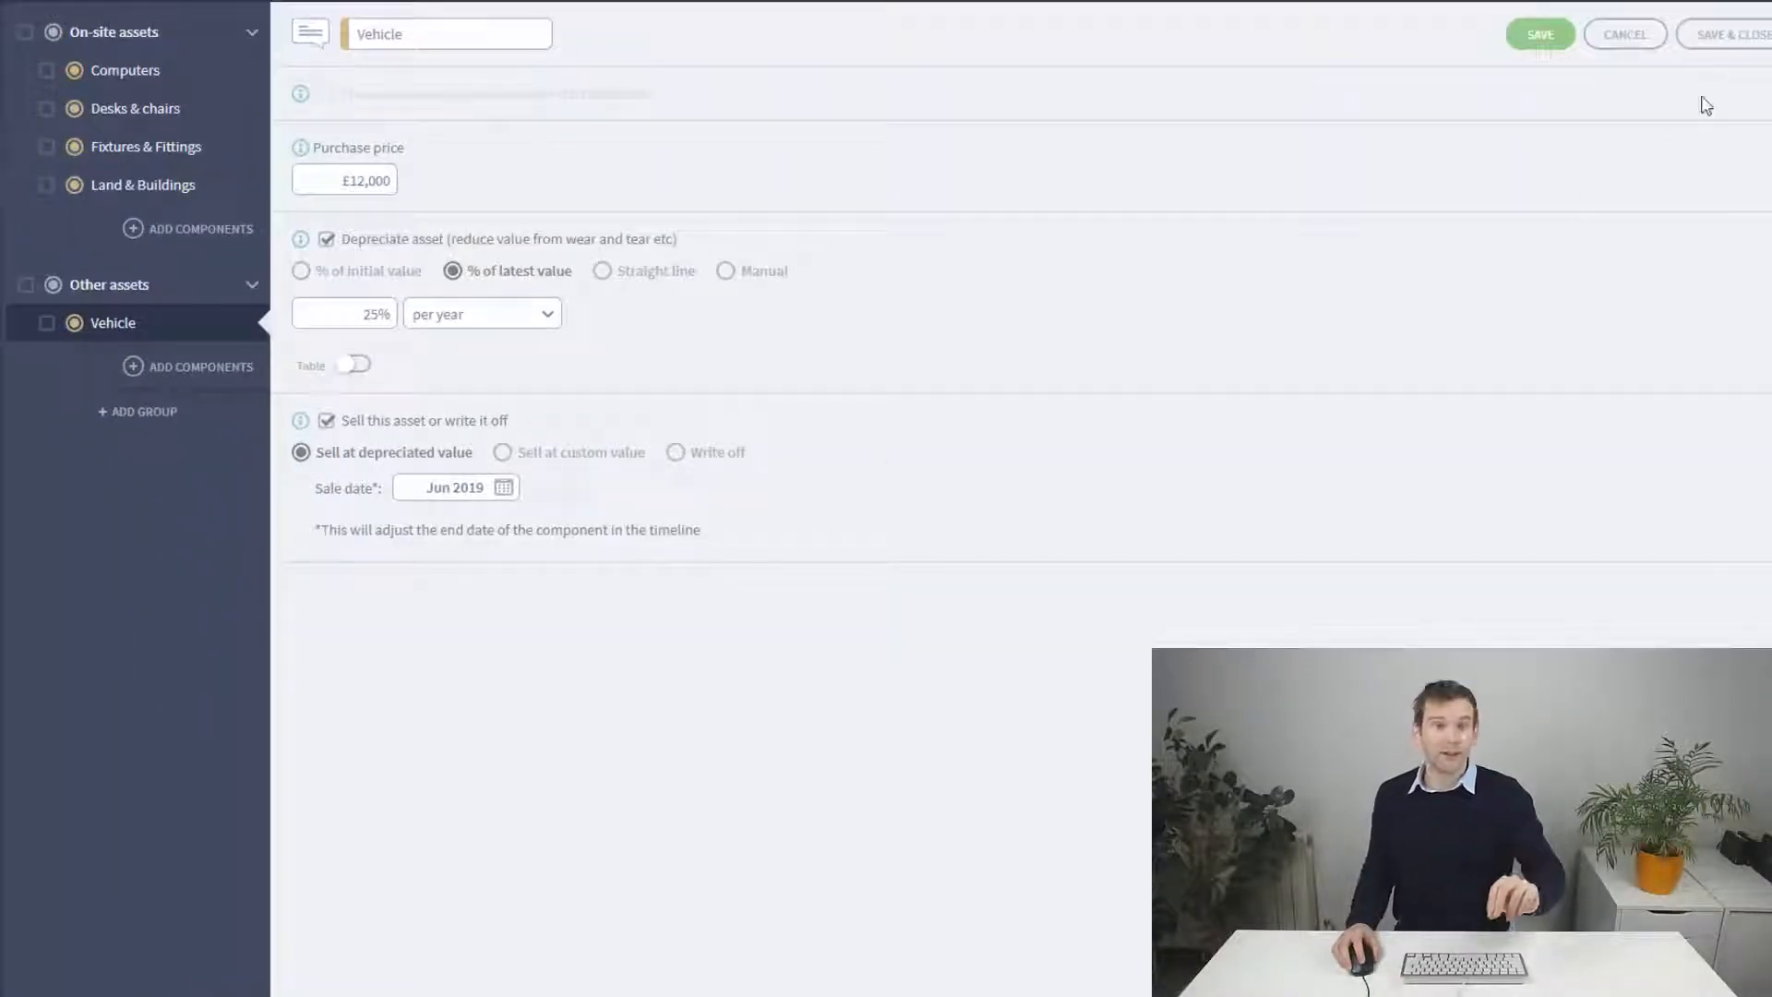
left_click(1537, 34)
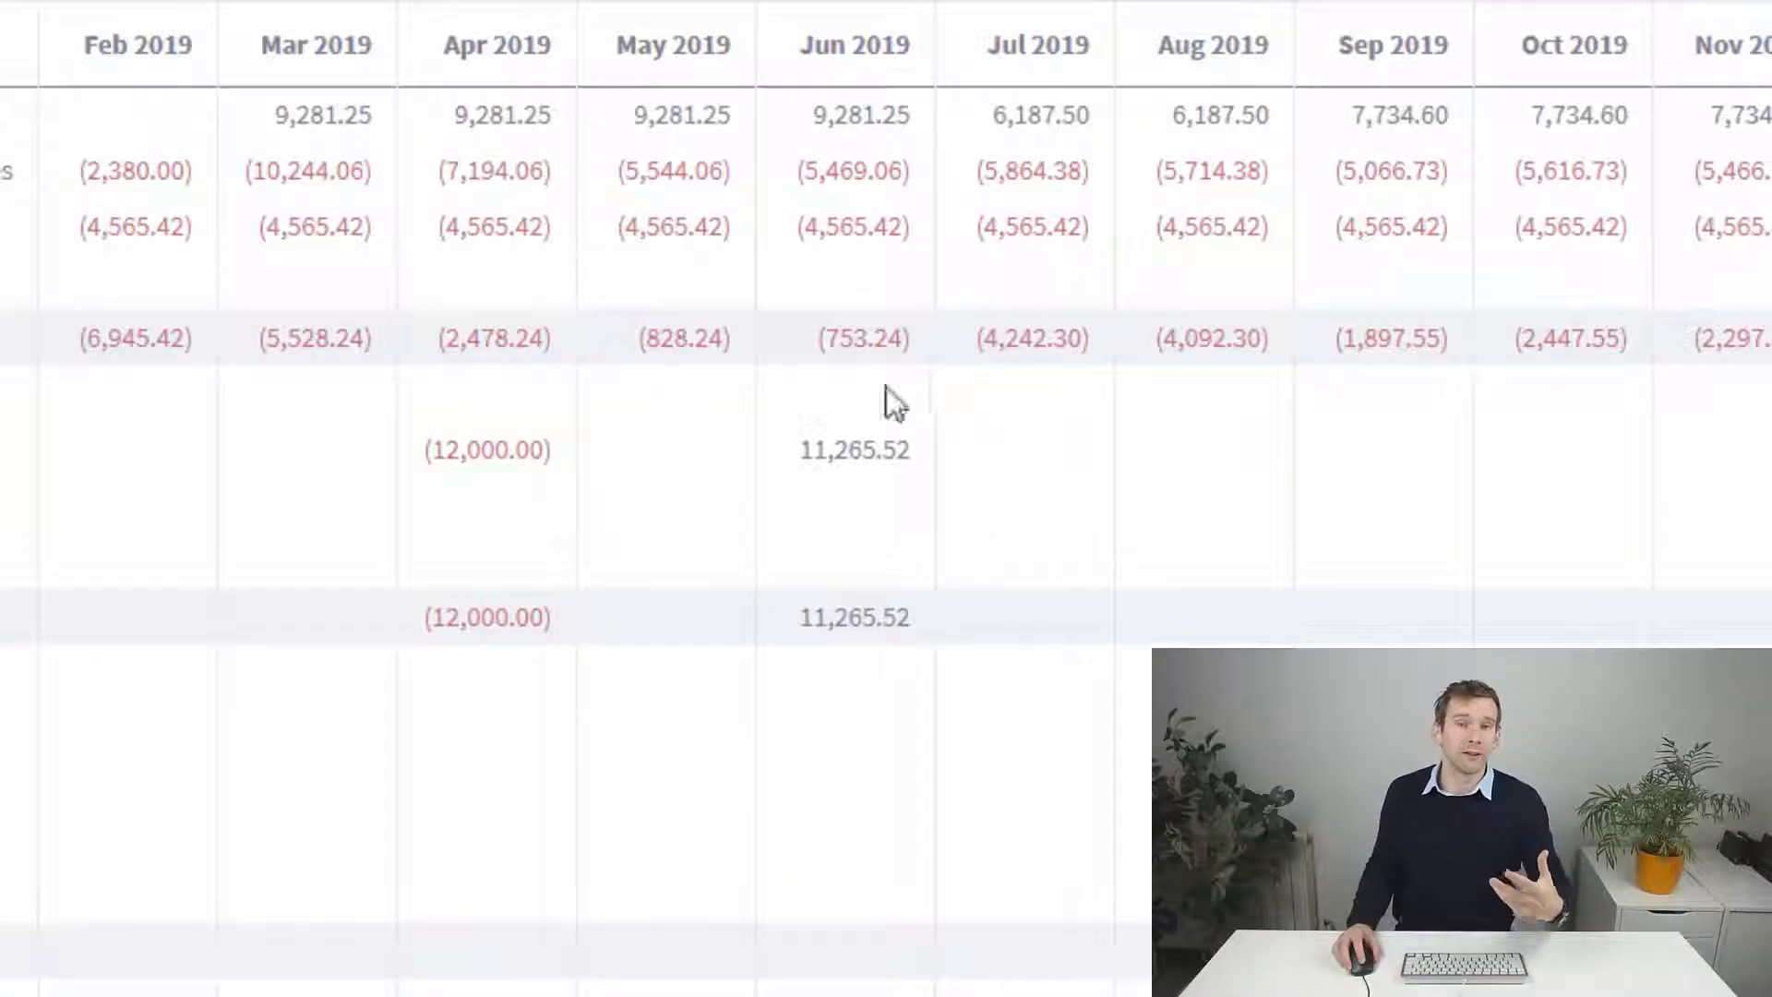
mouse_move(838, 552)
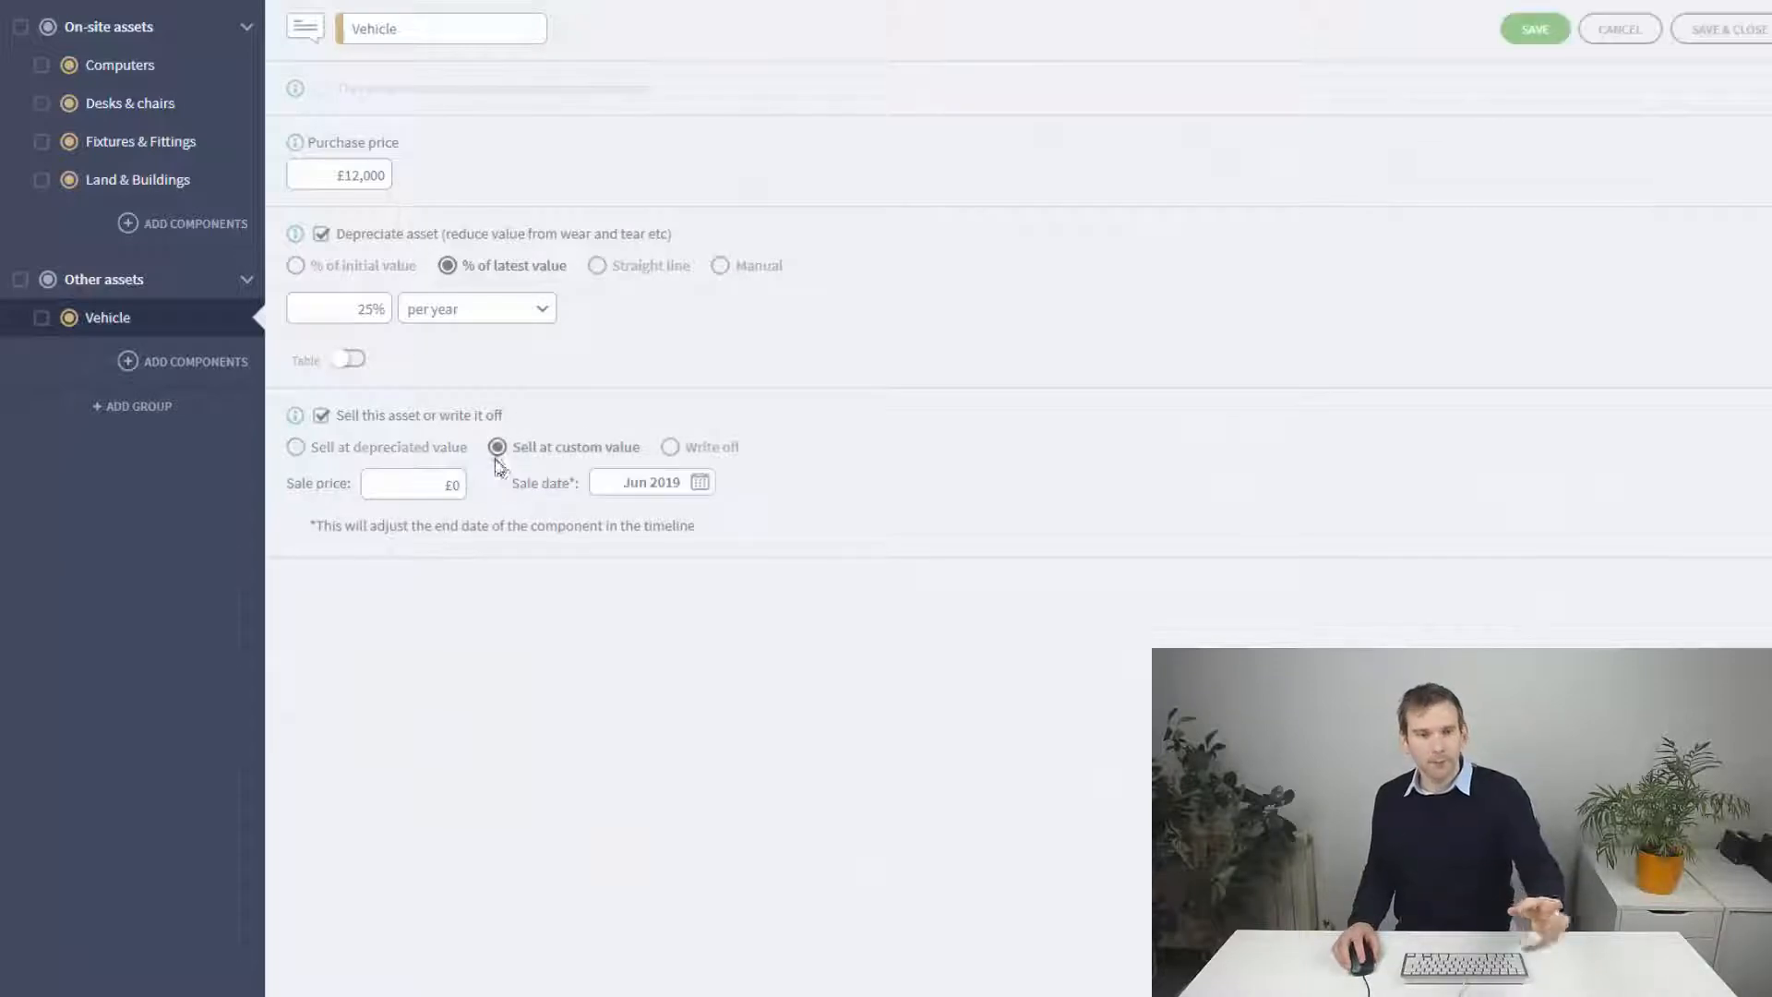
Step: Try a £5,000 custom sale price, then write the Vehicle off in June 2019 and save
left_click(411, 482)
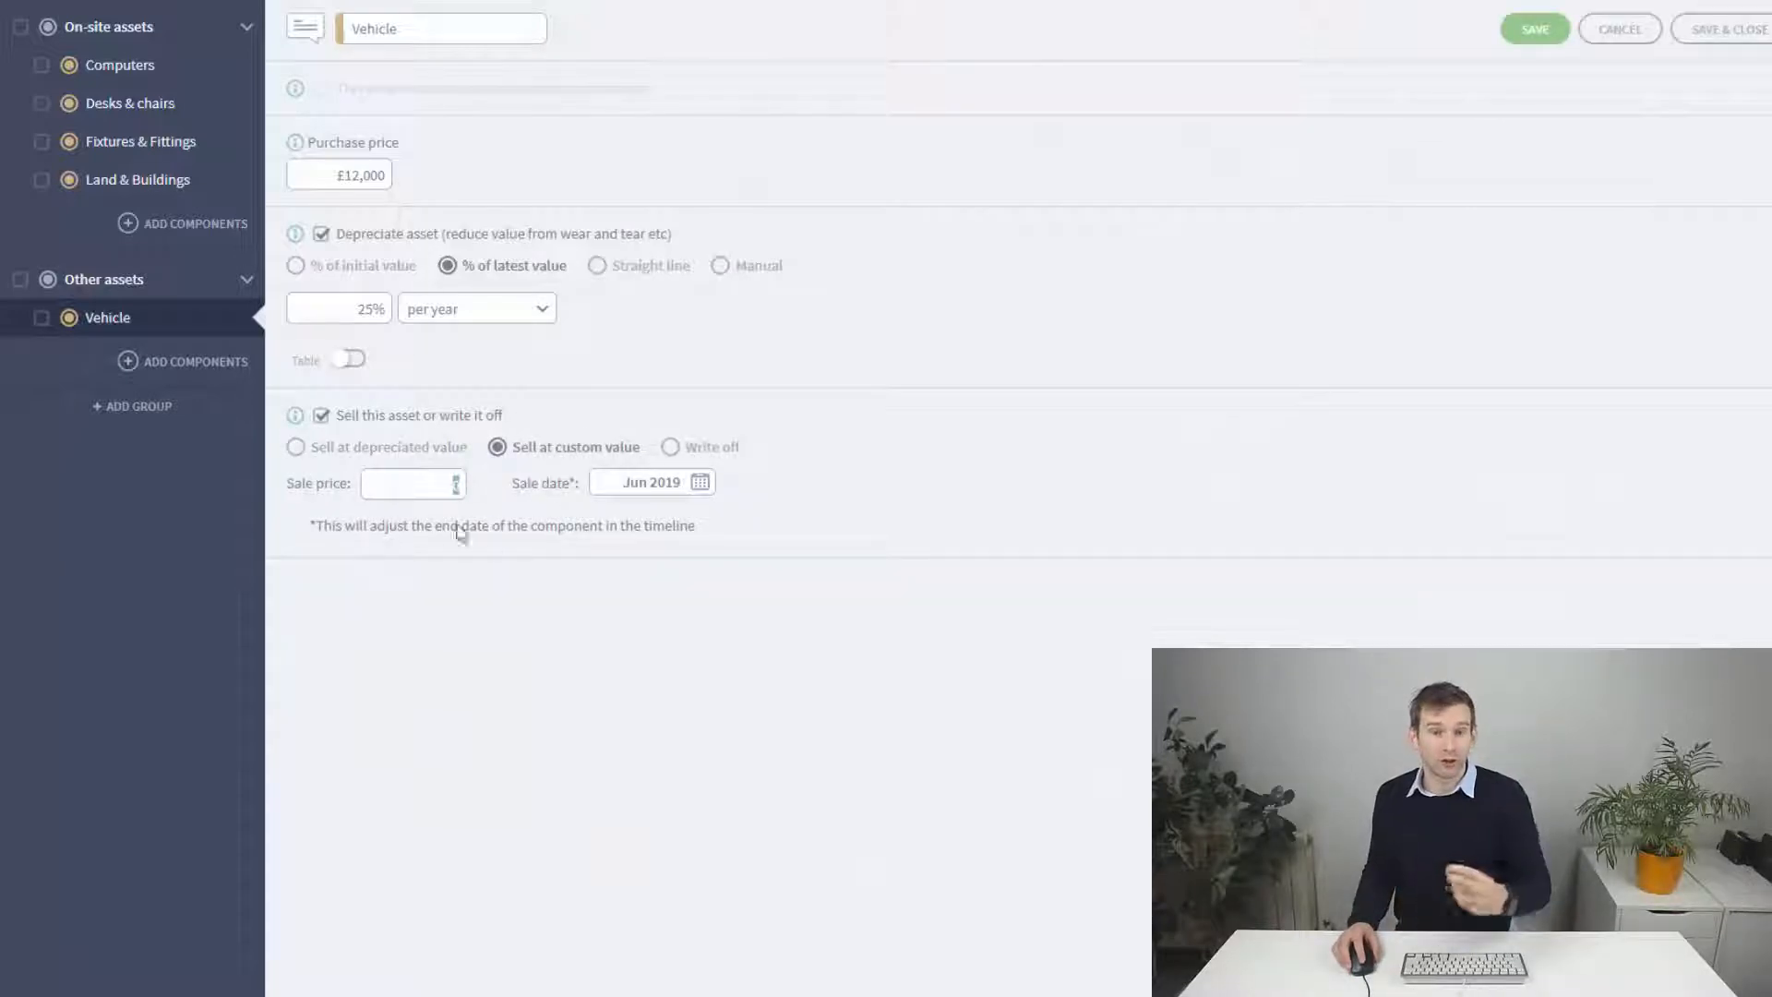
type("5000")
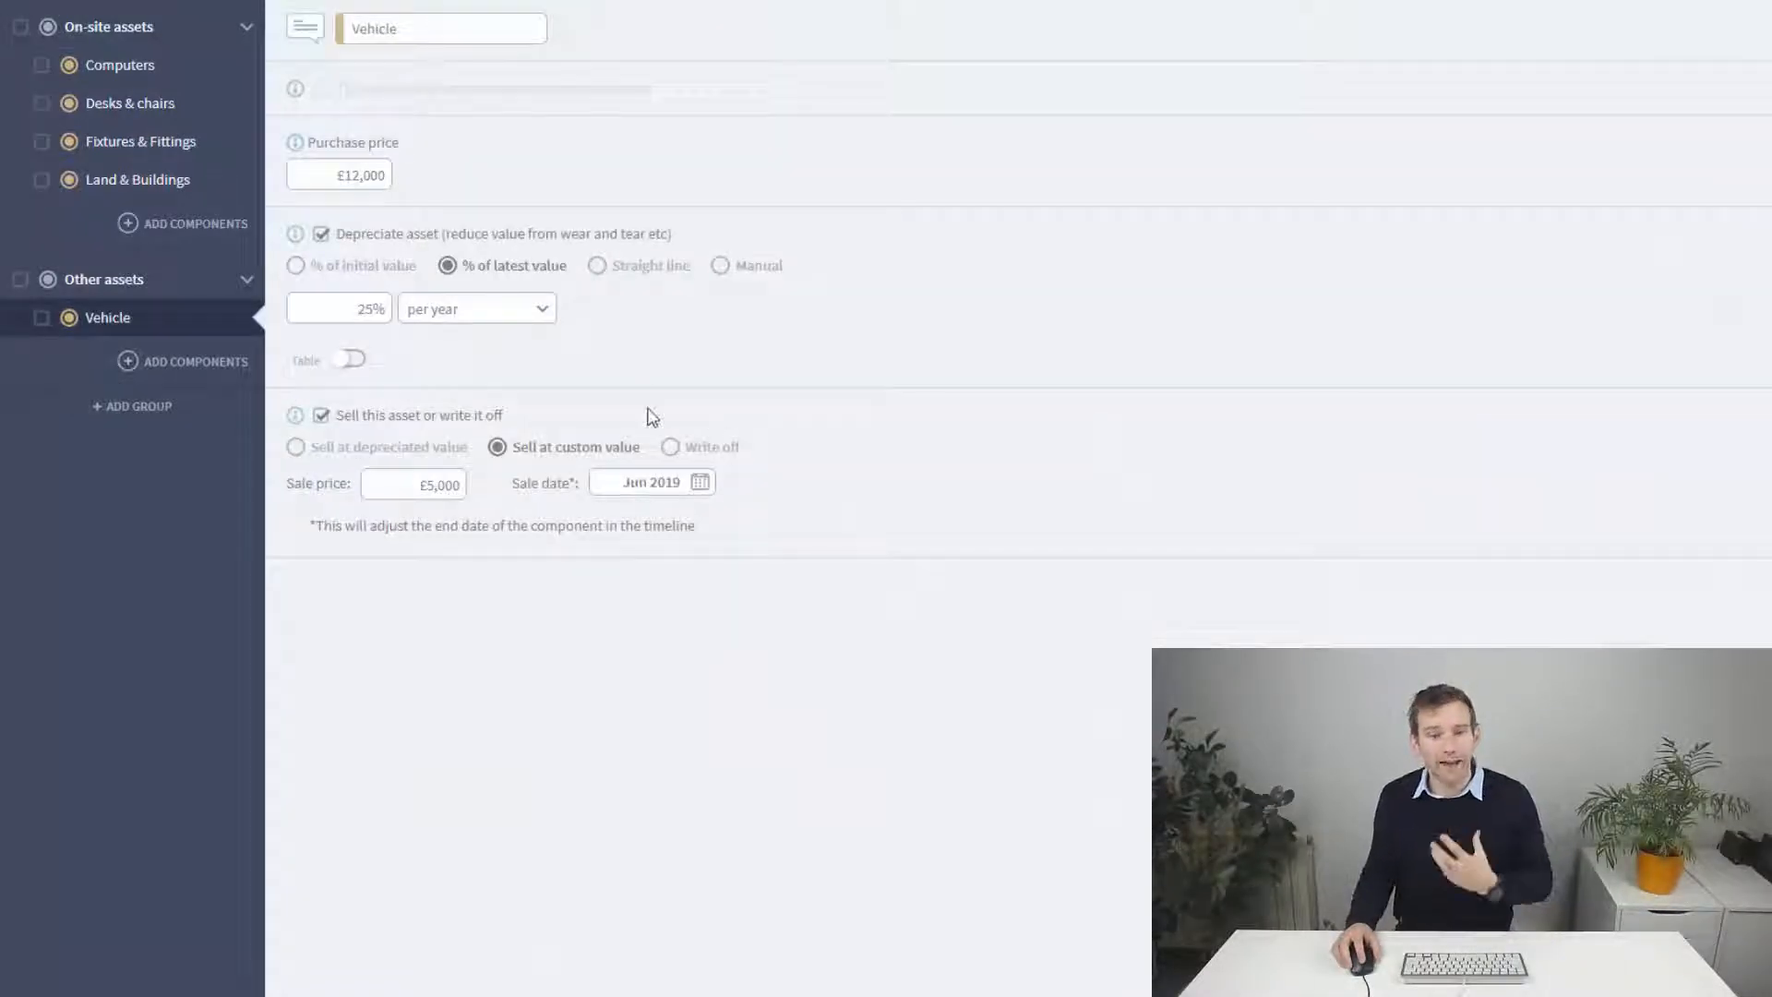
left_click(670, 447)
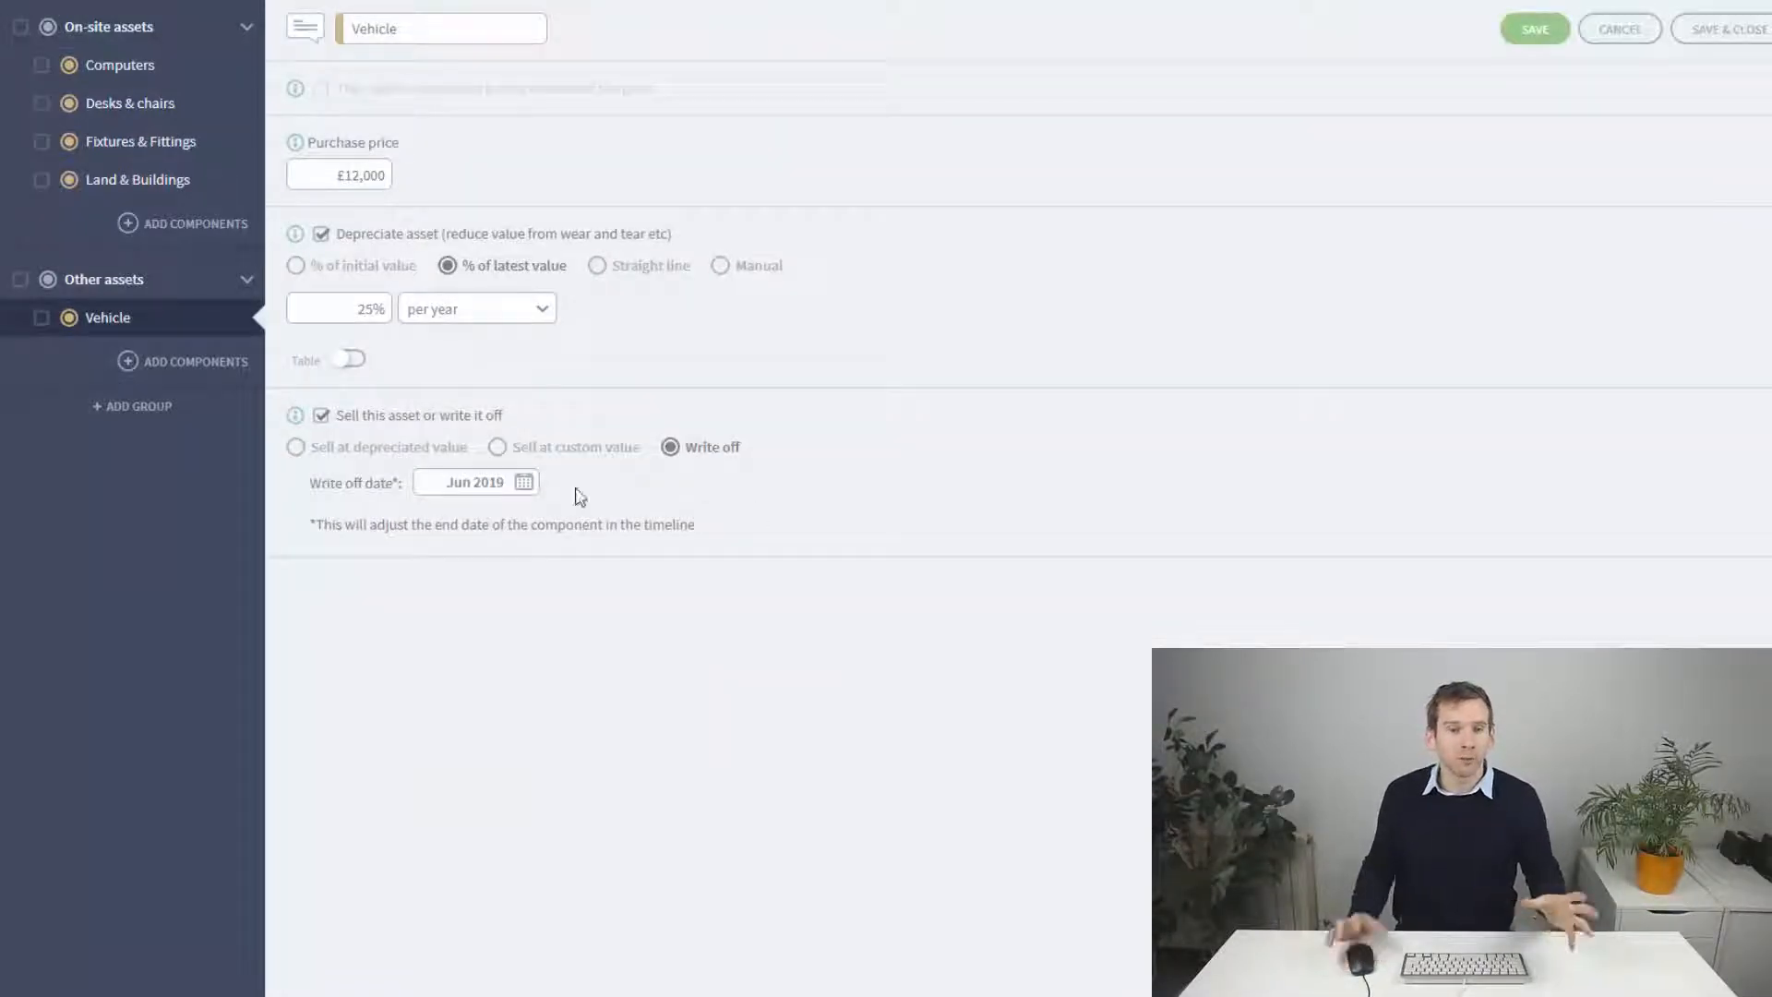
left_click(1534, 28)
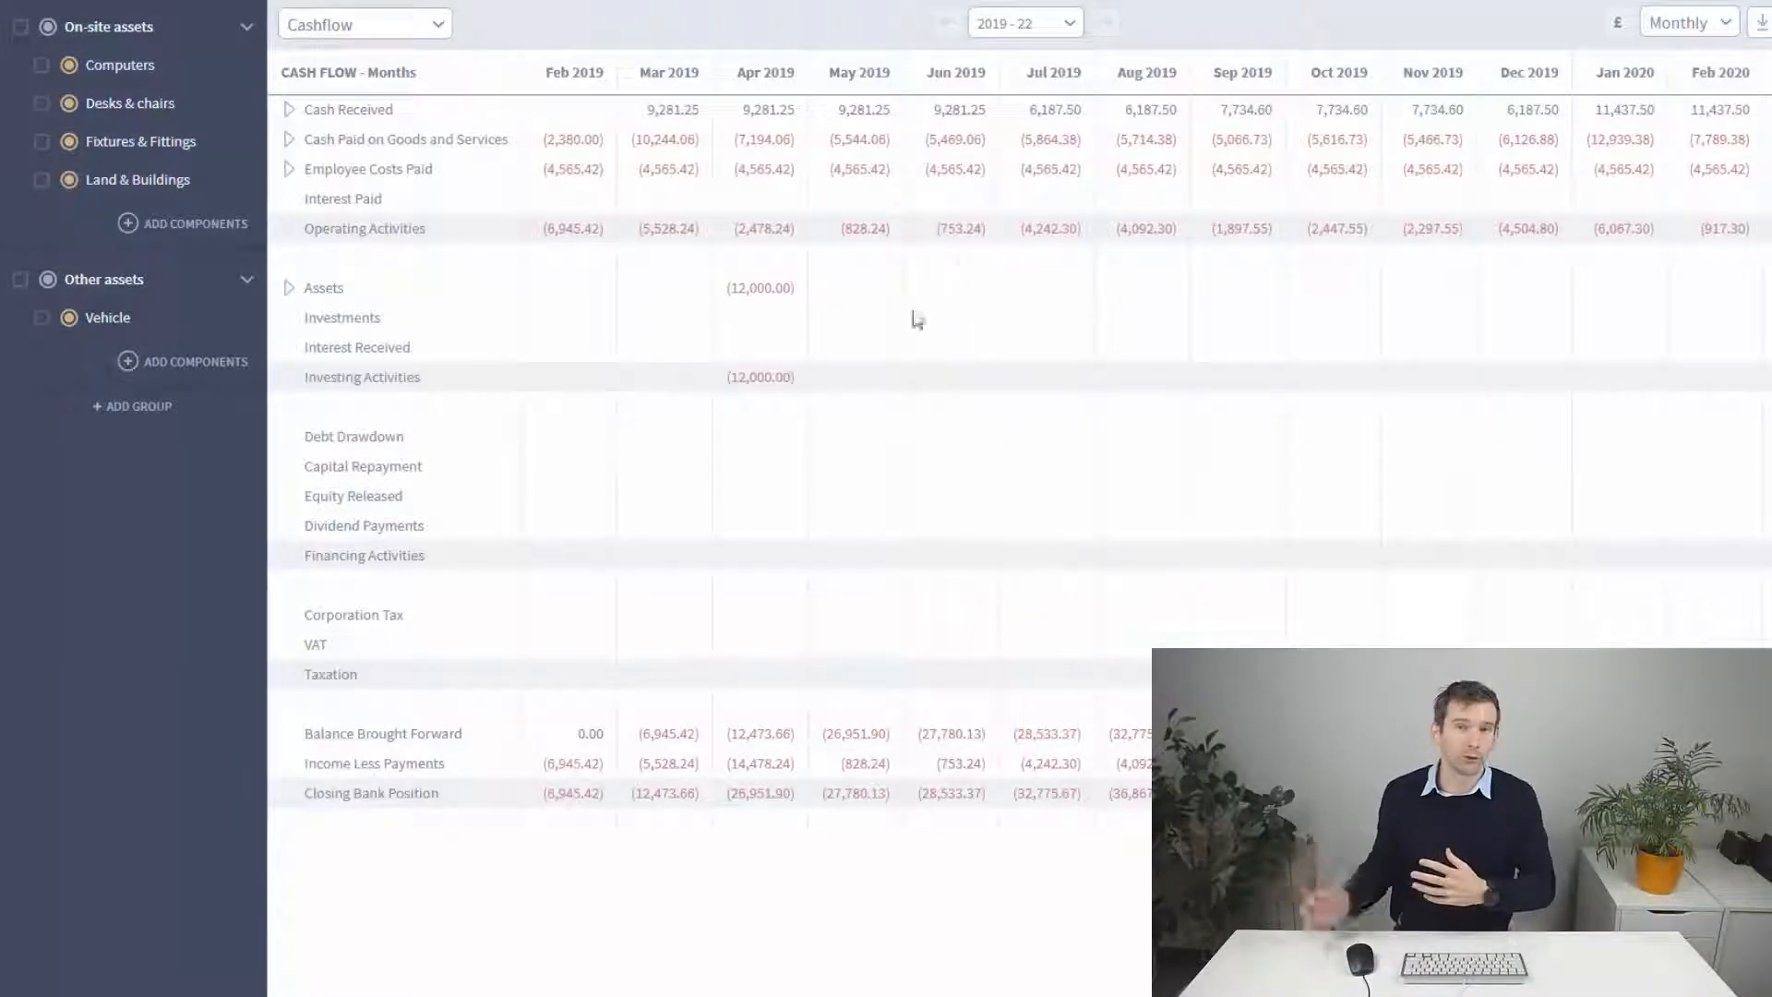
mouse_move(941, 420)
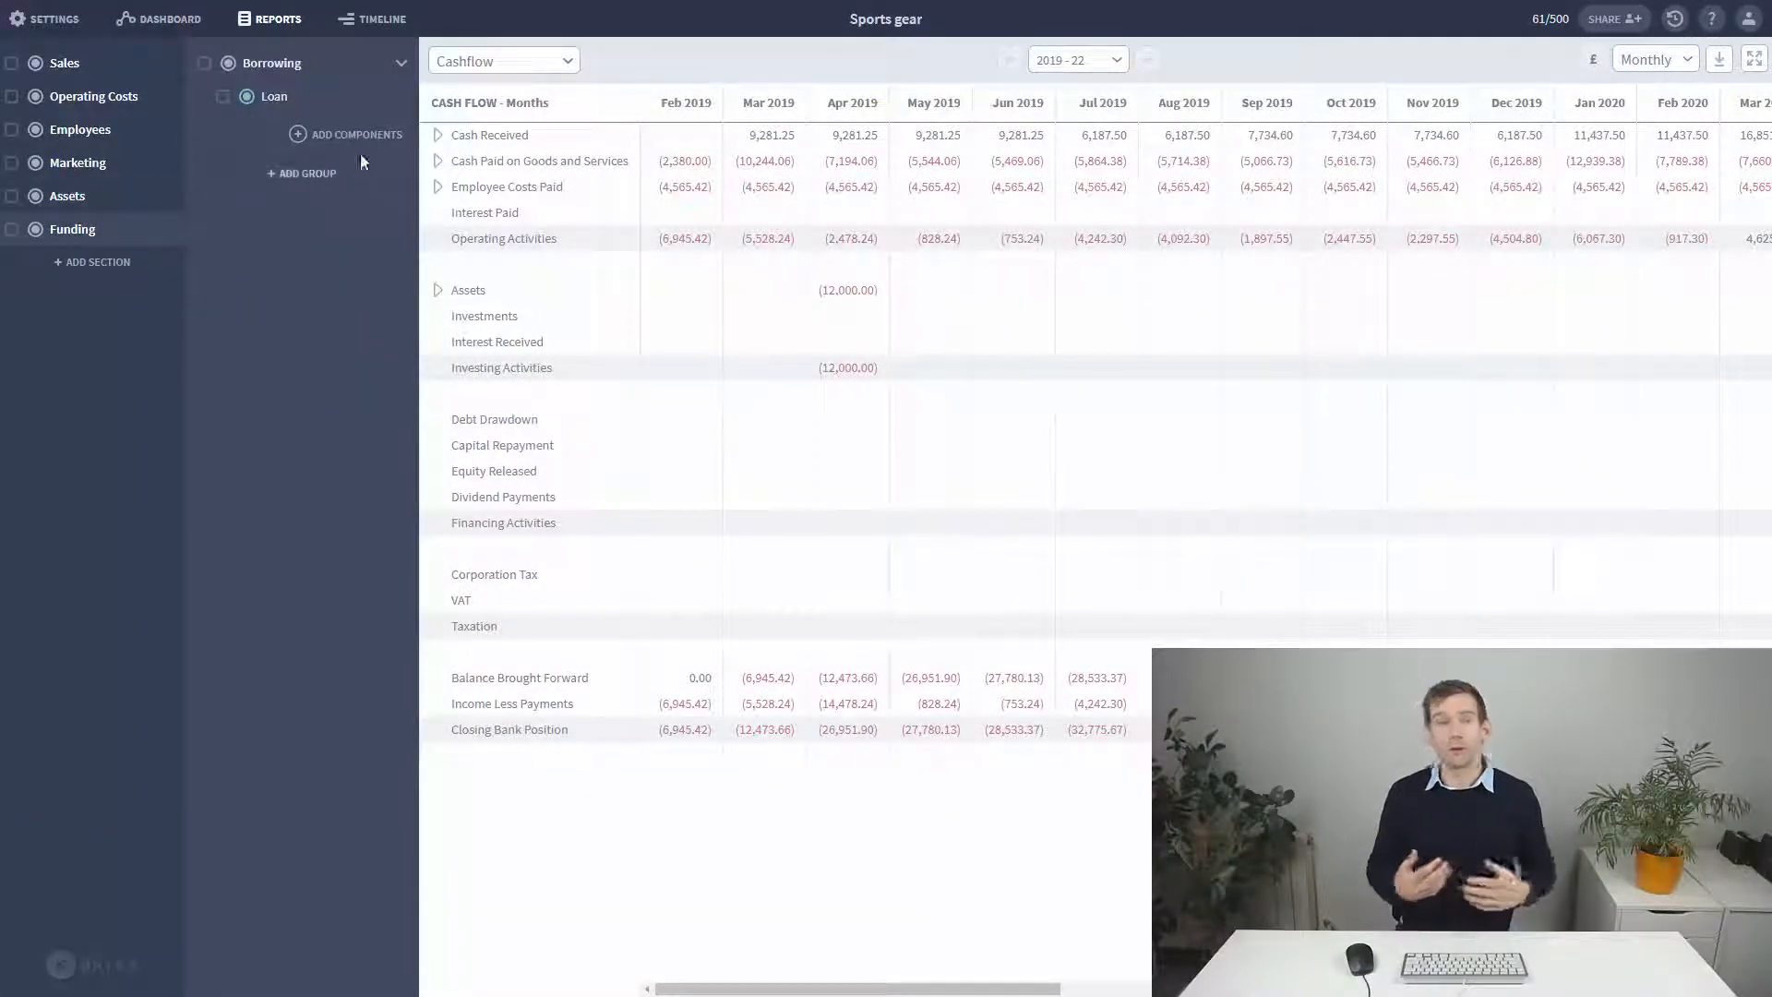
Step: List the addable finance components, Loan and Equity, under Funding > Borrowing
left_click(355, 133)
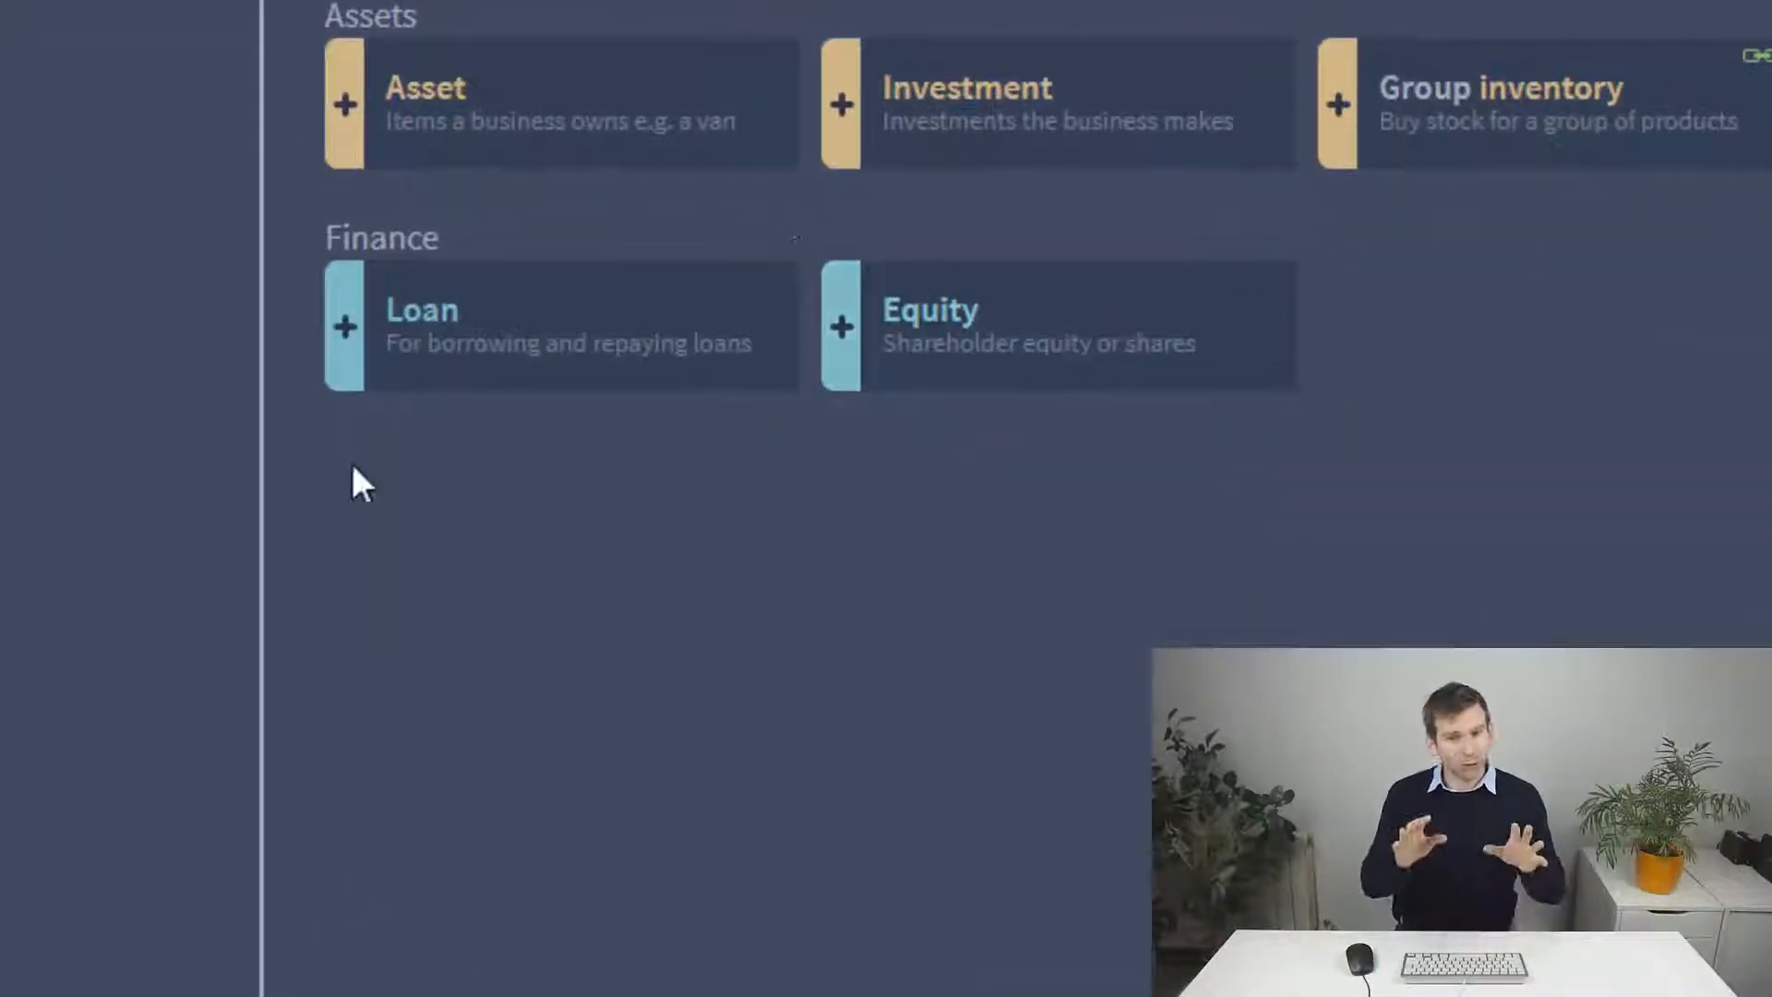
mouse_move(345, 310)
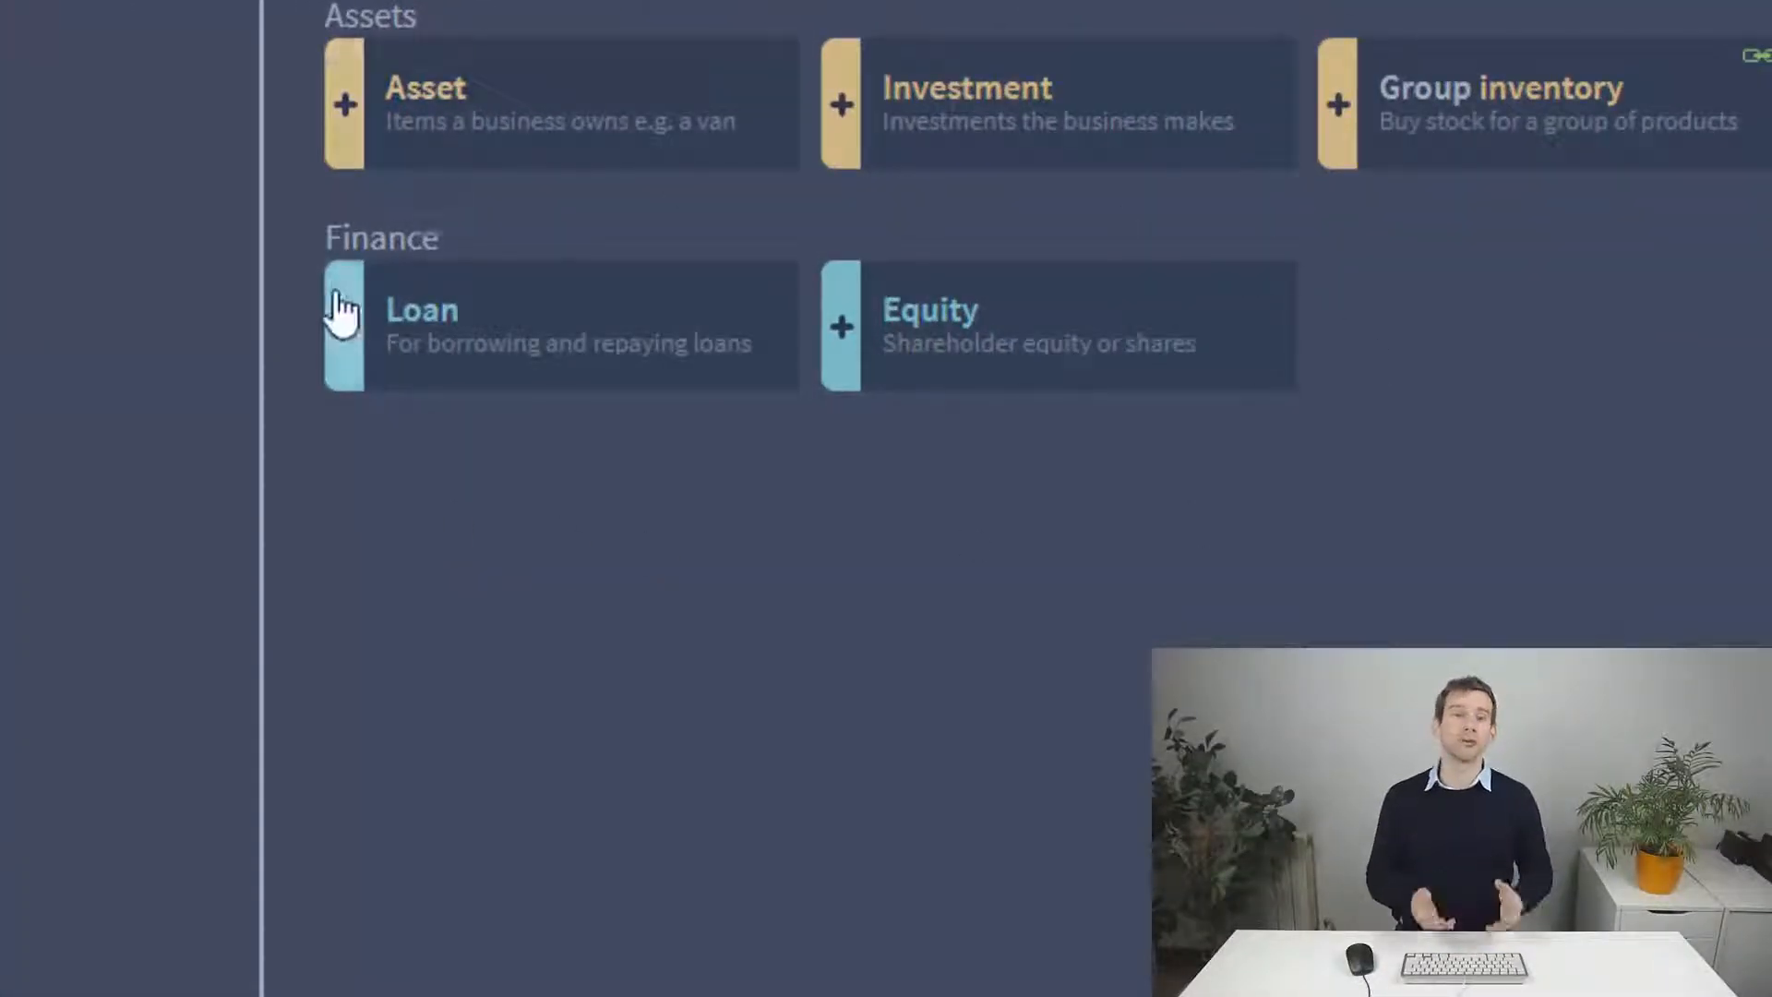